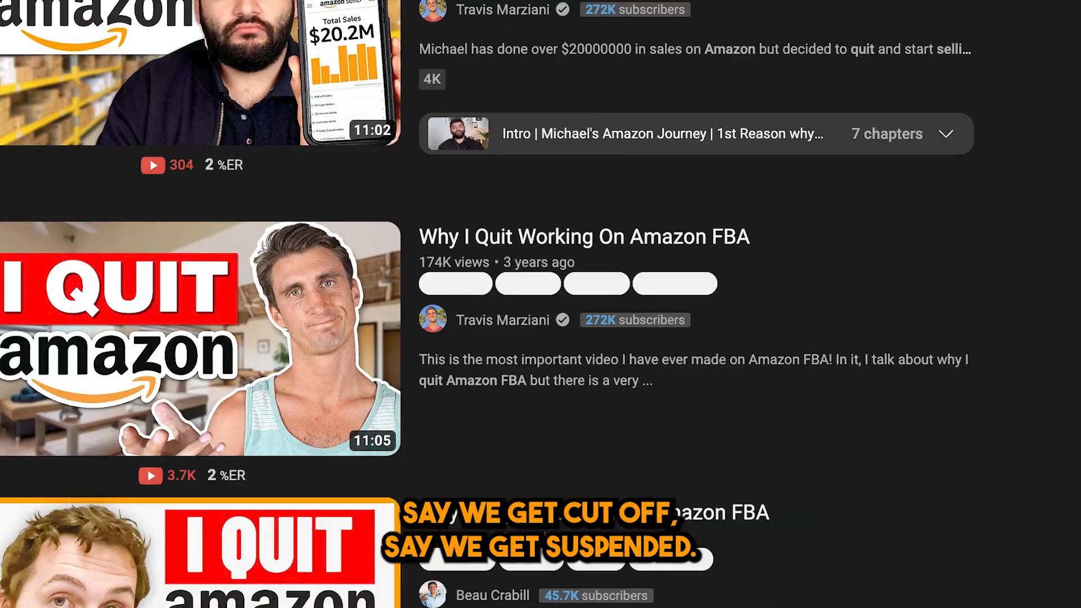
# Step: Review the Shopify pricing page, noting the Basic plan's 2.9% online rate
pyautogui.scroll(-3)
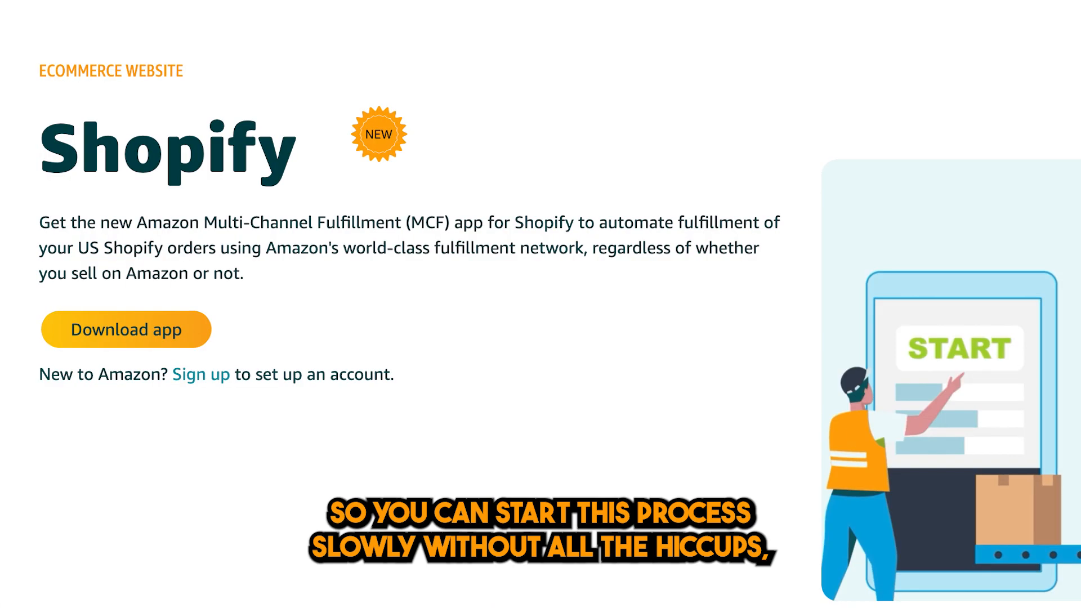
pyautogui.click(241, 13)
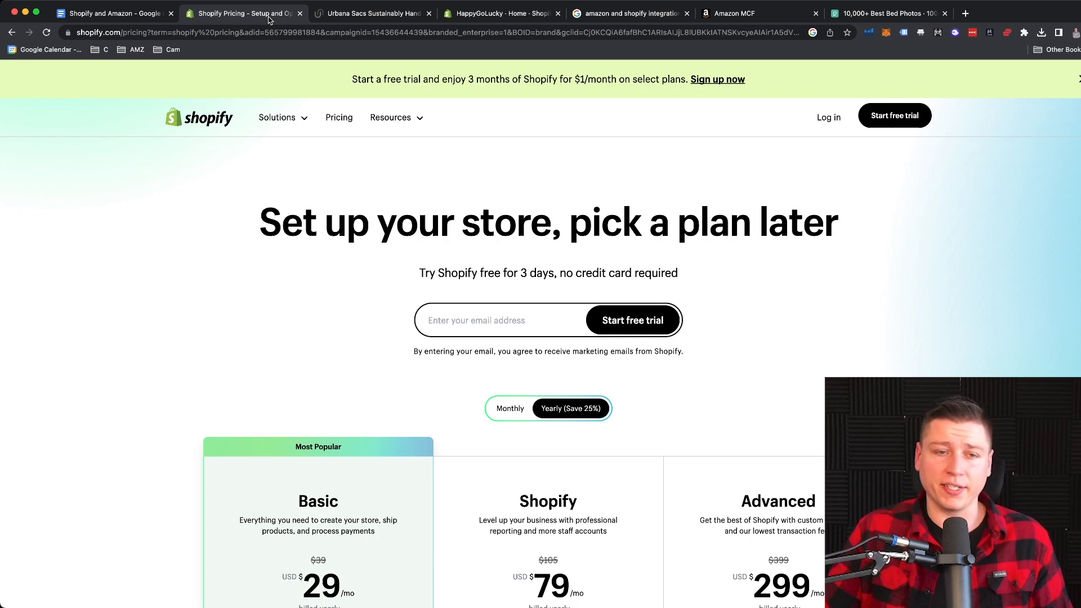
pyautogui.scroll(-3)
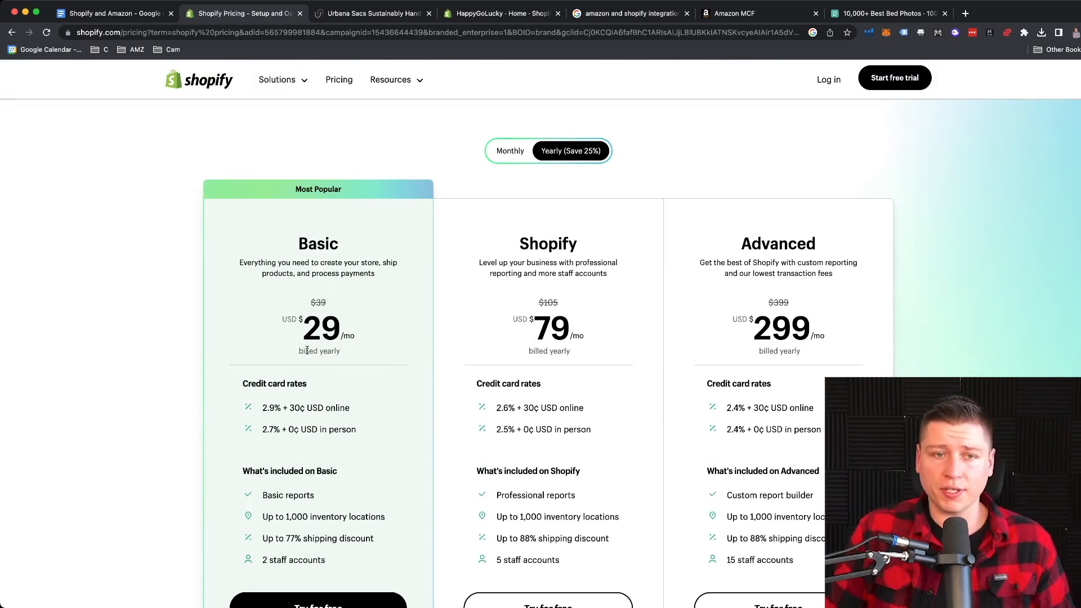
pyautogui.scroll(3)
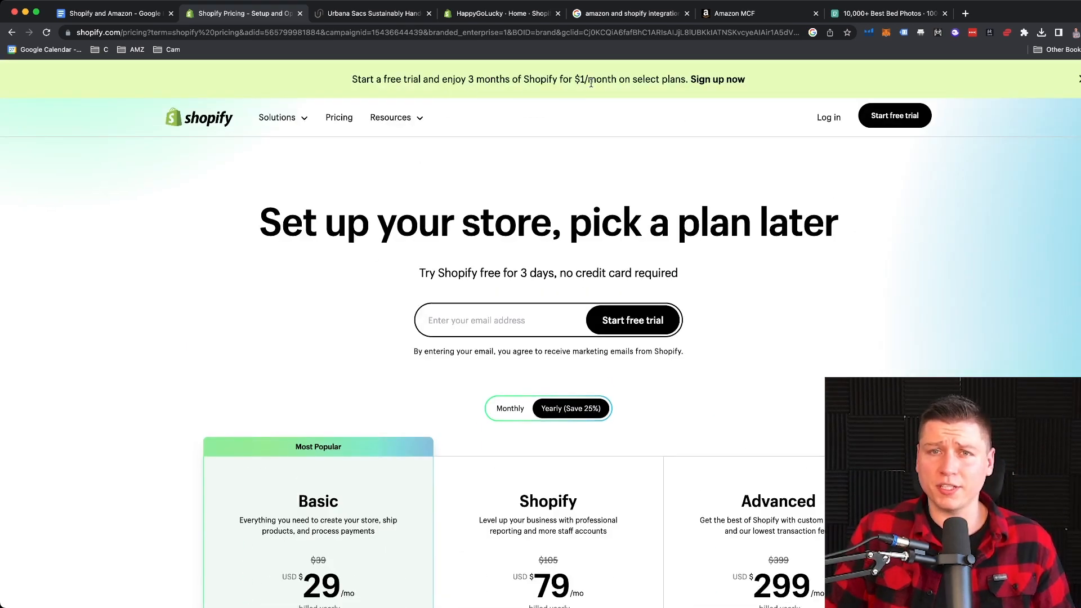
pyautogui.scroll(-3)
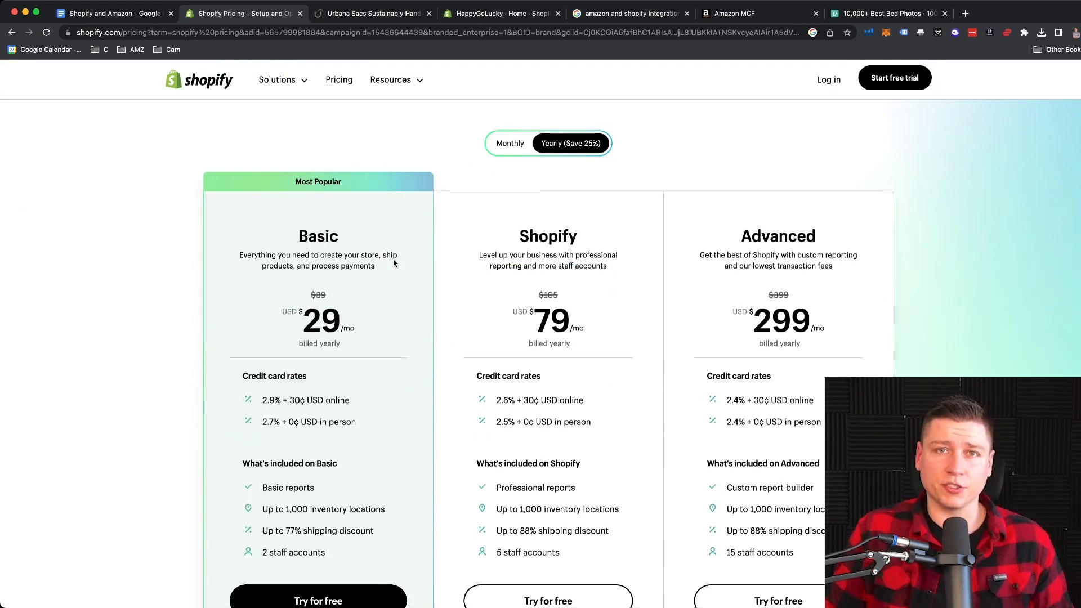
pyautogui.scroll(3)
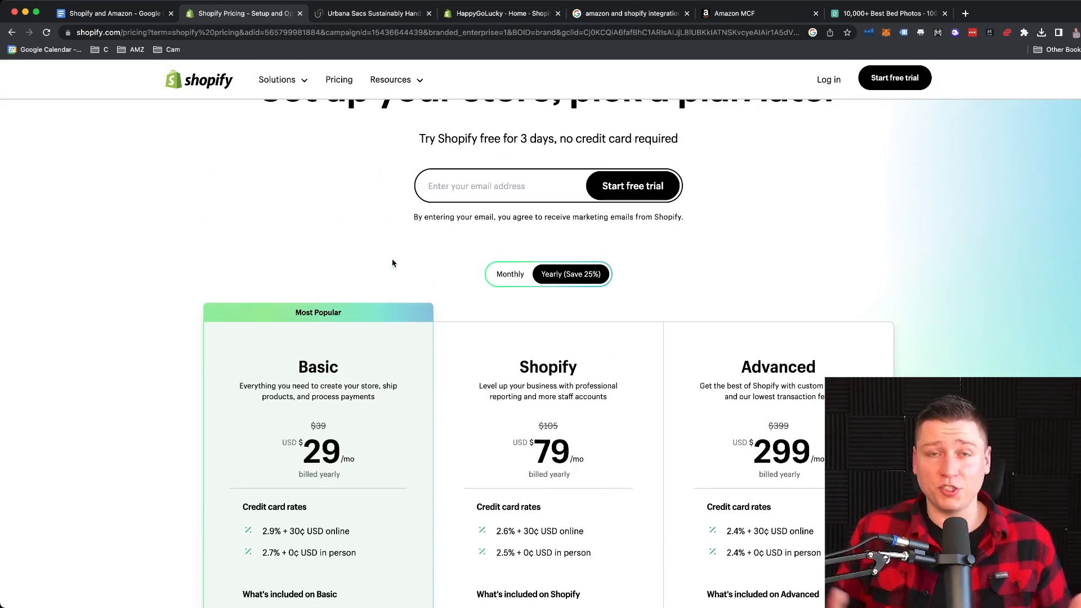
pyautogui.scroll(-3)
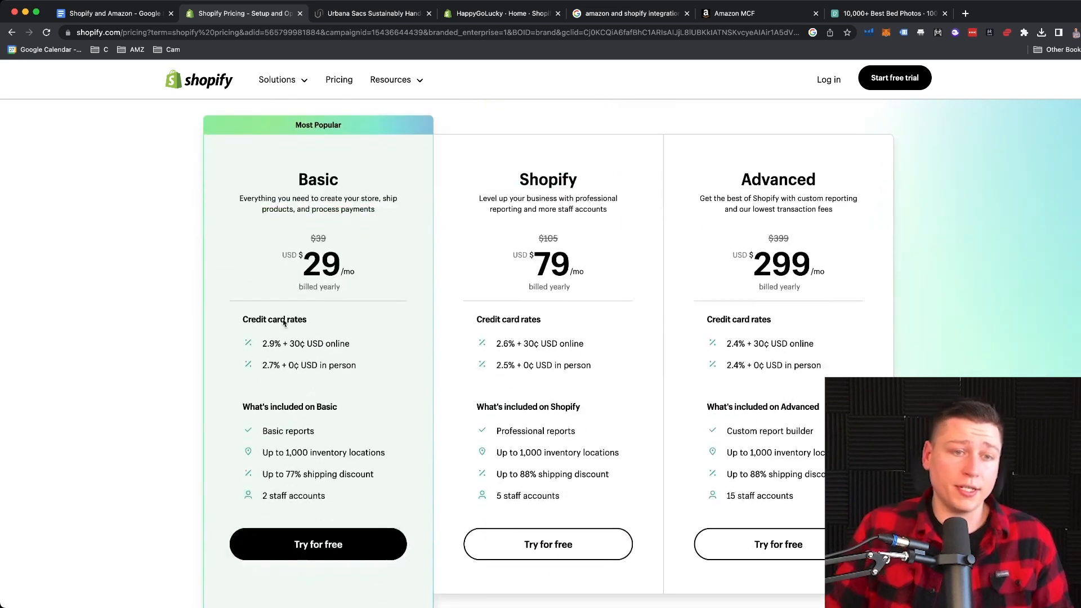
pyautogui.doubleClick(271, 344)
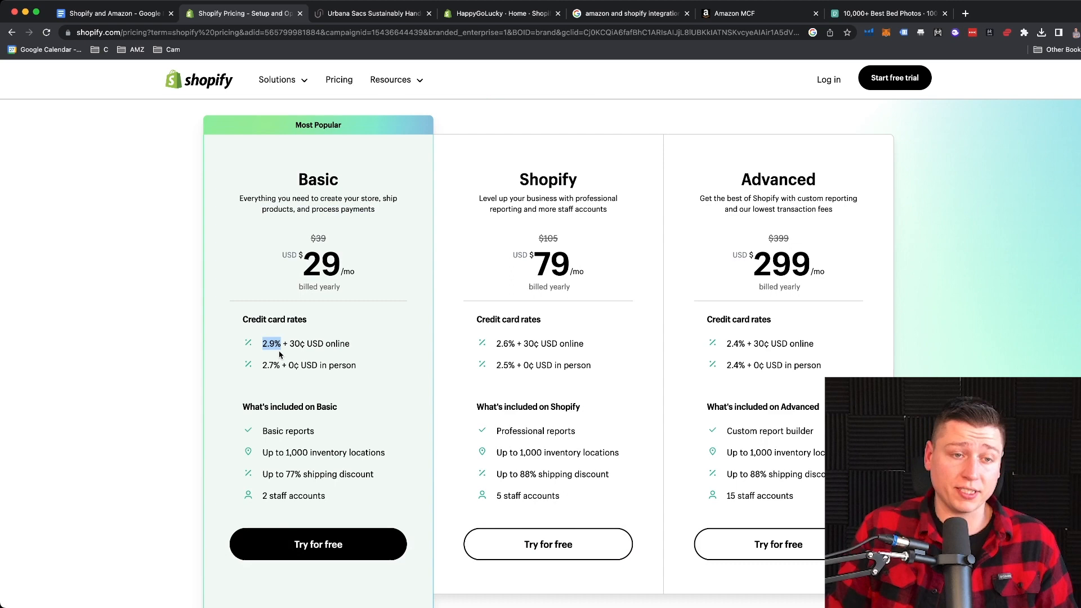
pyautogui.scroll(-3)
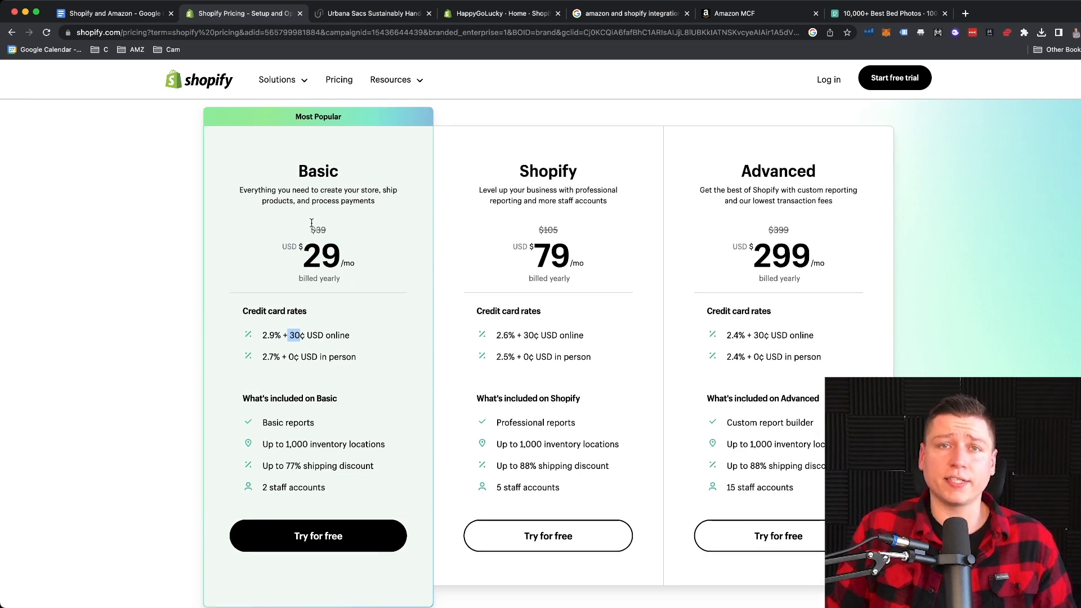
pyautogui.scroll(3)
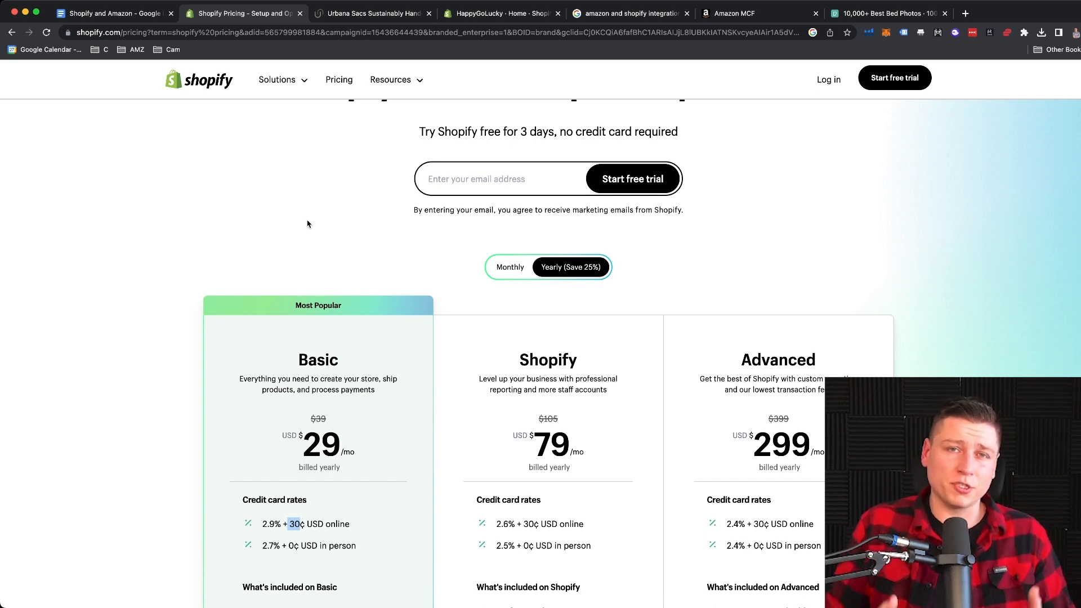
pyautogui.scroll(-3)
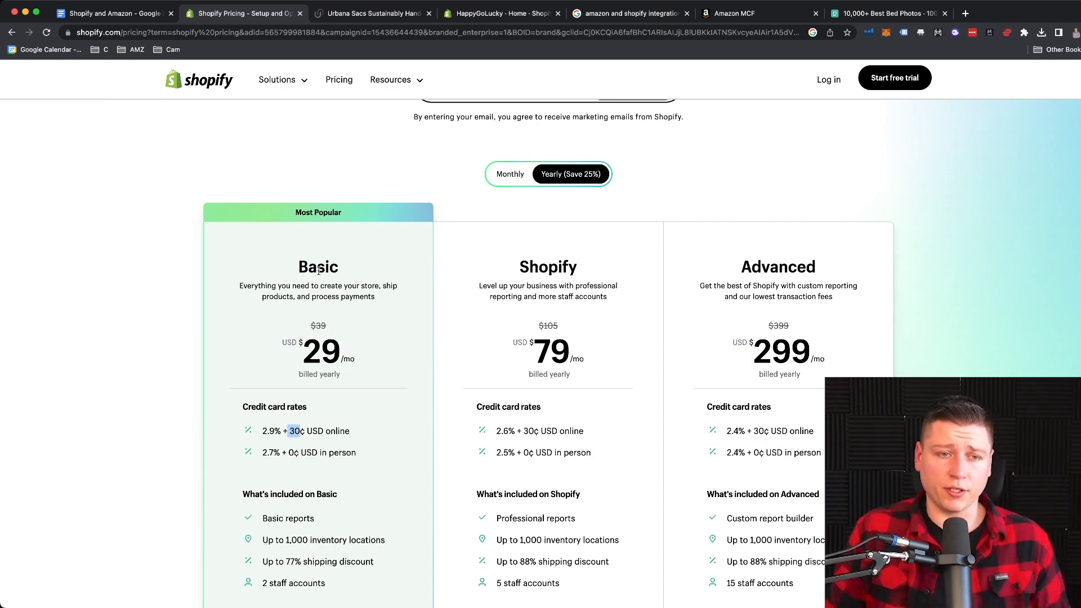
pyautogui.scroll(3)
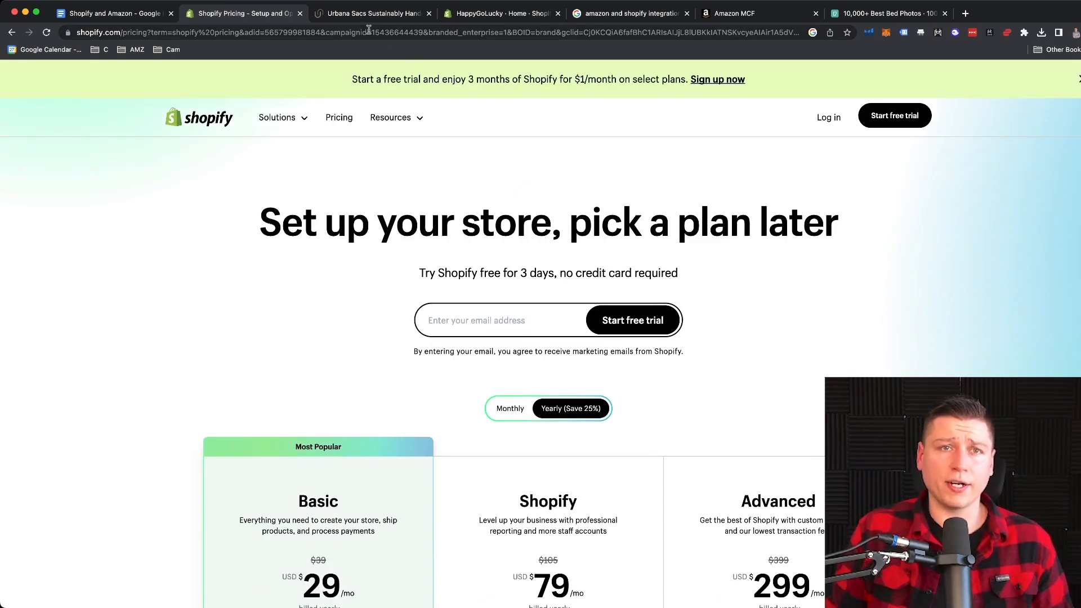
# Step: Browse the Urbana Sacs storefront homepage and its SHOP product categories
pyautogui.click(373, 13)
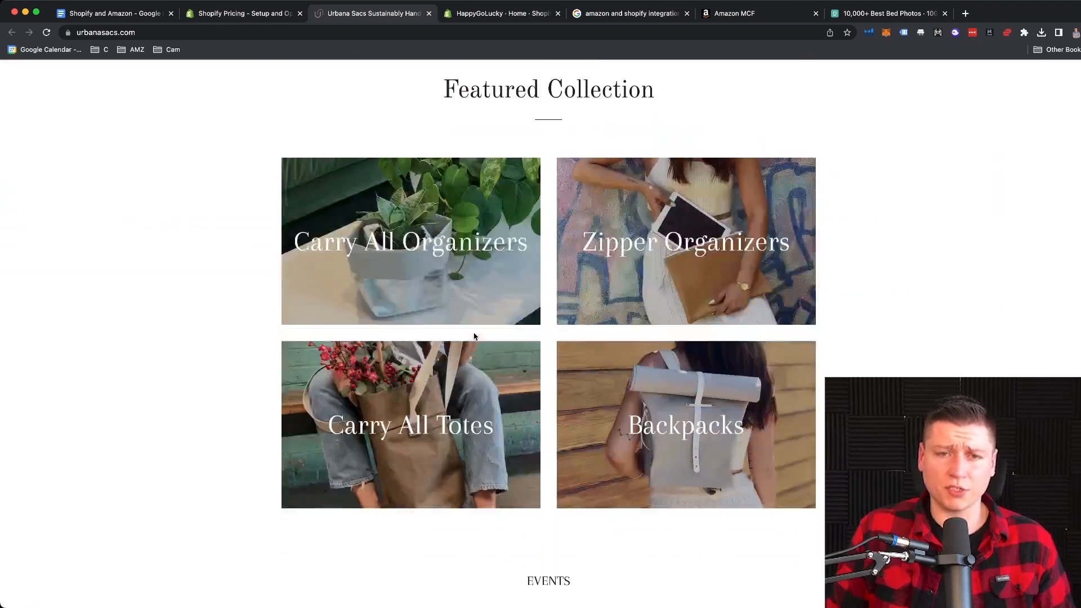
pyautogui.scroll(3)
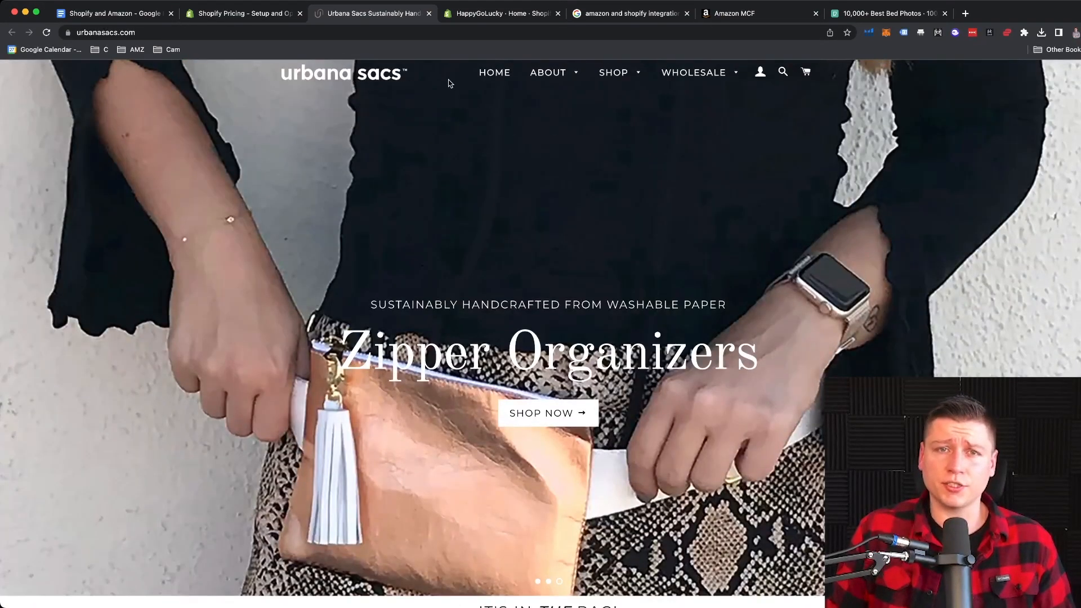
pyautogui.click(613, 72)
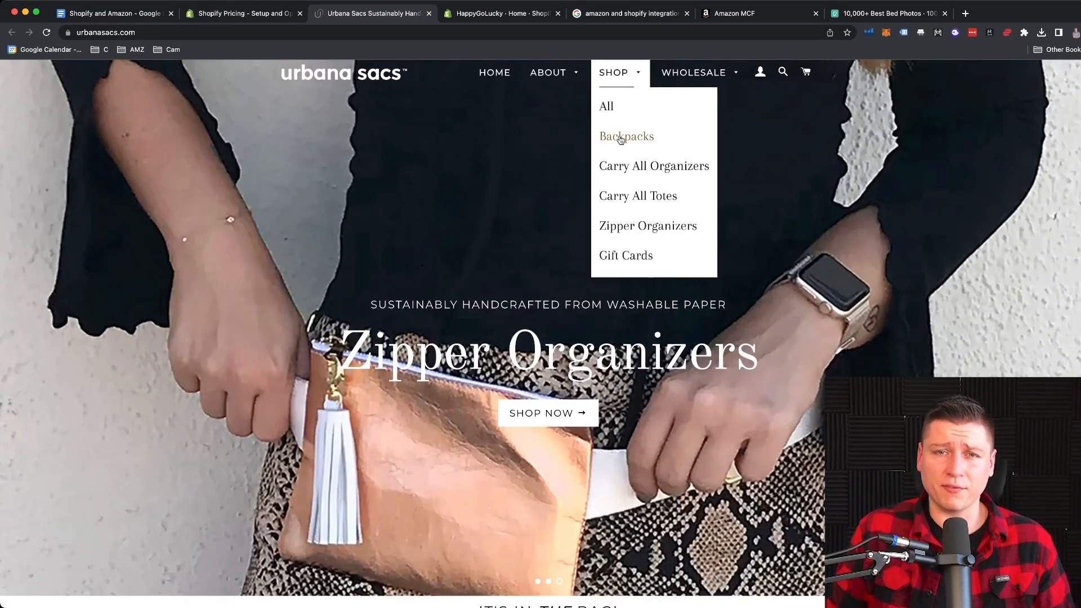
pyautogui.scroll(-3)
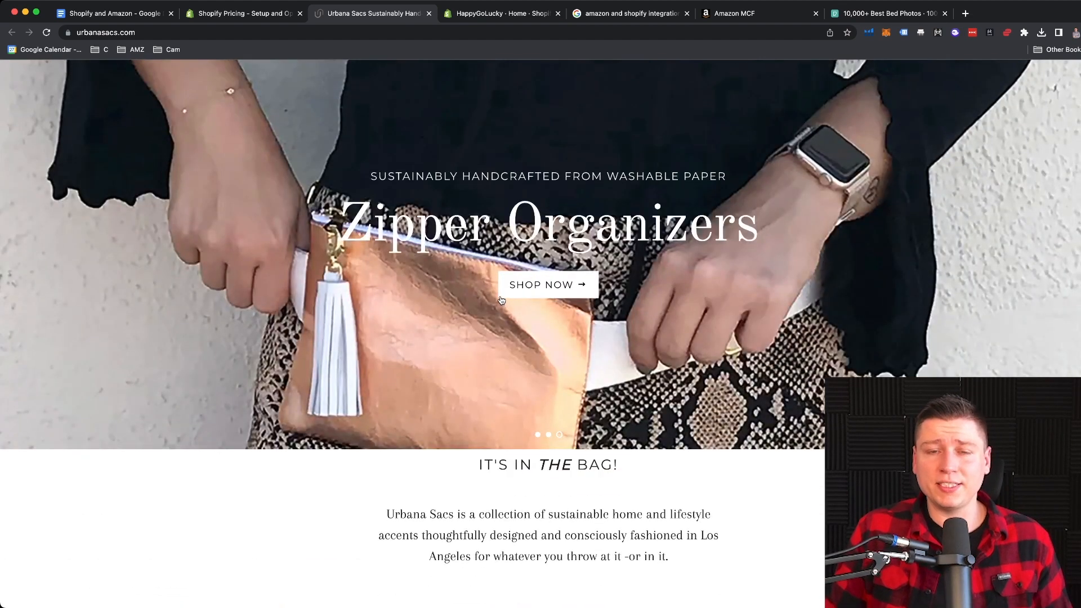
pyautogui.scroll(-3)
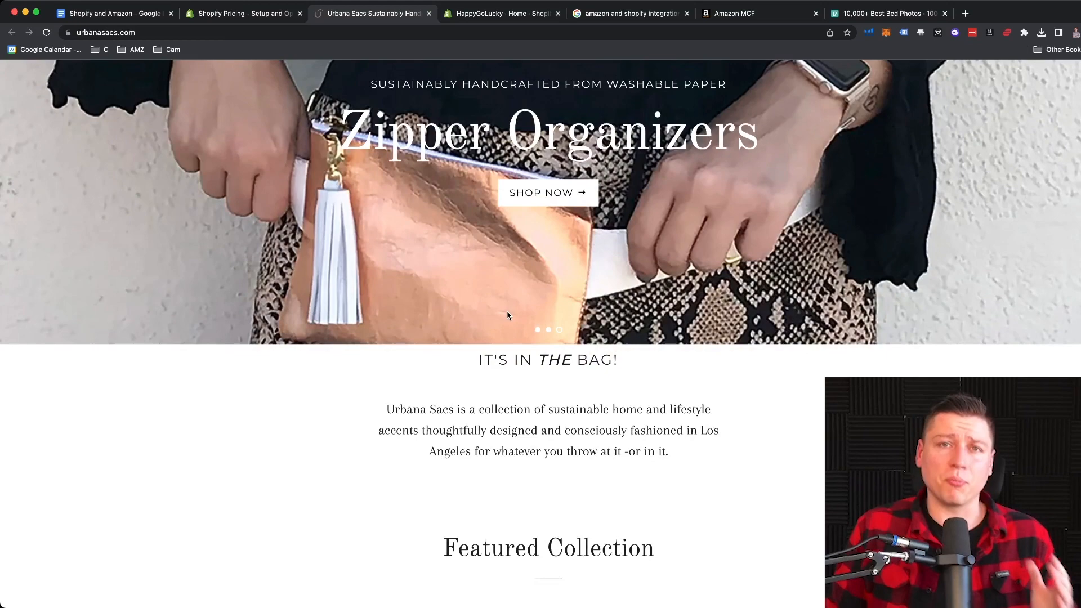
pyautogui.scroll(-3)
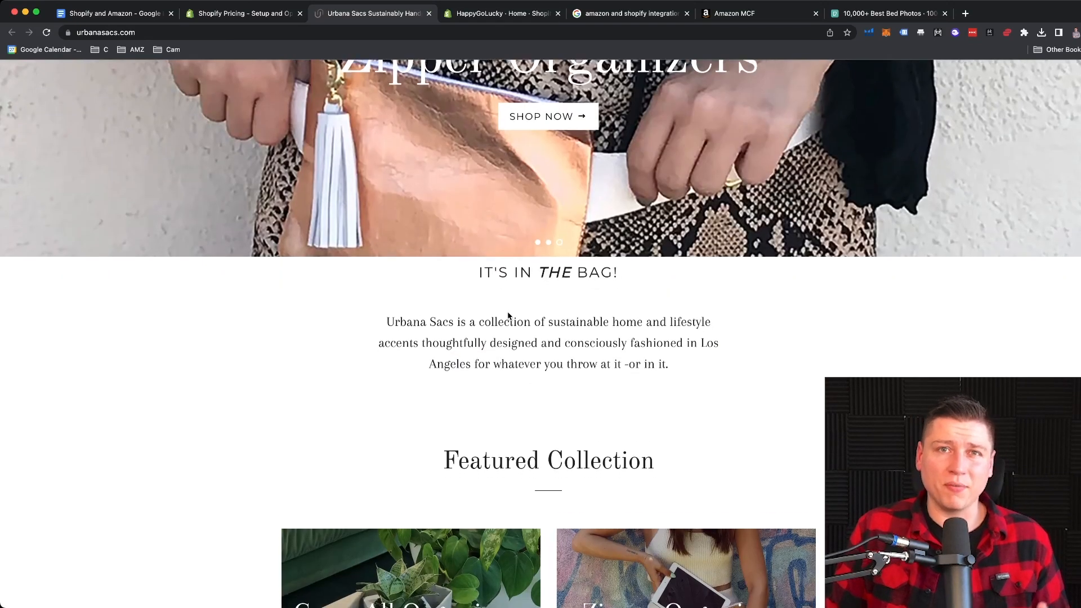
pyautogui.scroll(-3)
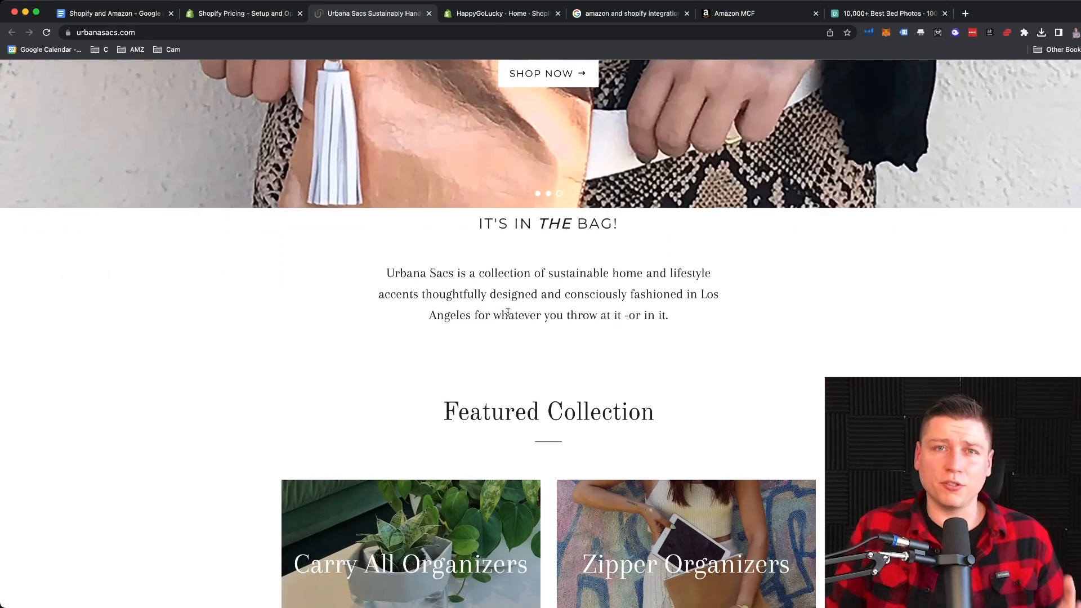
pyautogui.scroll(-3)
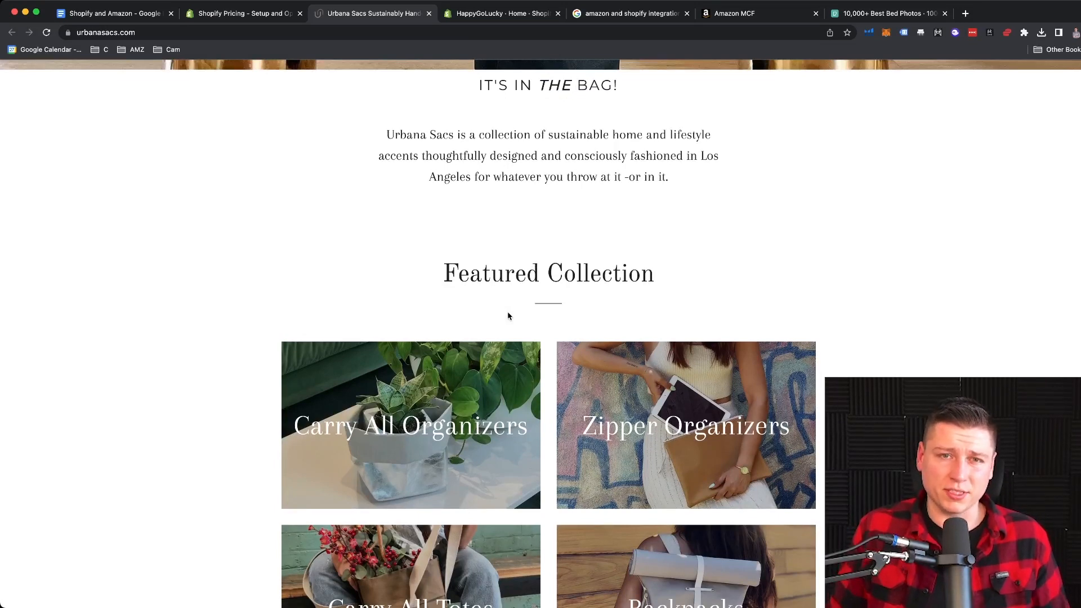
pyautogui.scroll(-3)
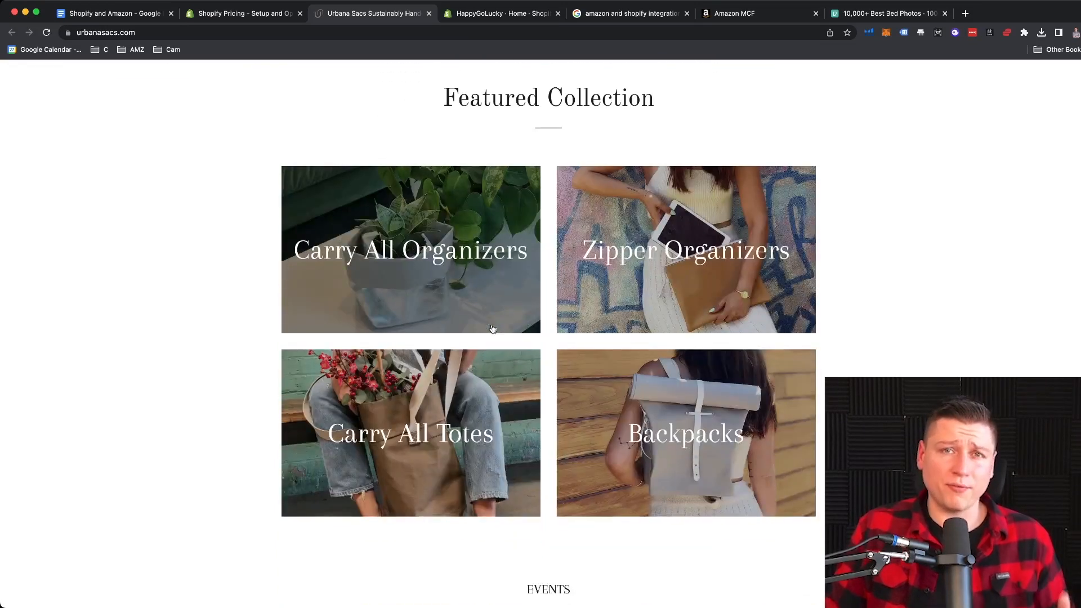
pyautogui.scroll(-3)
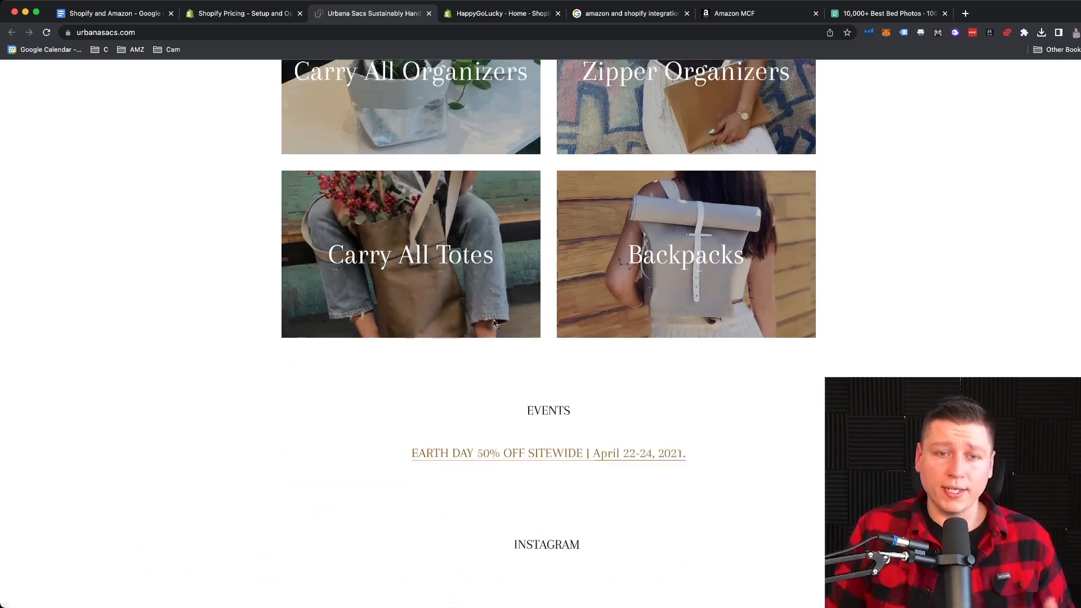
pyautogui.scroll(3)
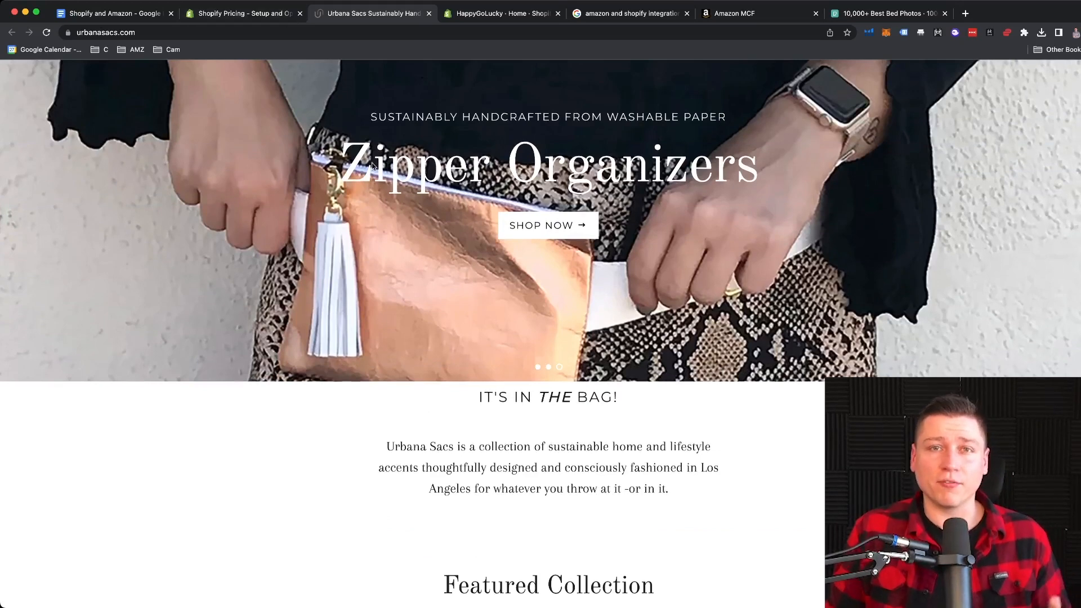
pyautogui.scroll(3)
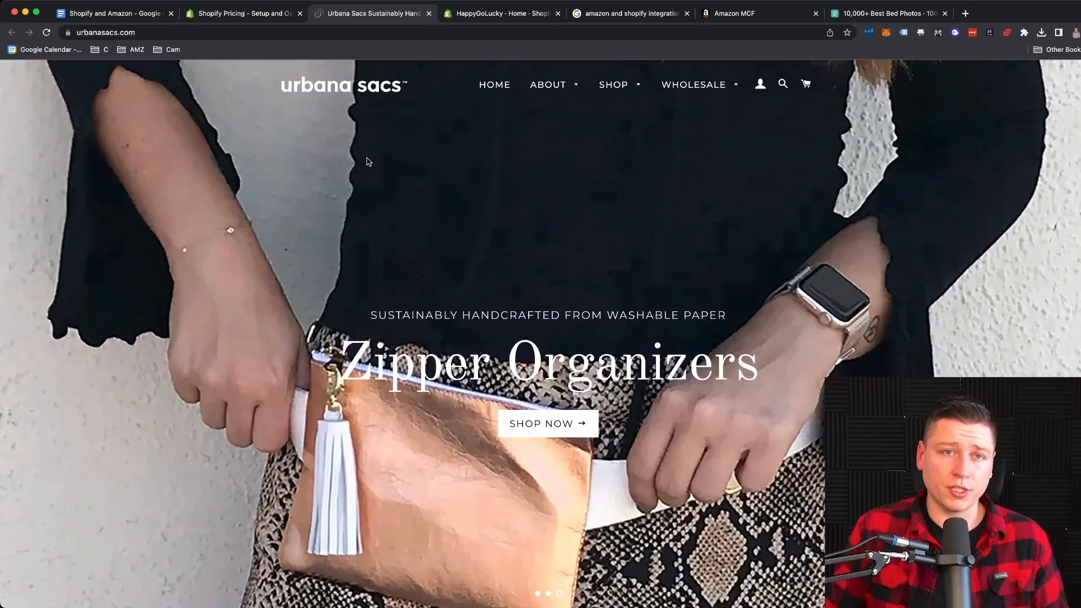
pyautogui.scroll(-3)
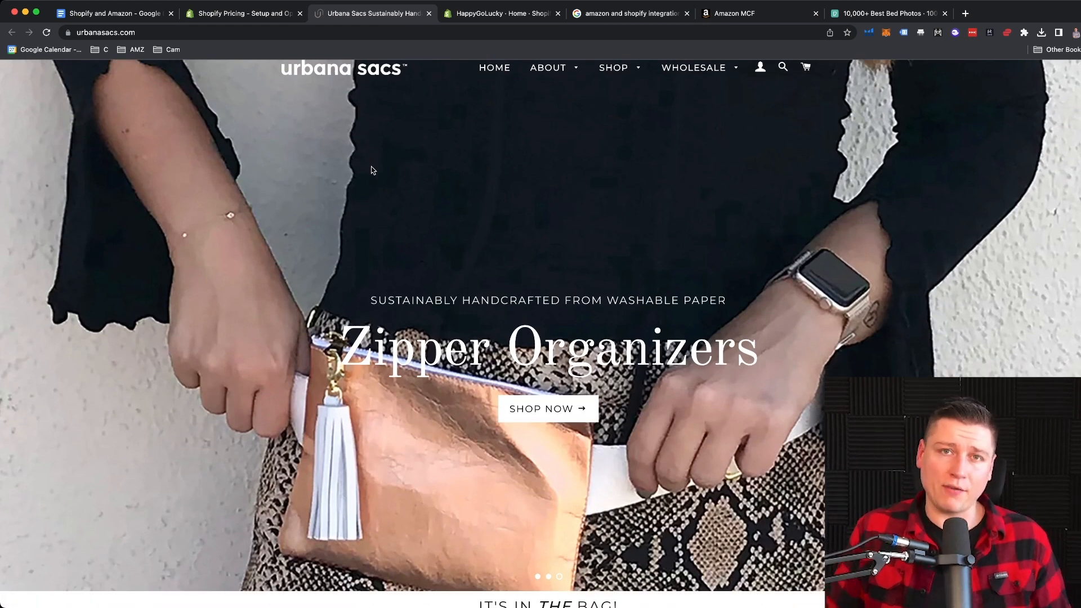
pyautogui.moveTo(387, 171)
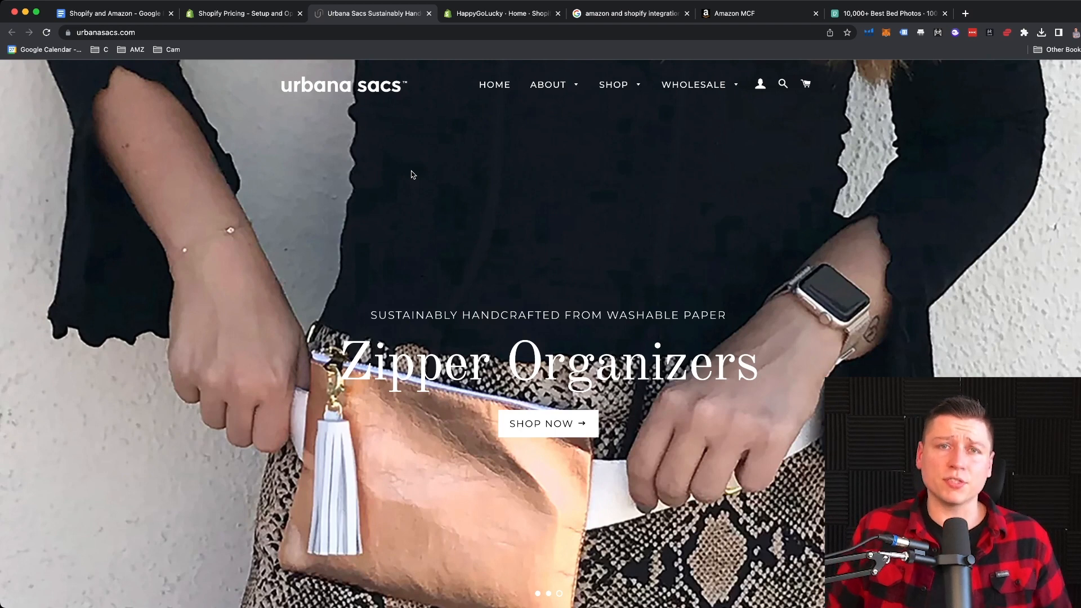
pyautogui.moveTo(422, 172)
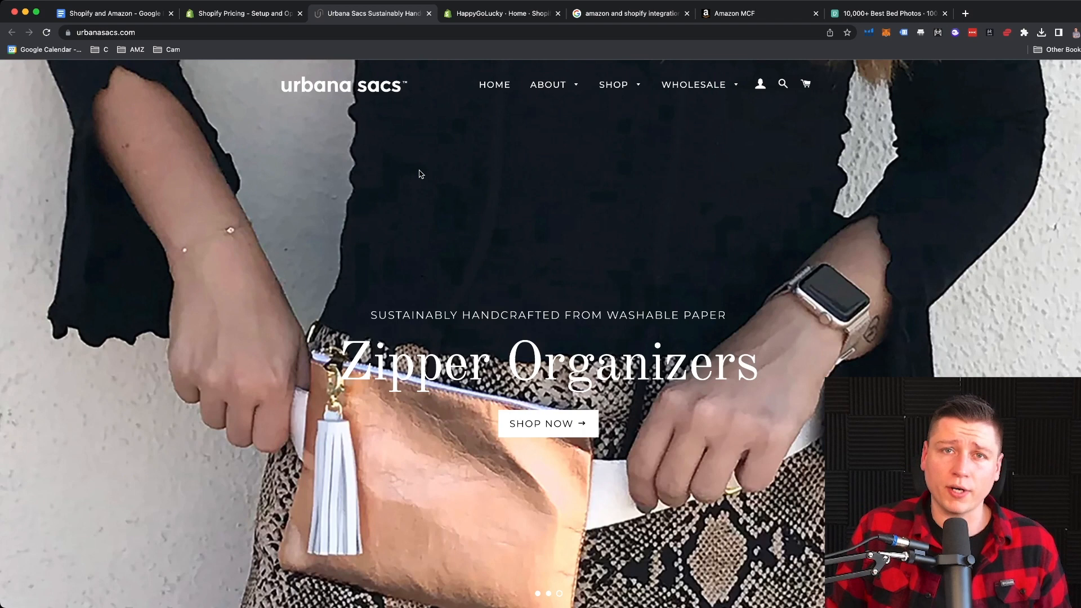
pyautogui.moveTo(417, 187)
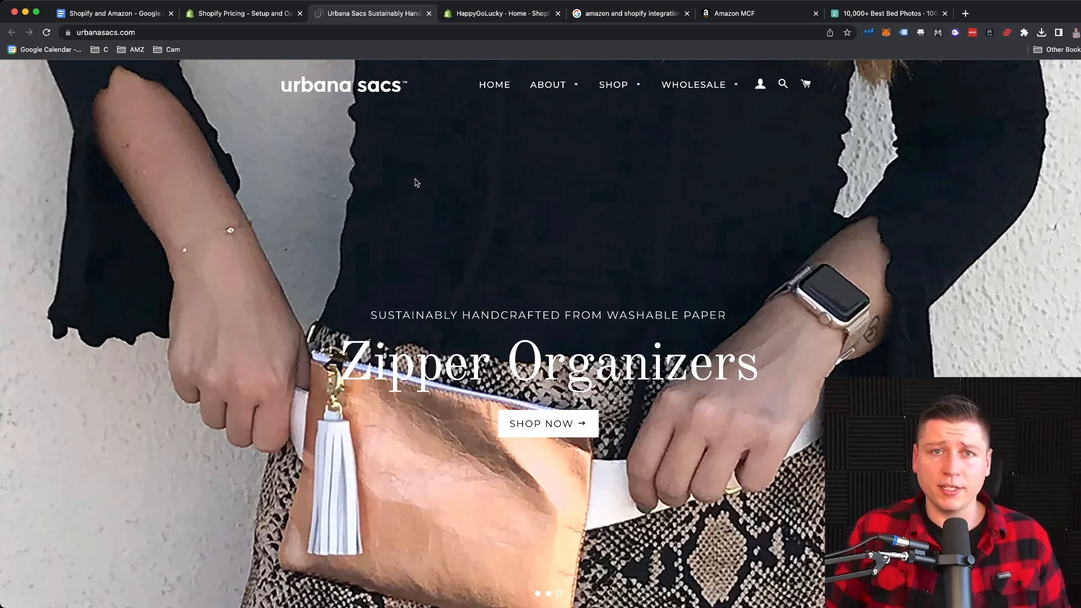
# Step: View the New Styles collection's three bags, then move to the Shopify store admin
pyautogui.scroll(-3)
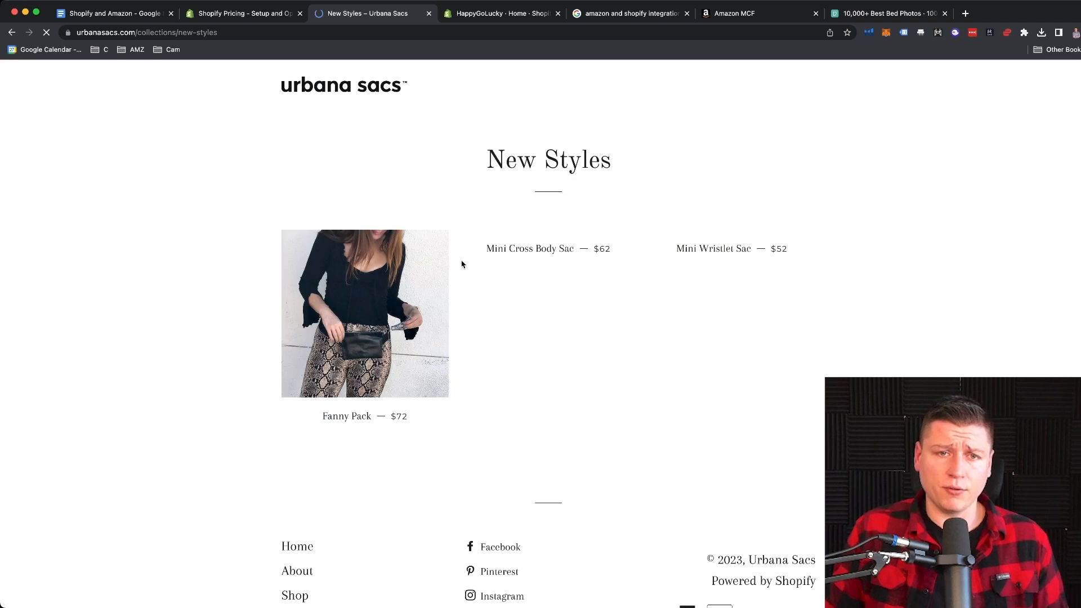
pyautogui.scroll(-3)
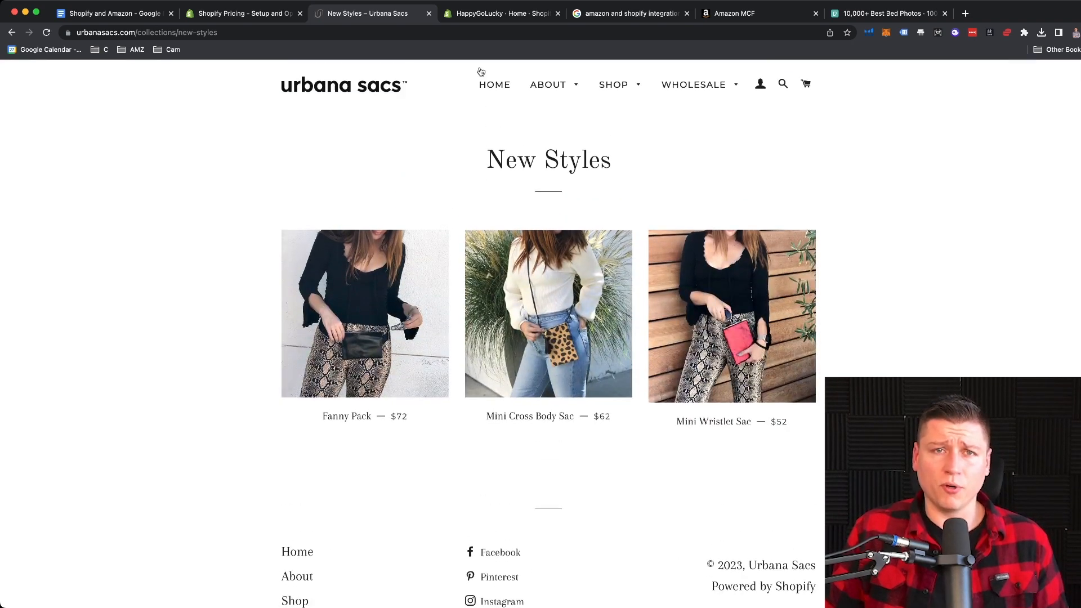
pyautogui.click(501, 13)
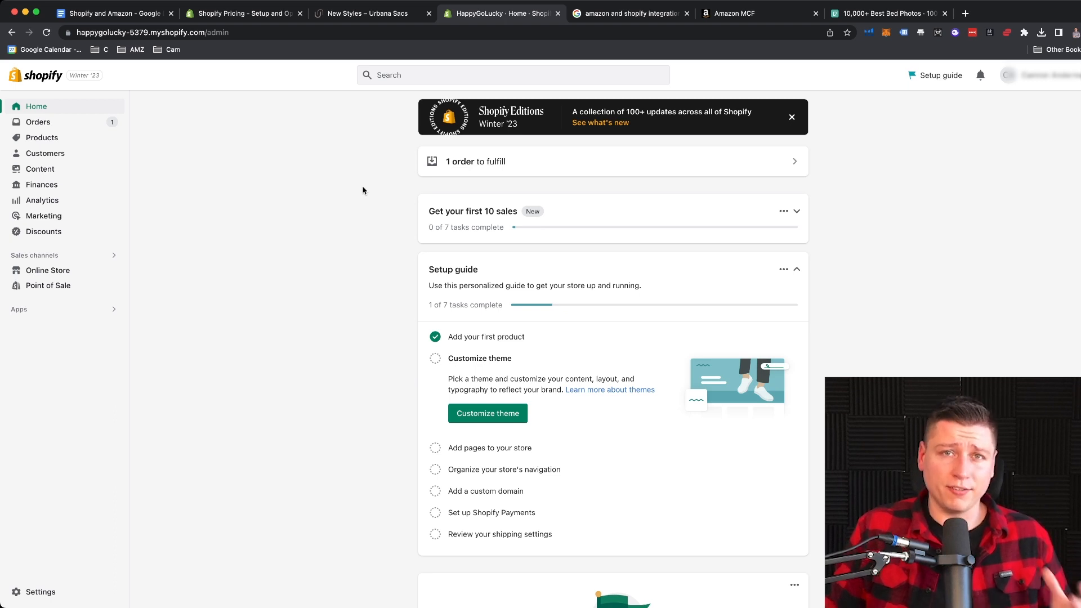
pyautogui.moveTo(42, 125)
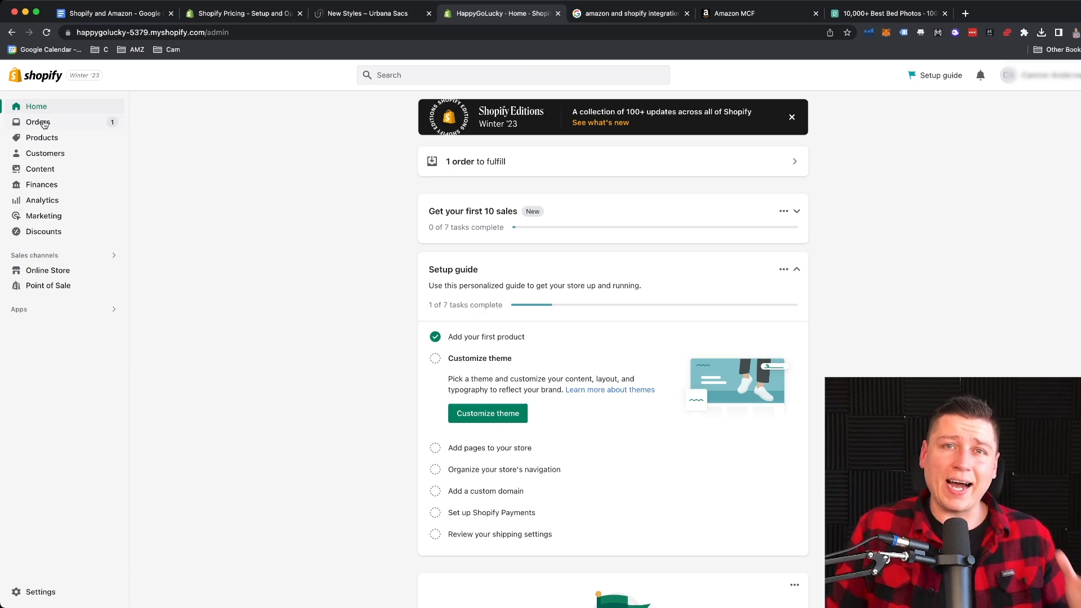
pyautogui.moveTo(90, 140)
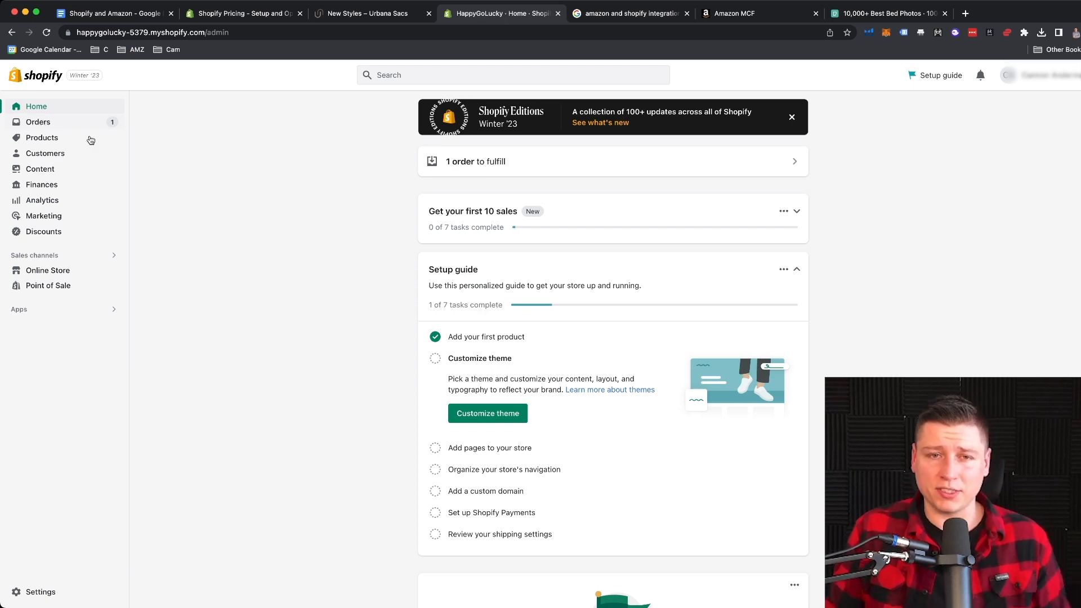
pyautogui.moveTo(306, 228)
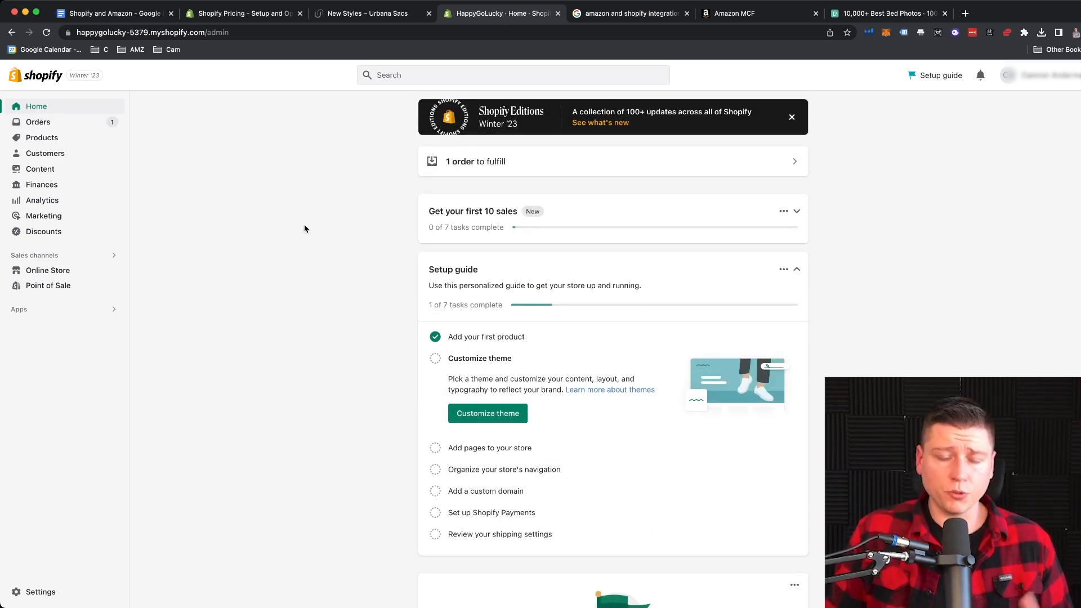
# Step: Go to the Products list showing the Queen Sized Bed Skirting product
pyautogui.scroll(-3)
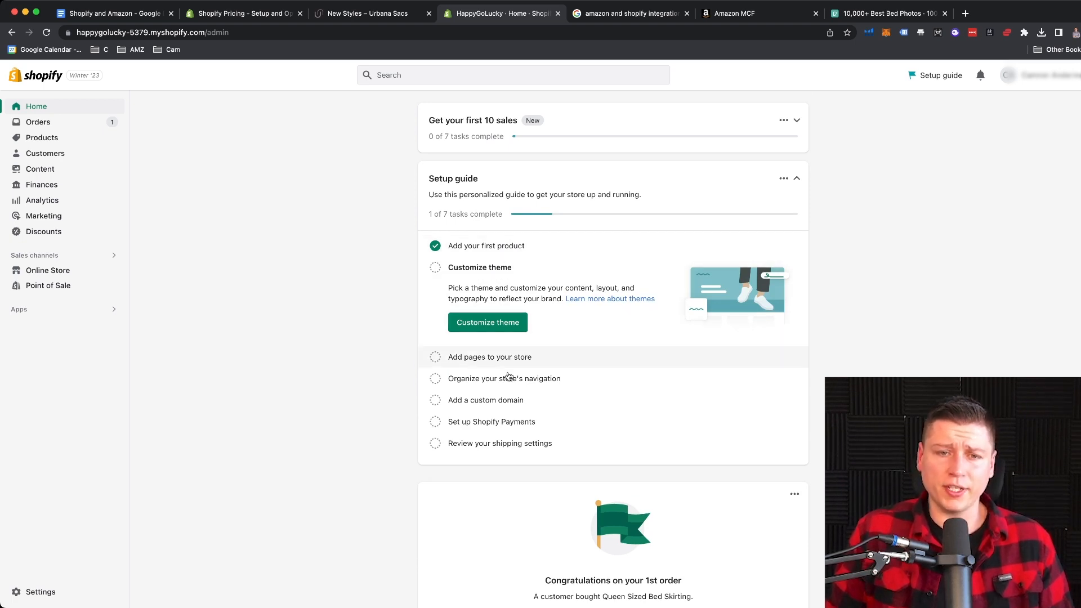
pyautogui.moveTo(508, 421)
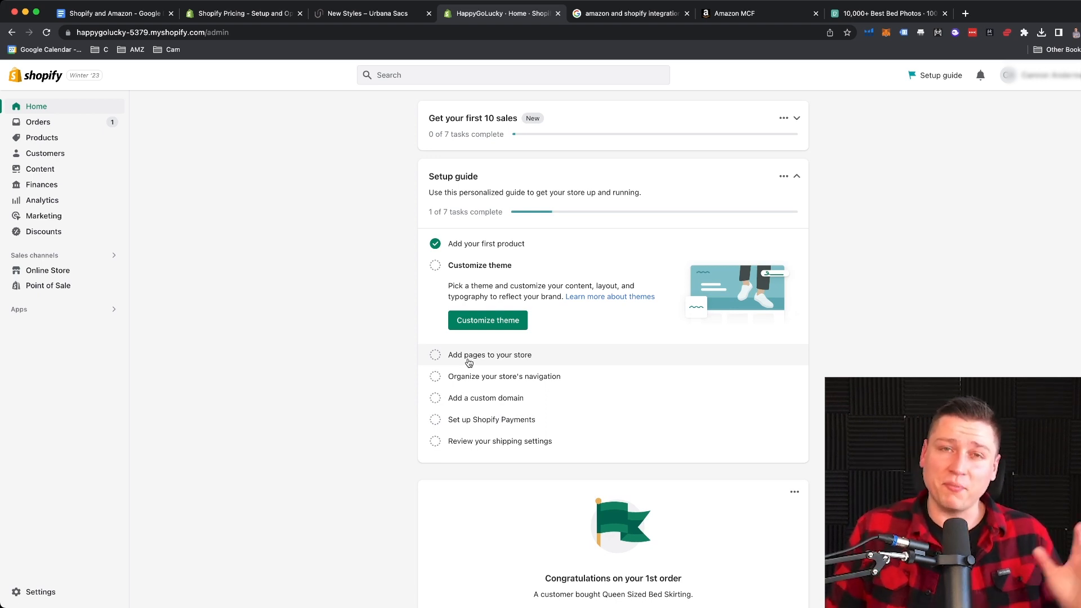
pyautogui.moveTo(473, 360)
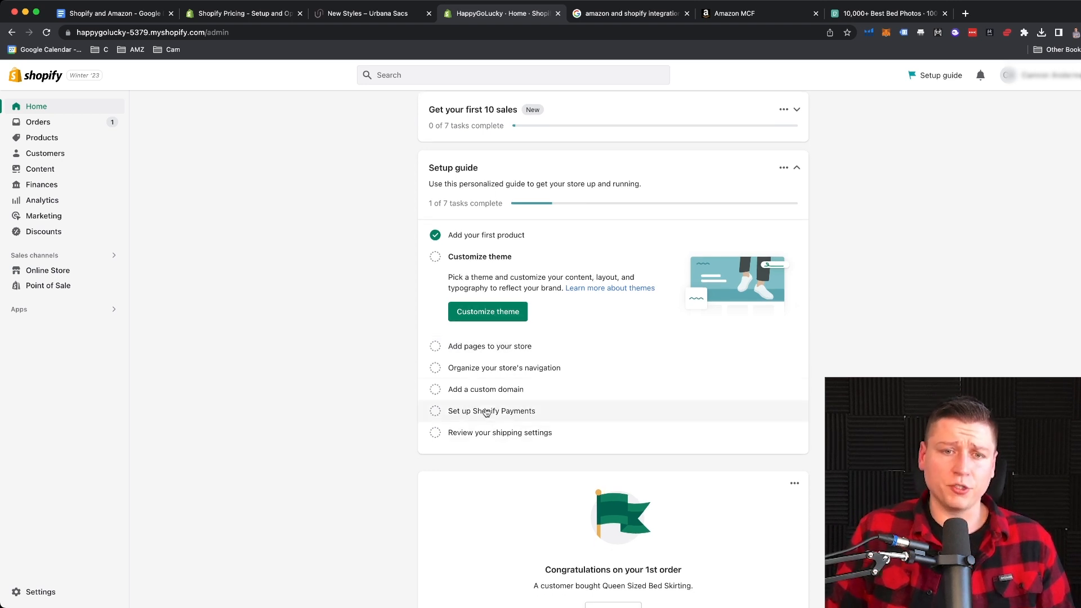
pyautogui.scroll(3)
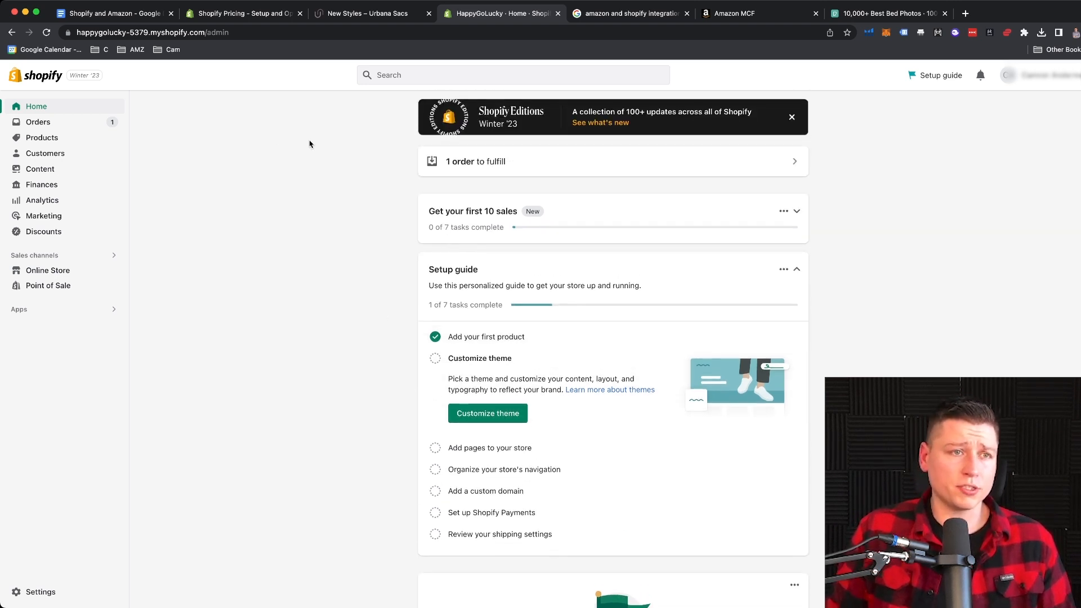
pyautogui.click(42, 138)
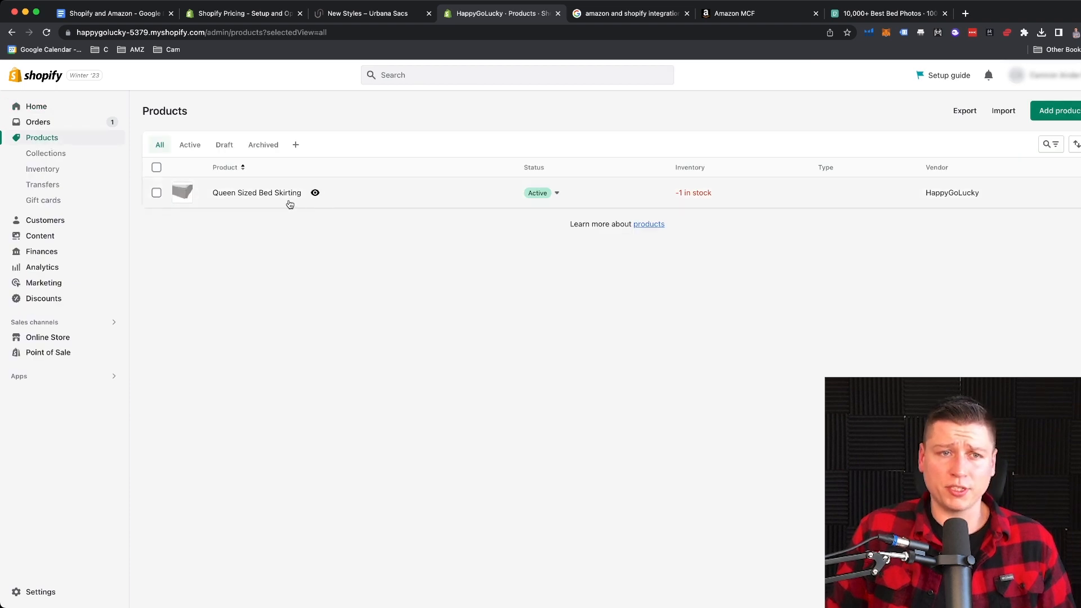
# Step: Review Queen Sized Bed Skirting's $49.99 price, $20 cost, Amazon MCF inventory and shipping weight
pyautogui.click(255, 193)
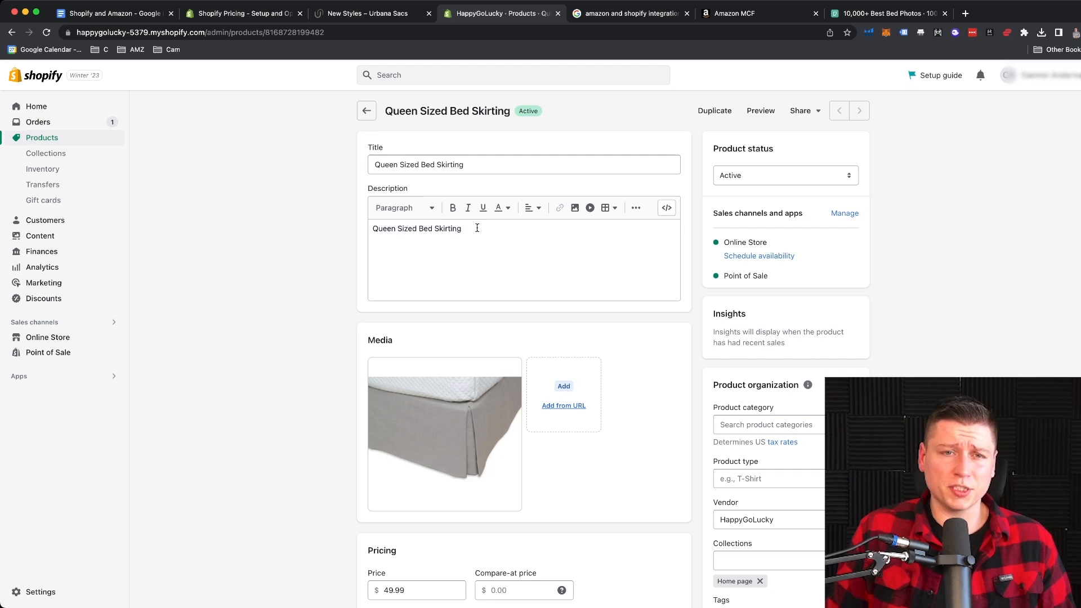
pyautogui.scroll(-3)
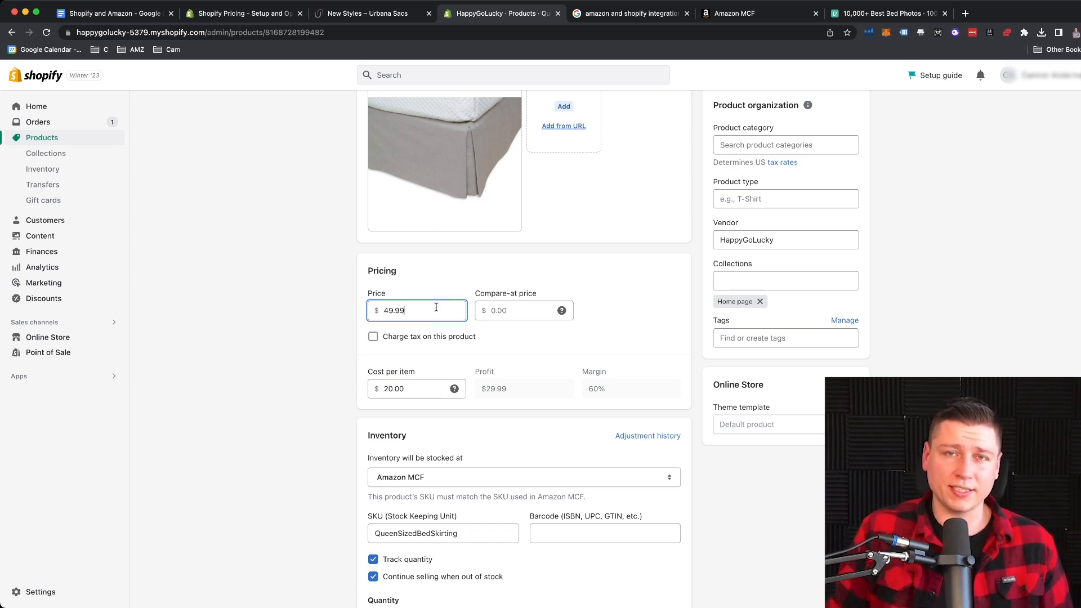
pyautogui.scroll(-3)
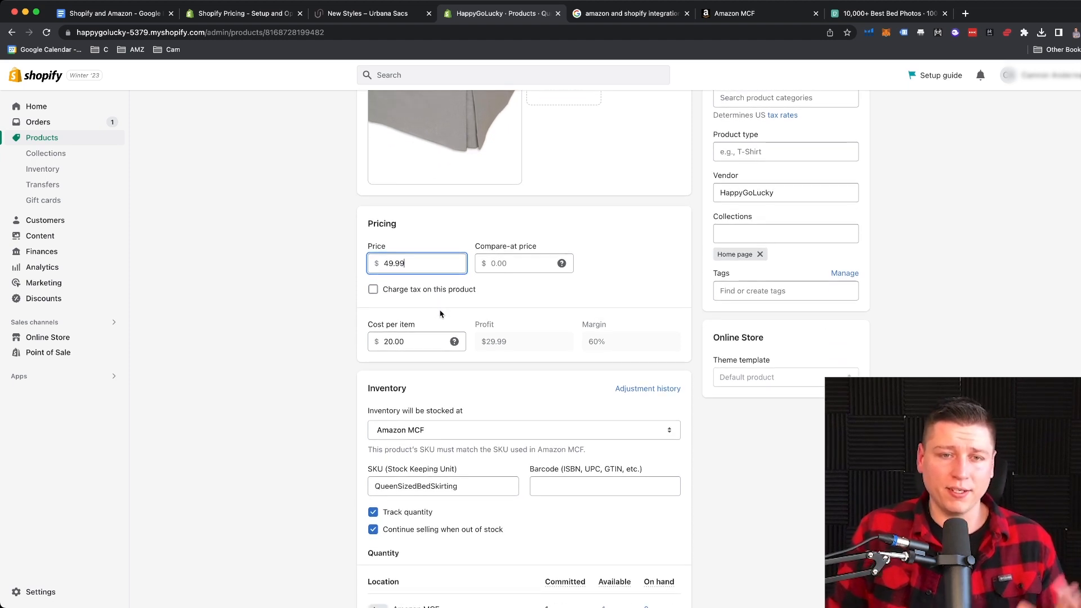
pyautogui.scroll(-3)
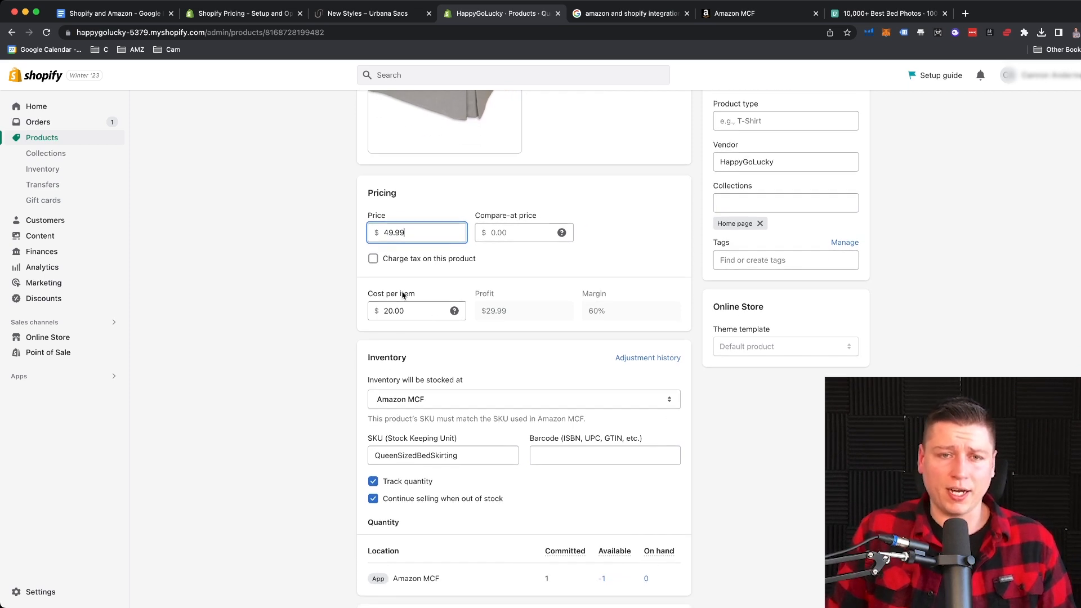
pyautogui.click(413, 311)
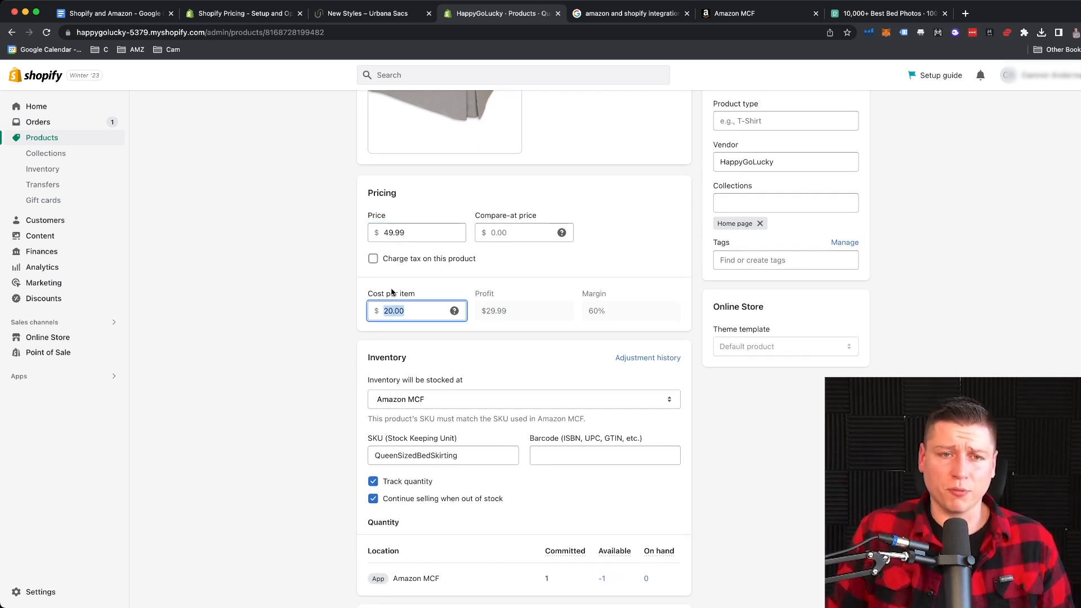
pyautogui.scroll(-3)
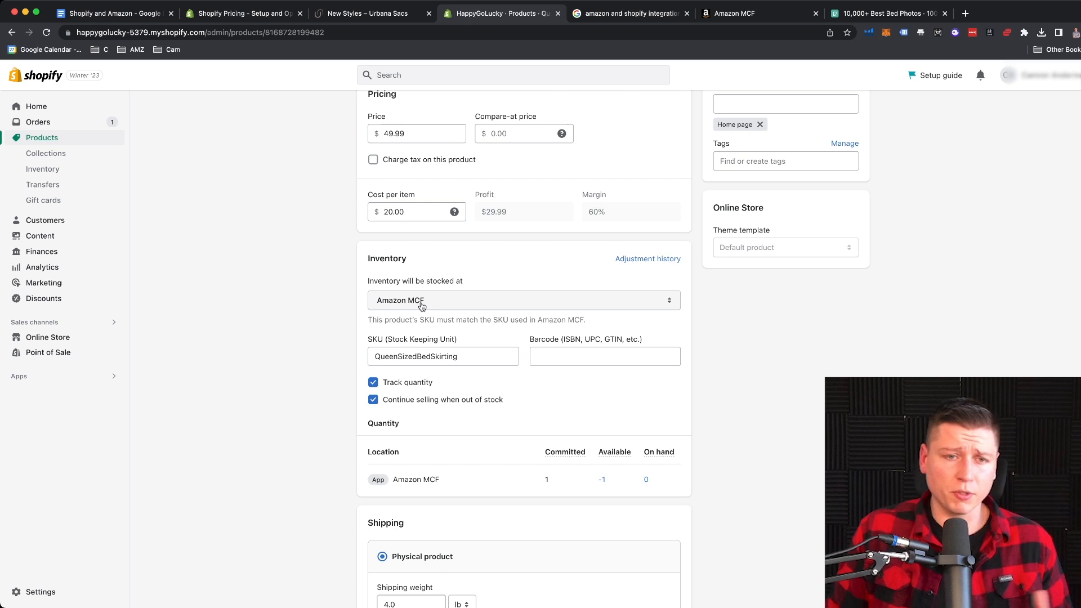
pyautogui.moveTo(434, 306)
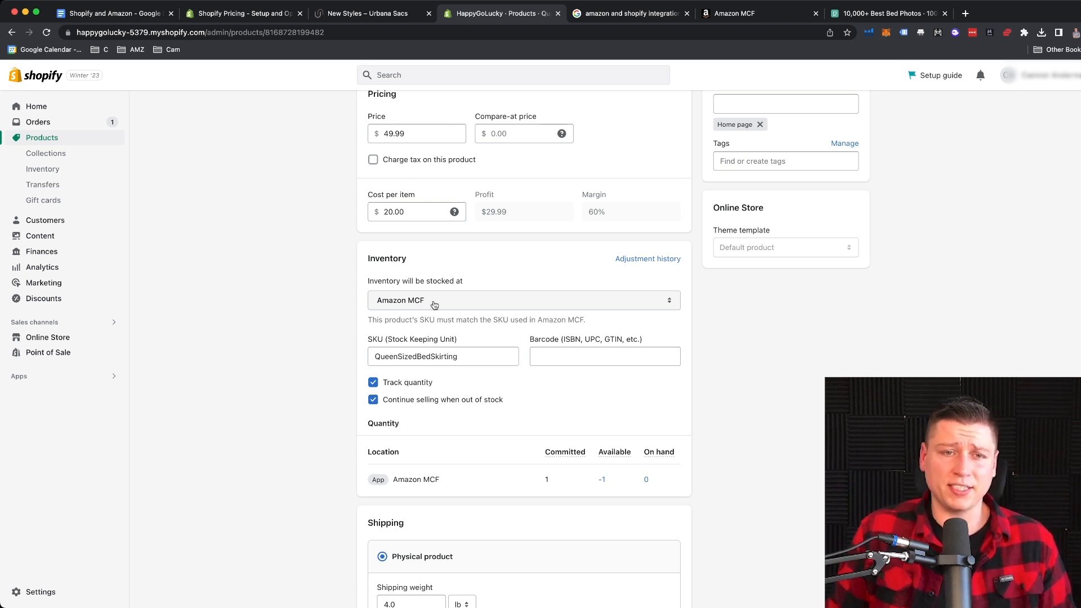
pyautogui.moveTo(416, 305)
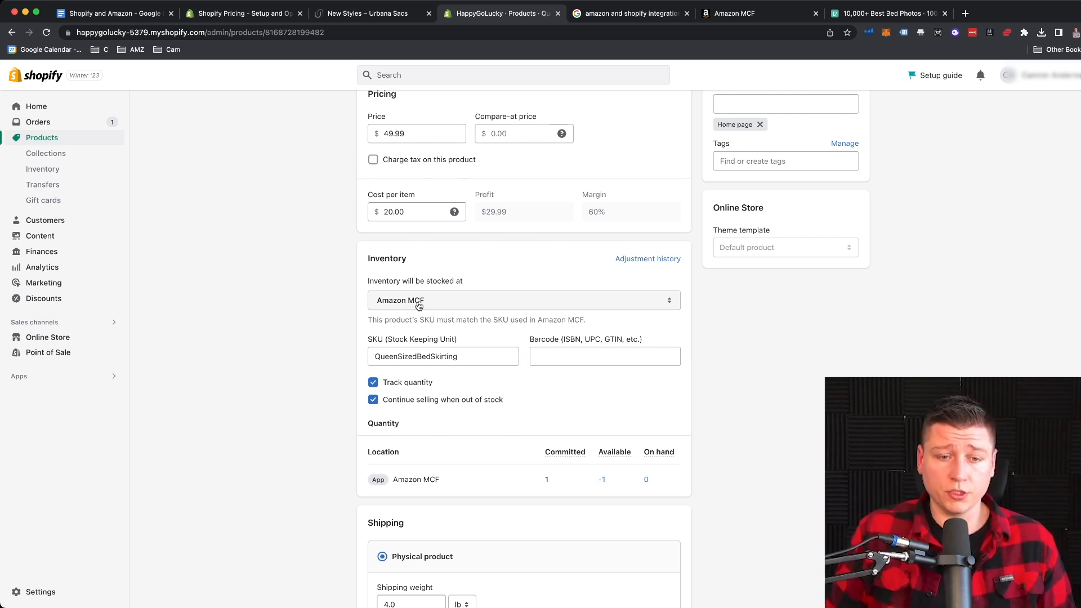
pyautogui.scroll(-3)
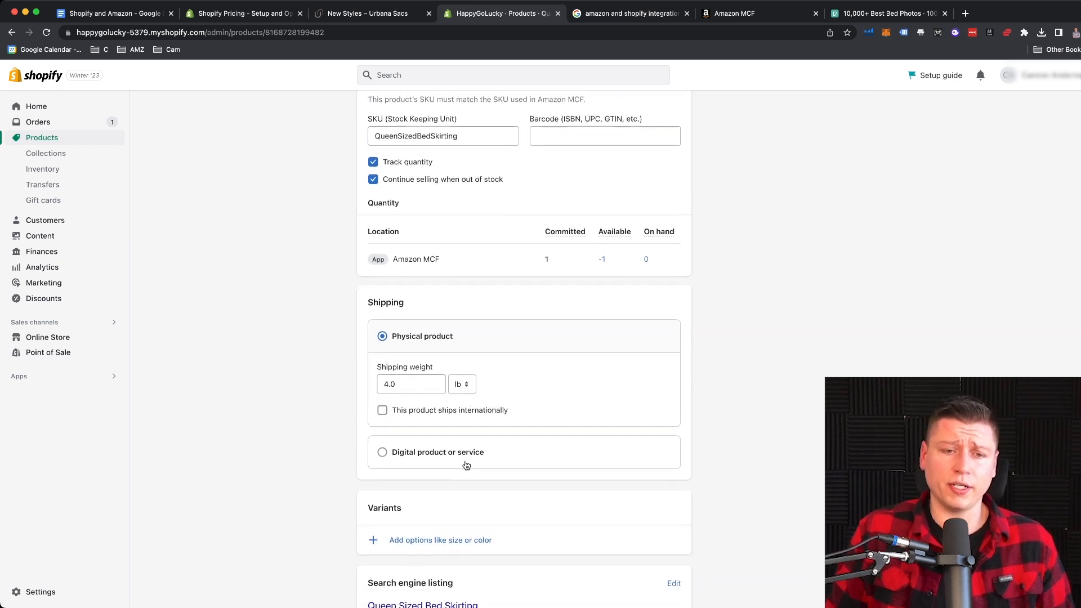
pyautogui.scroll(-3)
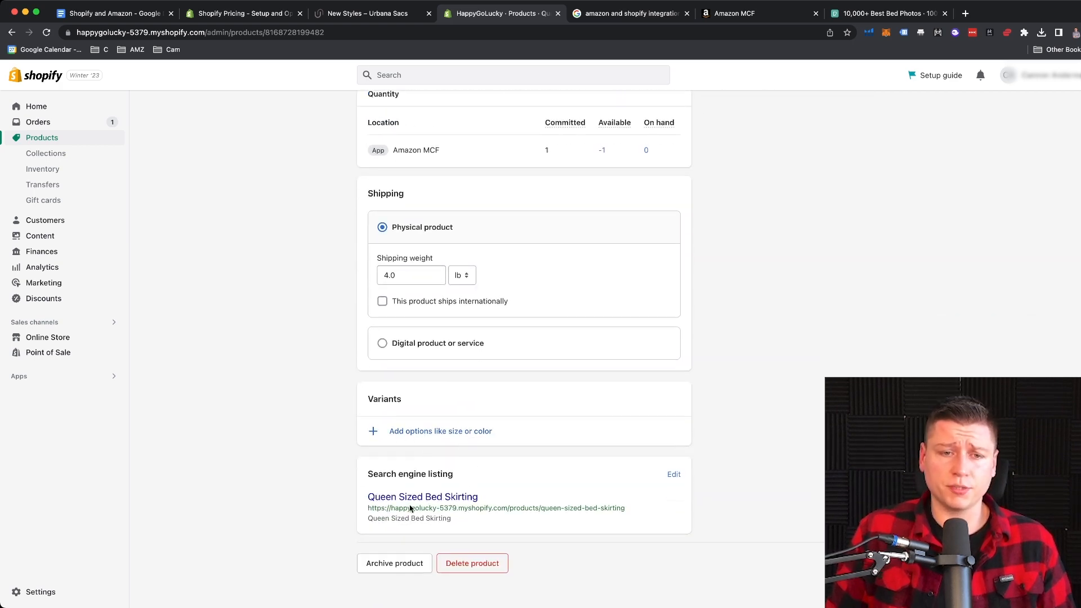
pyautogui.moveTo(487, 446)
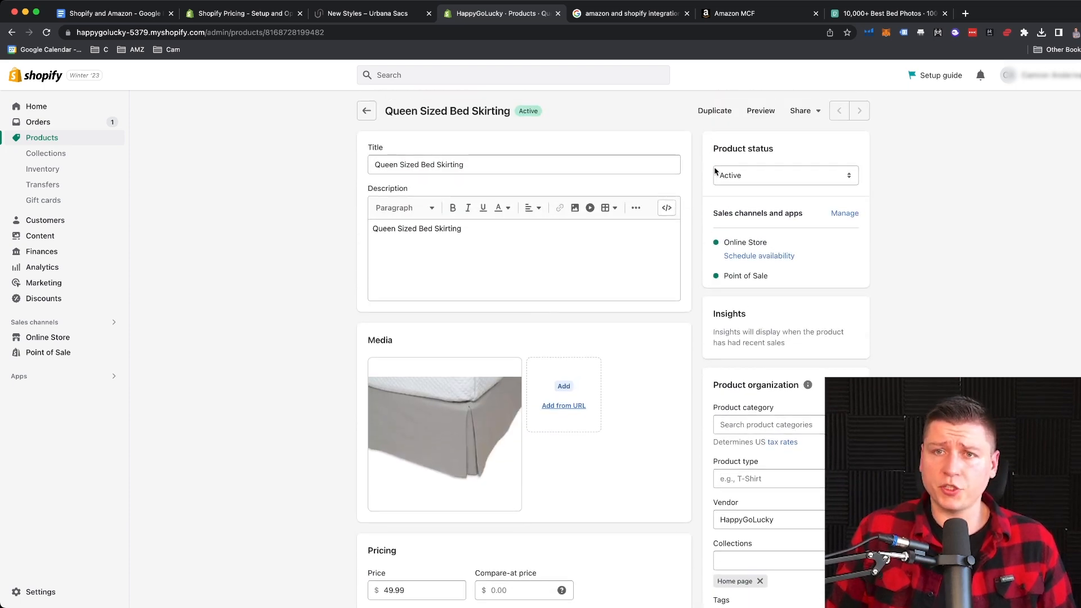
# Step: Preview Queen Sized Bed Skirting at $49.99 in the storefront, then return to its admin page
pyautogui.click(760, 110)
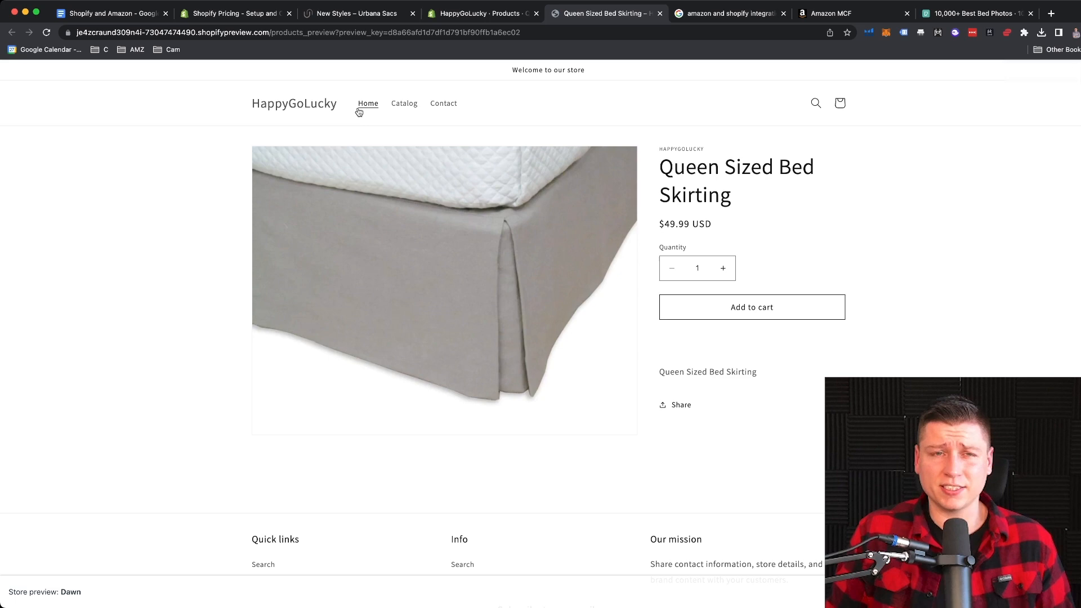
pyautogui.click(367, 104)
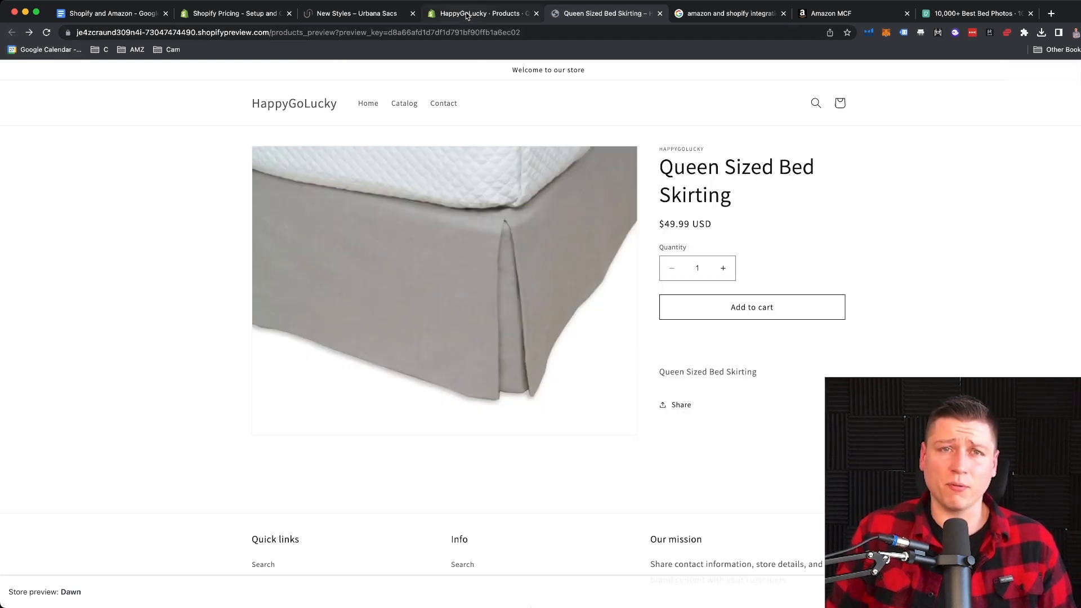
pyautogui.click(481, 13)
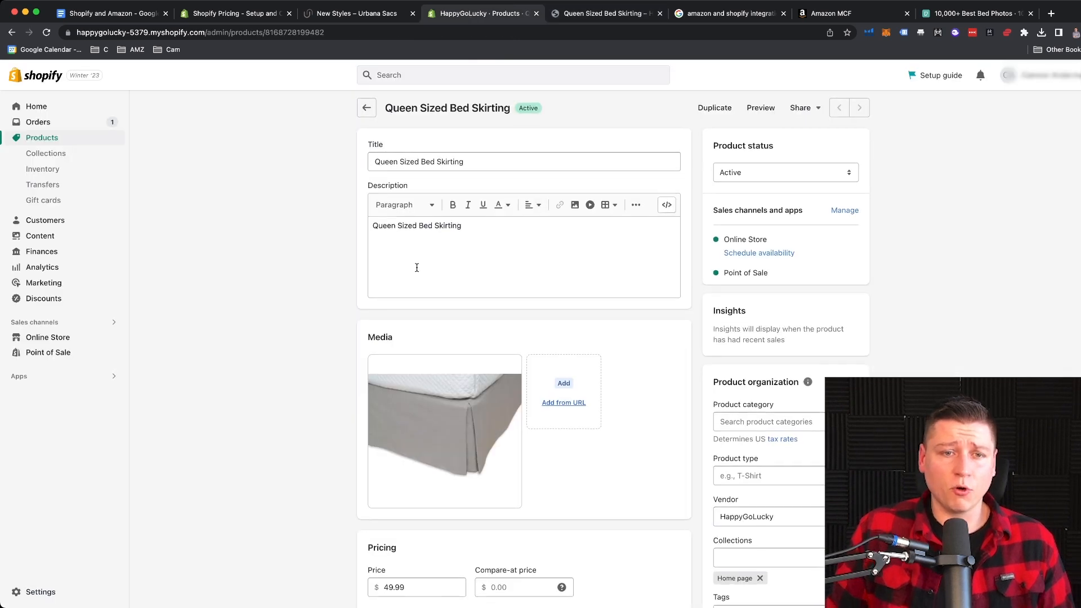
# Step: Check order #1001 is paid but unfulfilled, then move to the integration search results
pyautogui.scroll(-3)
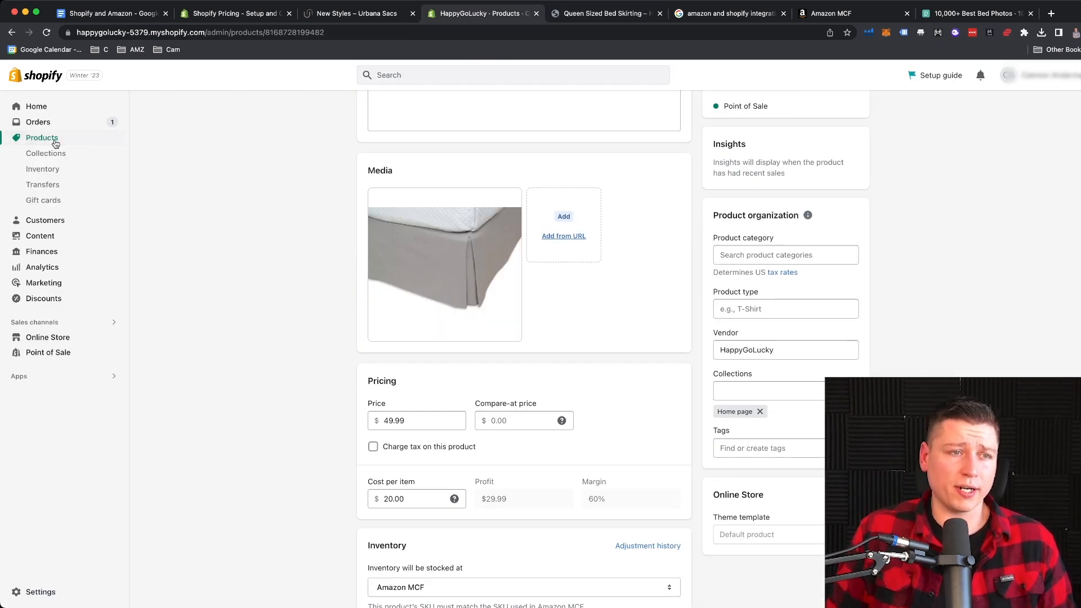
pyautogui.click(37, 121)
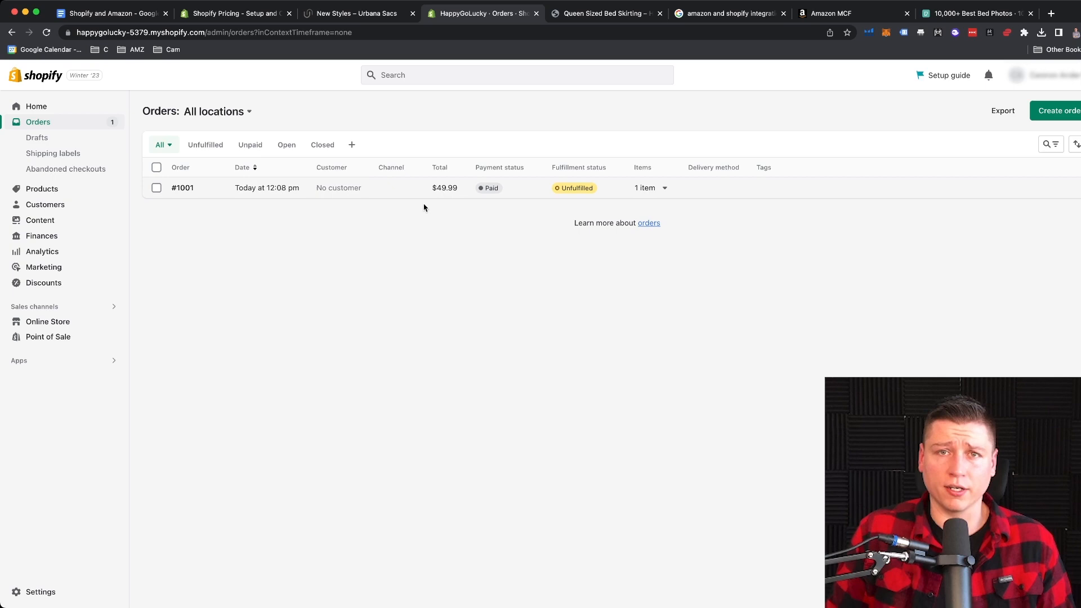
pyautogui.moveTo(370, 200)
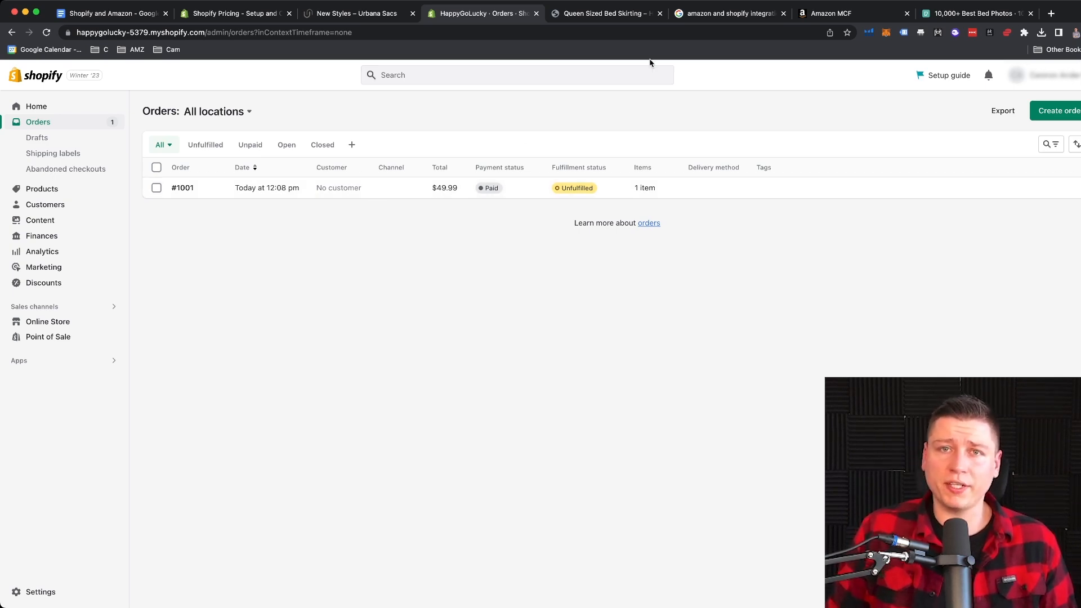
pyautogui.click(727, 14)
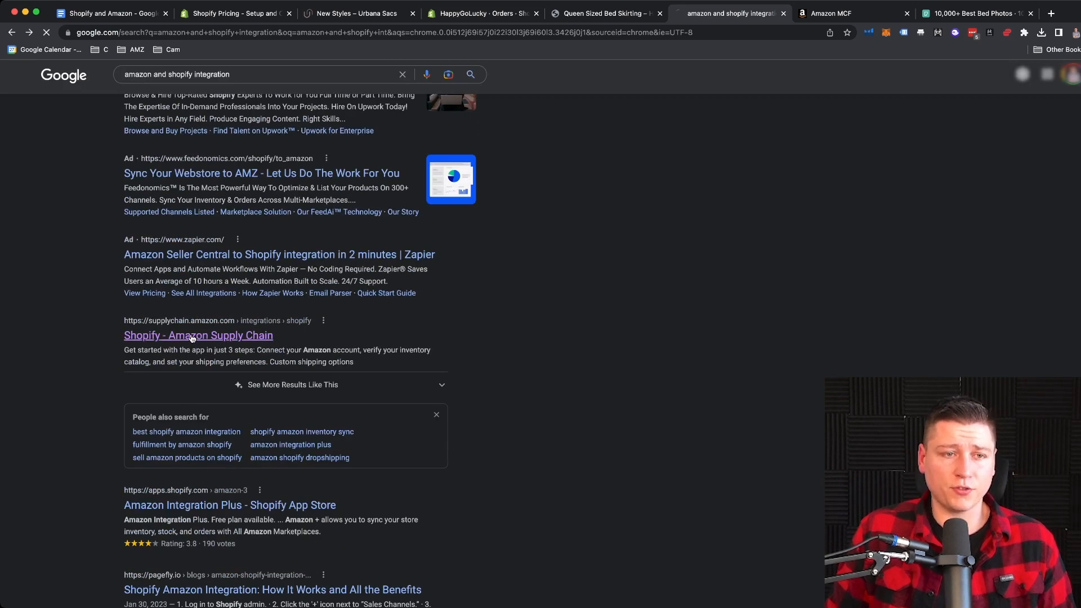
# Step: Go from the Amazon Supply Chain Shopify page to the Amazon MCF app setup
pyautogui.click(198, 336)
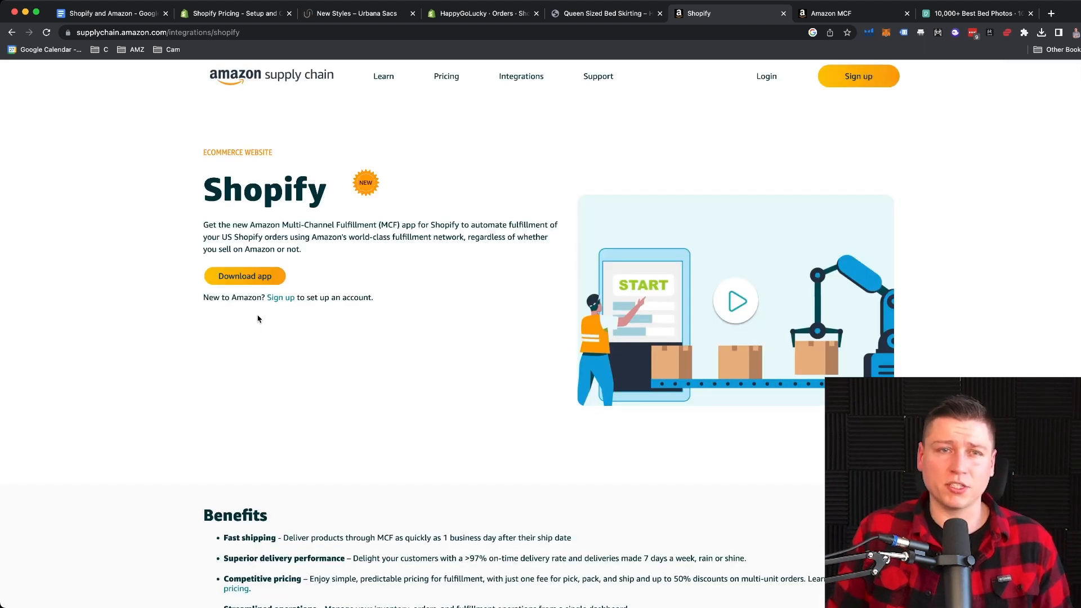
pyautogui.moveTo(306, 114)
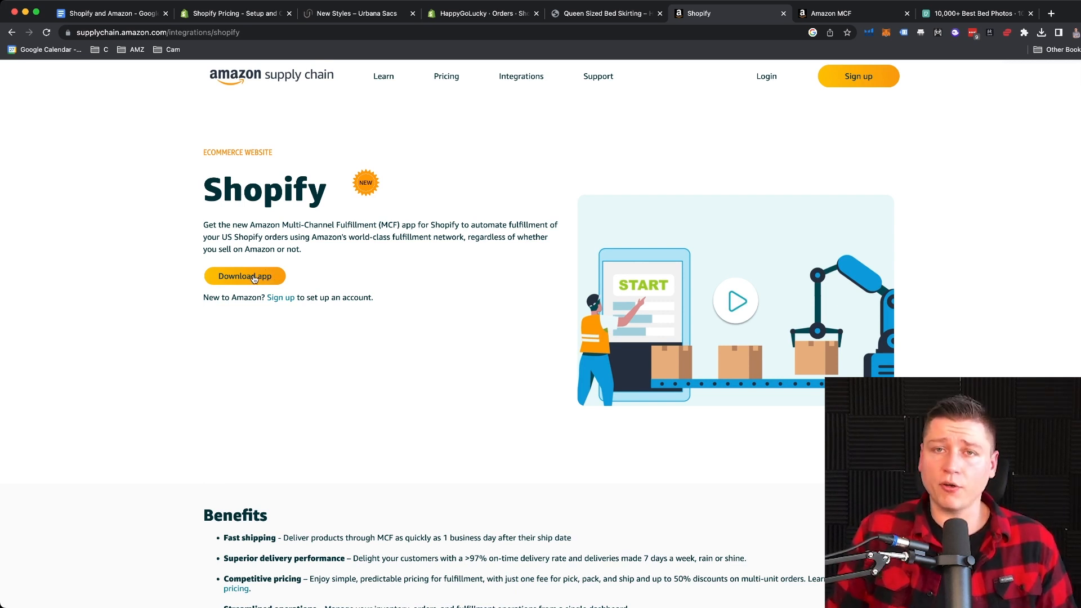
pyautogui.click(244, 276)
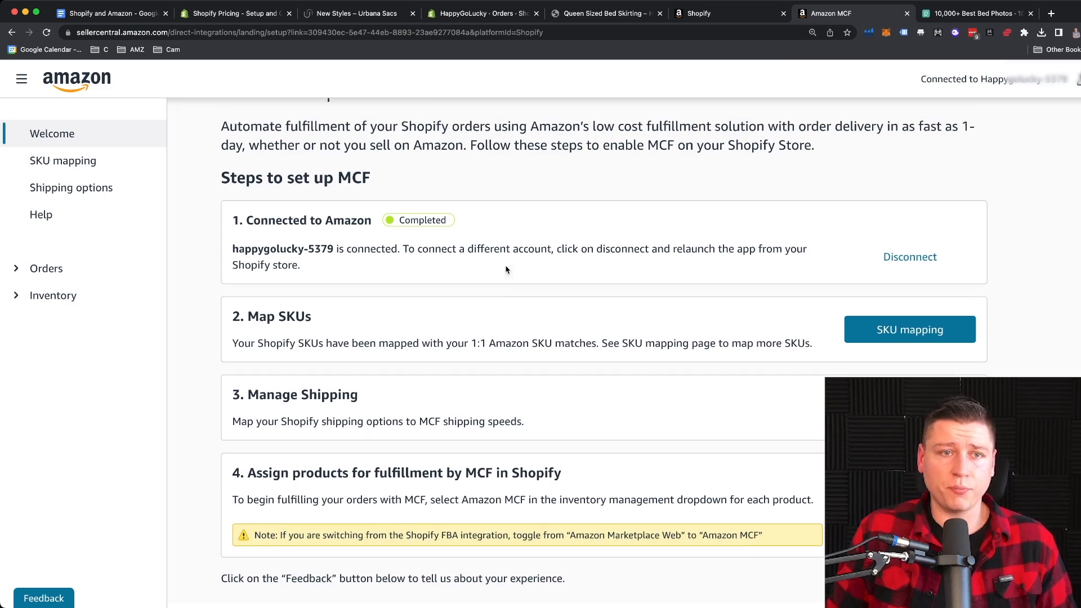
# Step: From the Amazon MCF setup steps, bring up the SKU mapping page listing Queen Sized Bed Skirting
pyautogui.scroll(3)
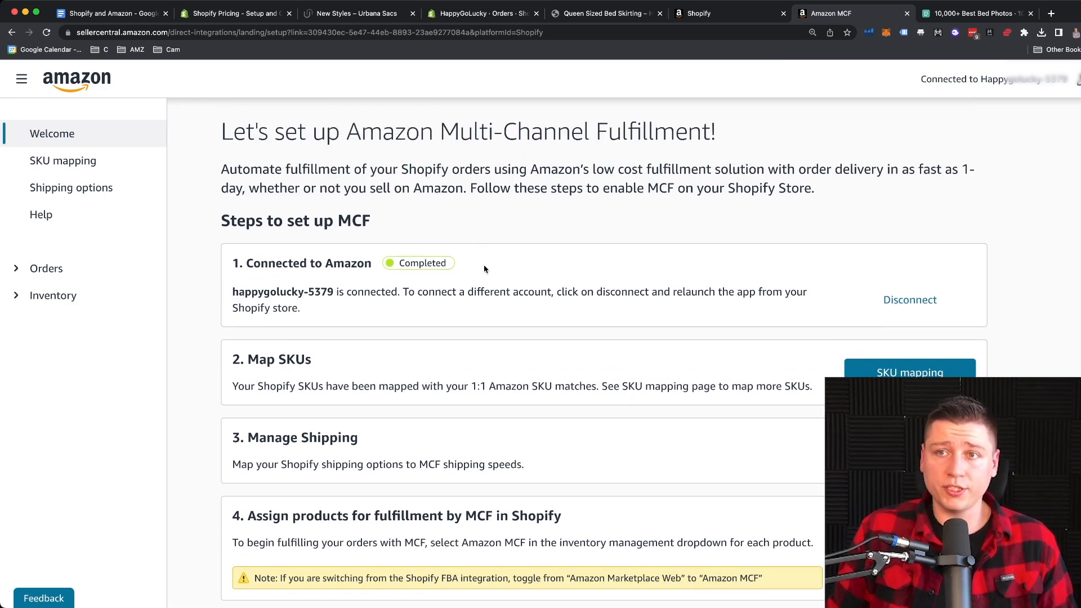
pyautogui.scroll(-3)
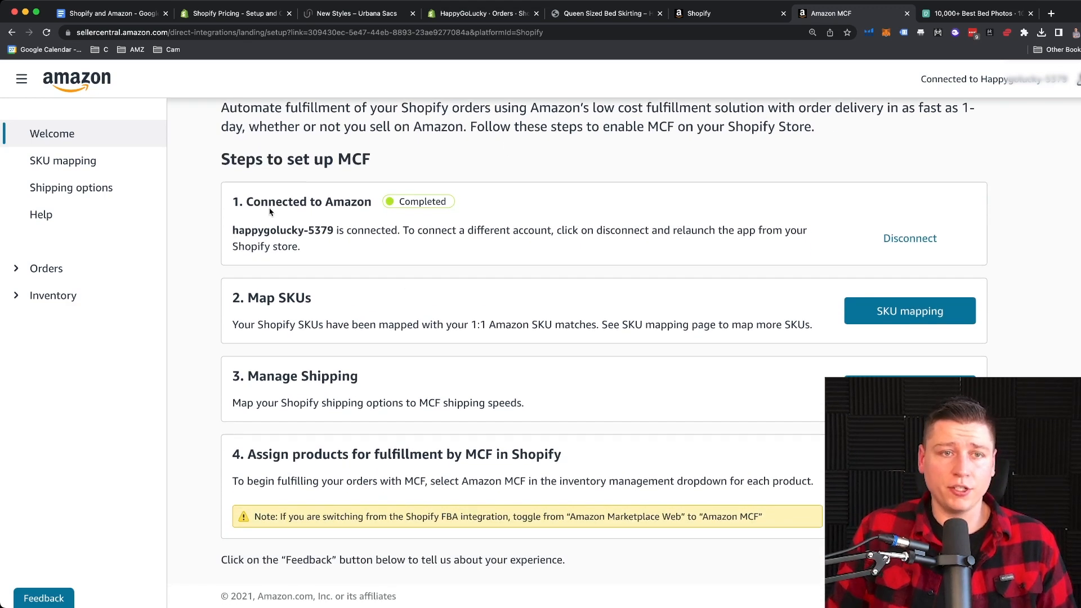
pyautogui.moveTo(854, 251)
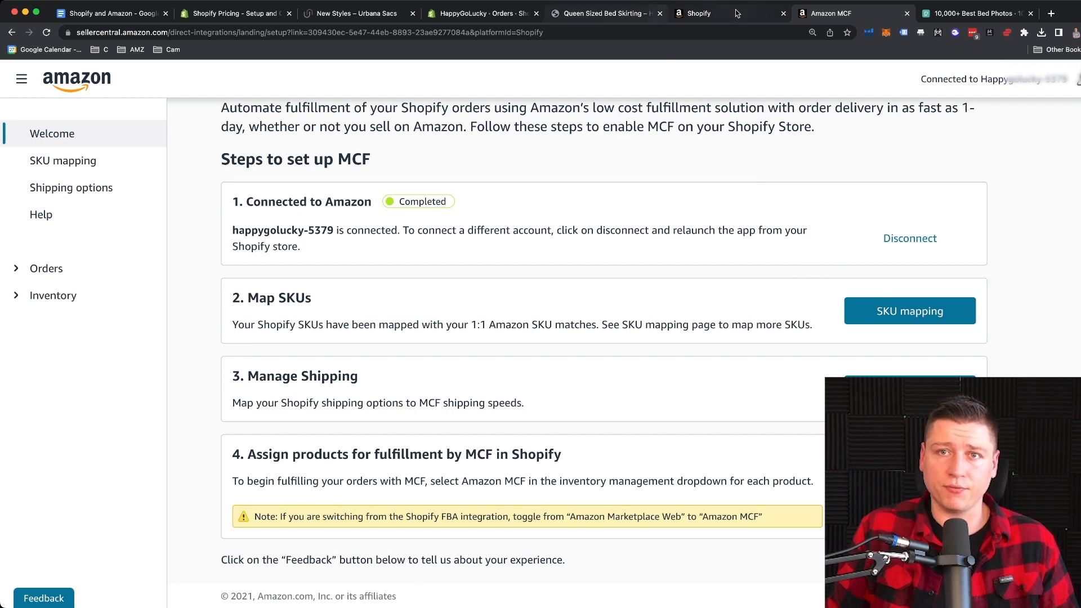
pyautogui.click(730, 14)
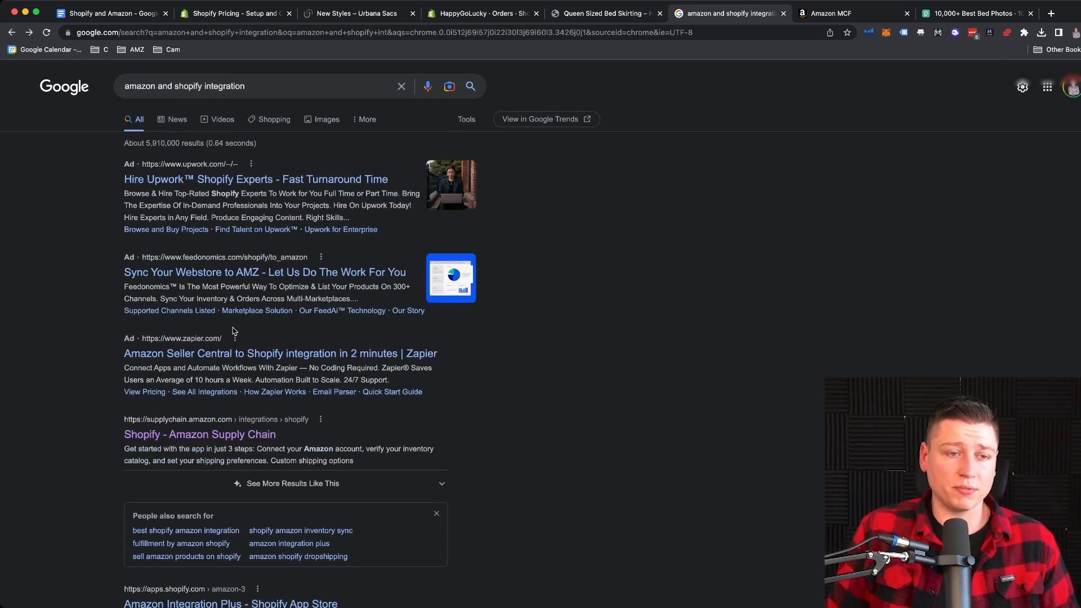
pyautogui.click(835, 14)
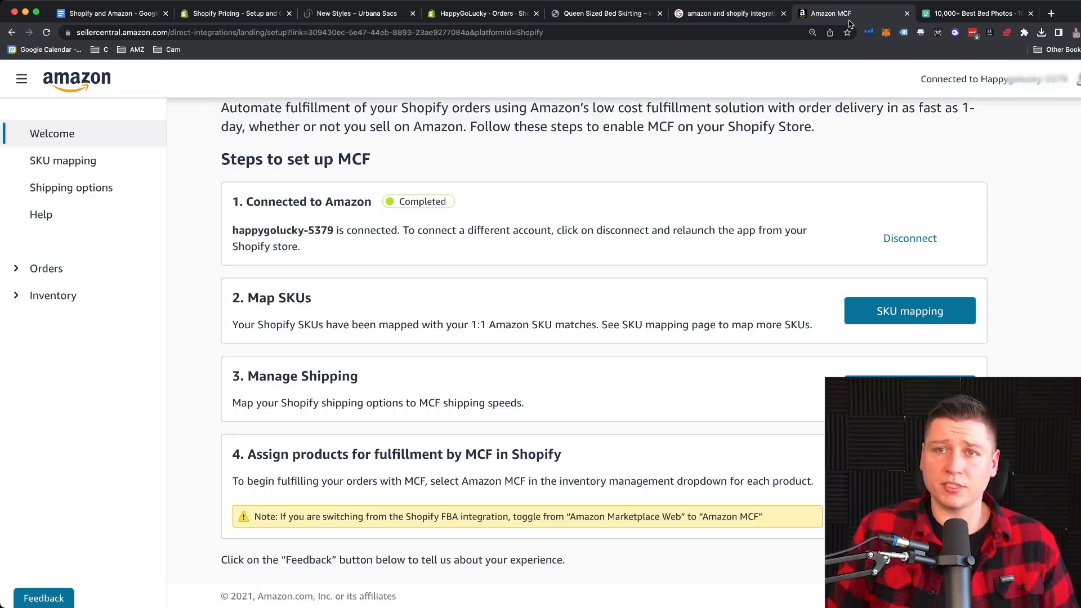
pyautogui.moveTo(452, 243)
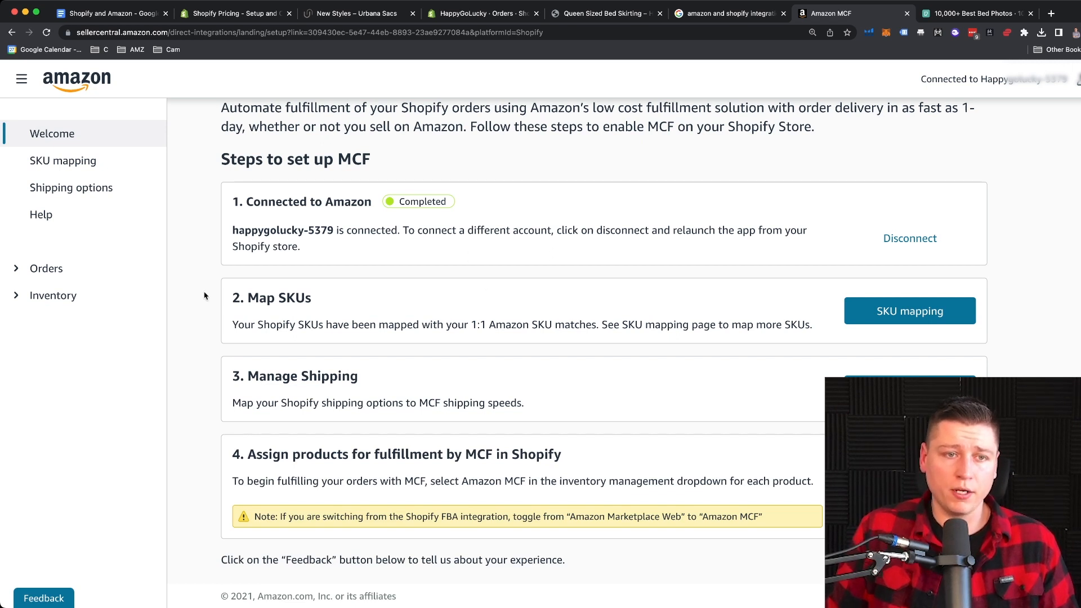
pyautogui.click(910, 311)
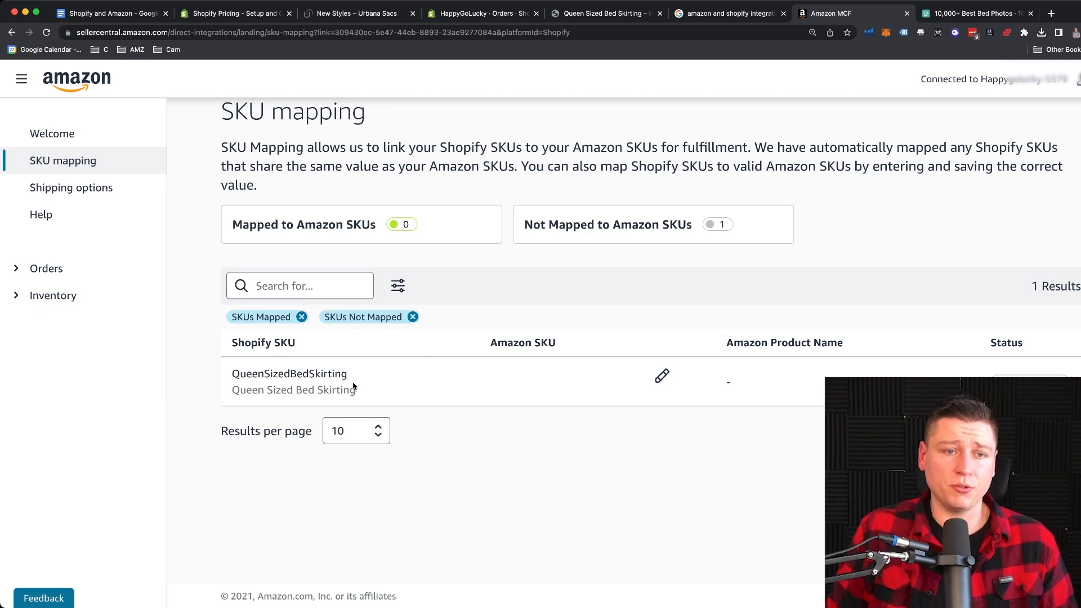
pyautogui.click(661, 376)
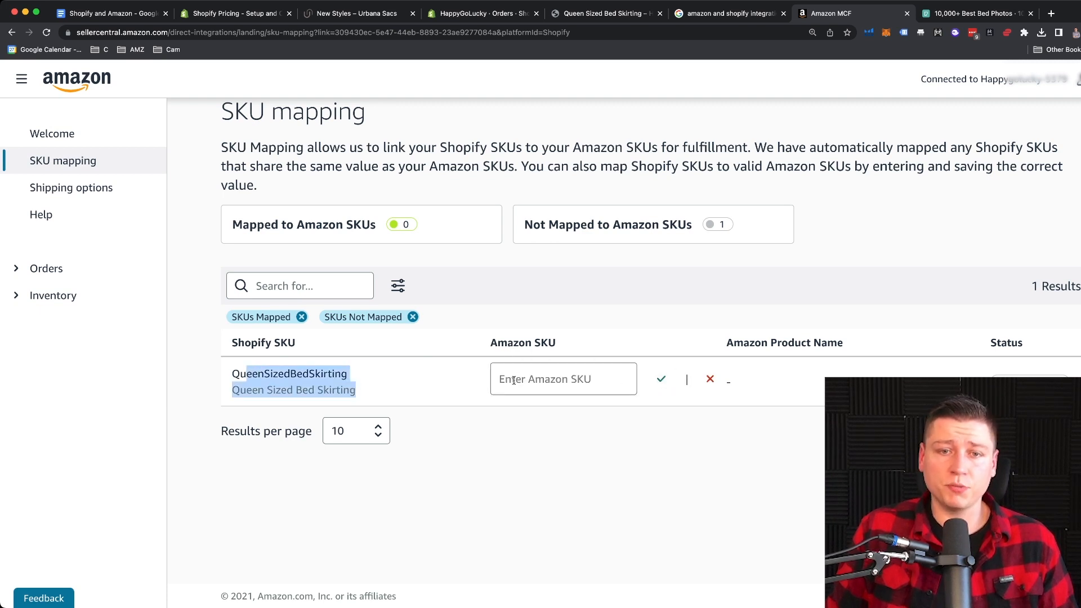
pyautogui.click(563, 379)
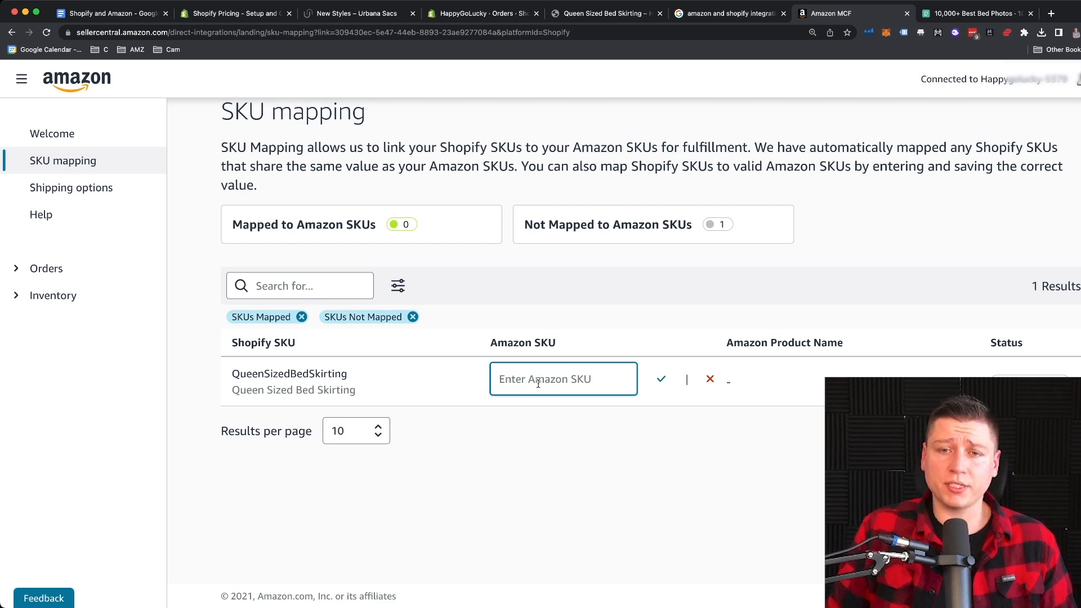
pyautogui.moveTo(81, 133)
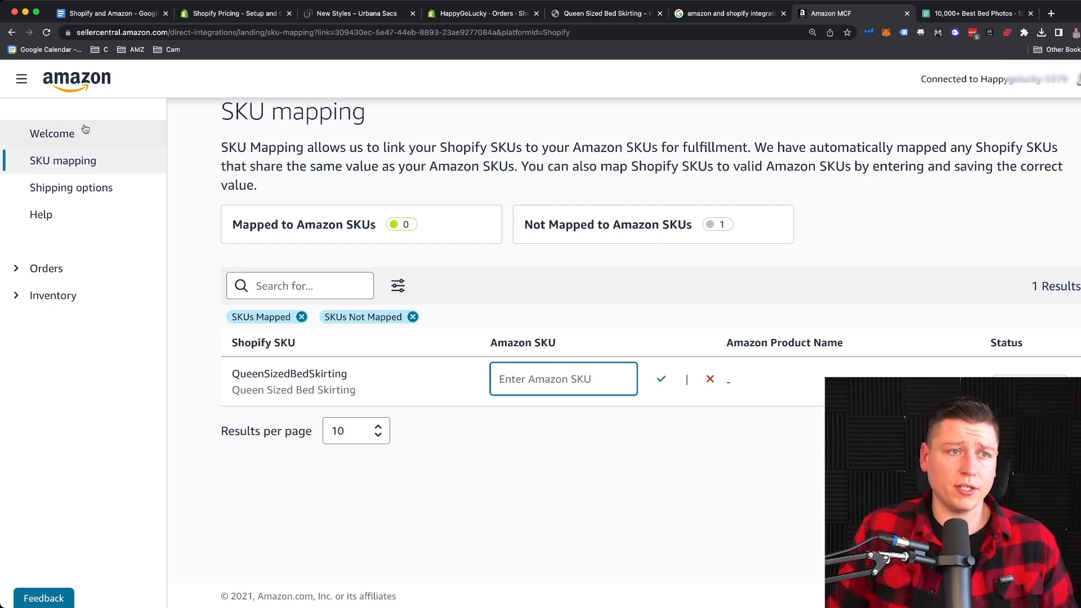
pyautogui.click(52, 133)
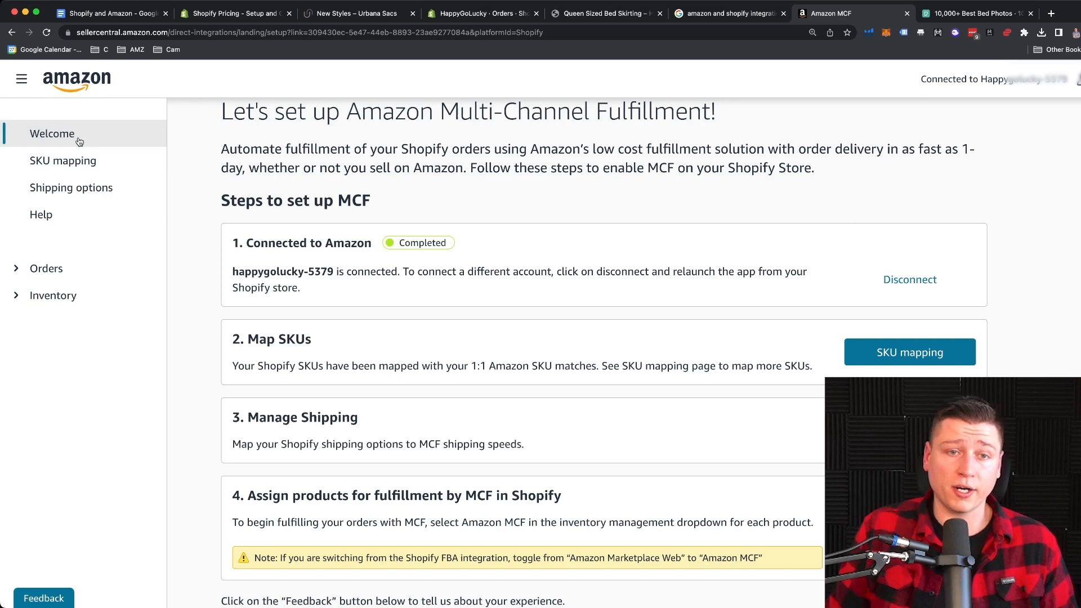
pyautogui.scroll(-3)
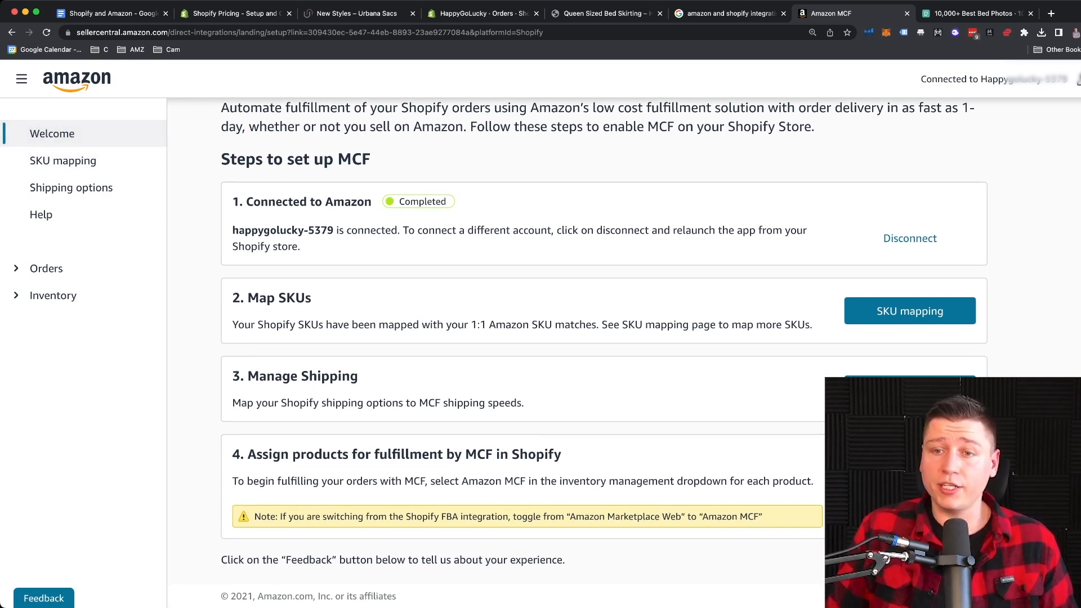
pyautogui.click(71, 187)
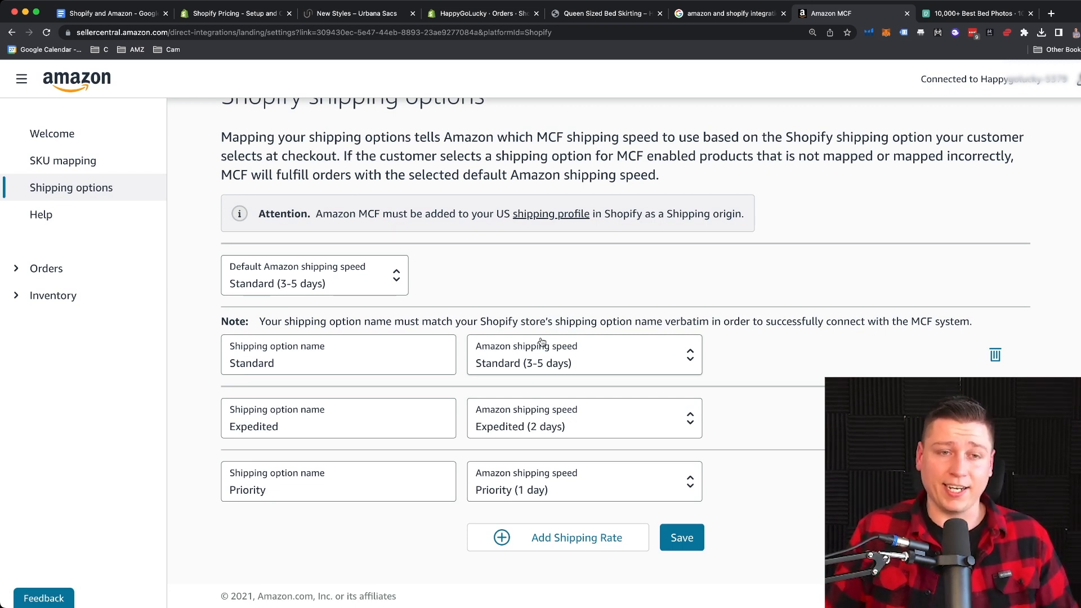
# Step: Keep Standard (3-5 days) as the default Amazon shipping speed
pyautogui.click(314, 275)
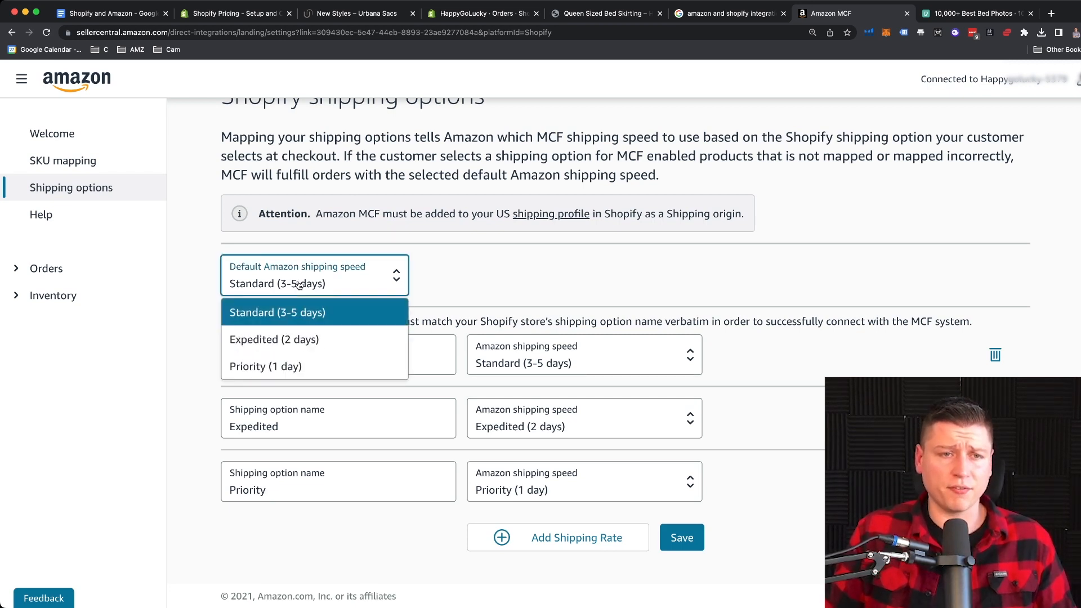
pyautogui.click(278, 312)
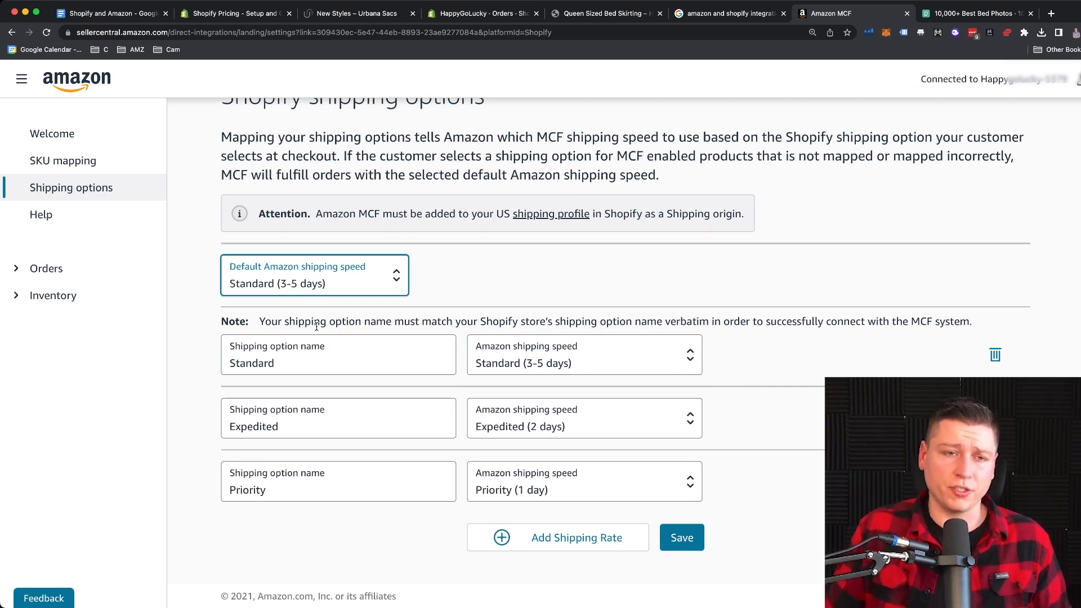
pyautogui.moveTo(681, 537)
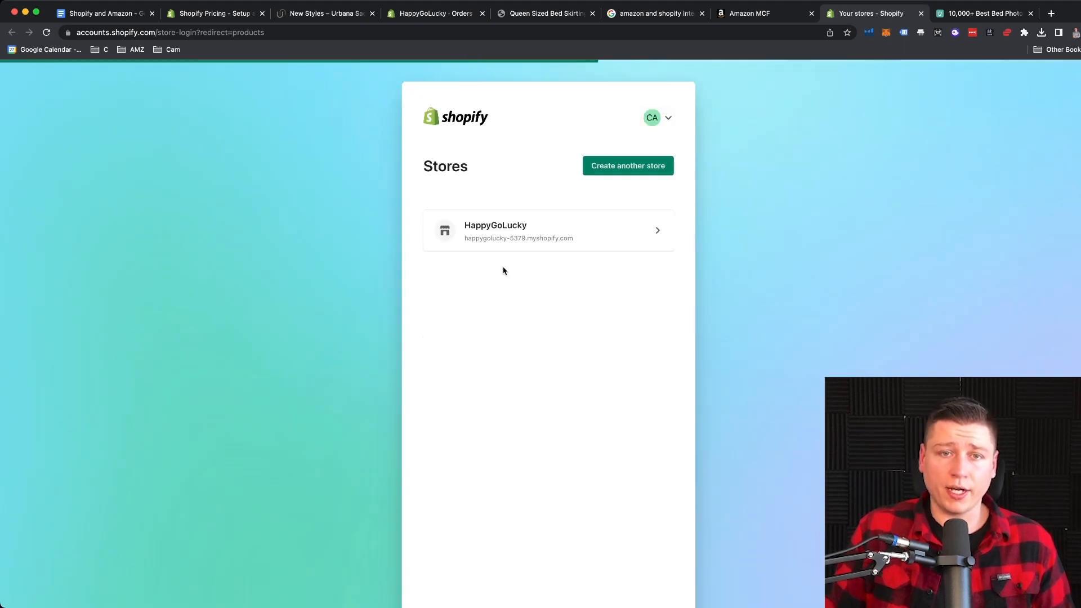
# Step: In the HappyGoLucky admin, view Queen Sized Bed Skirting's Amazon MCF inventory and SKU
pyautogui.click(549, 230)
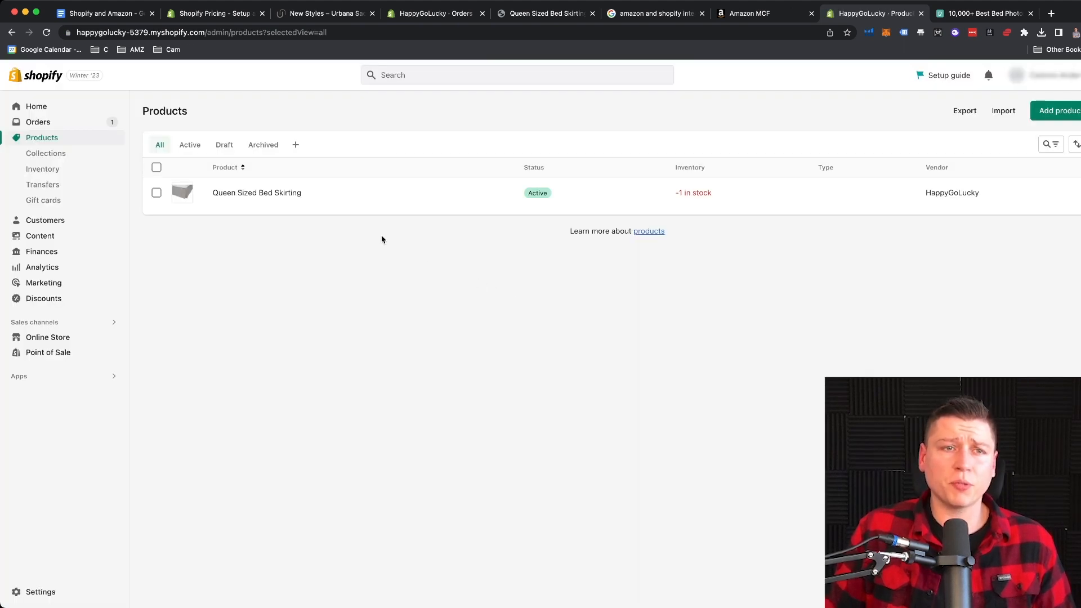
pyautogui.click(257, 192)
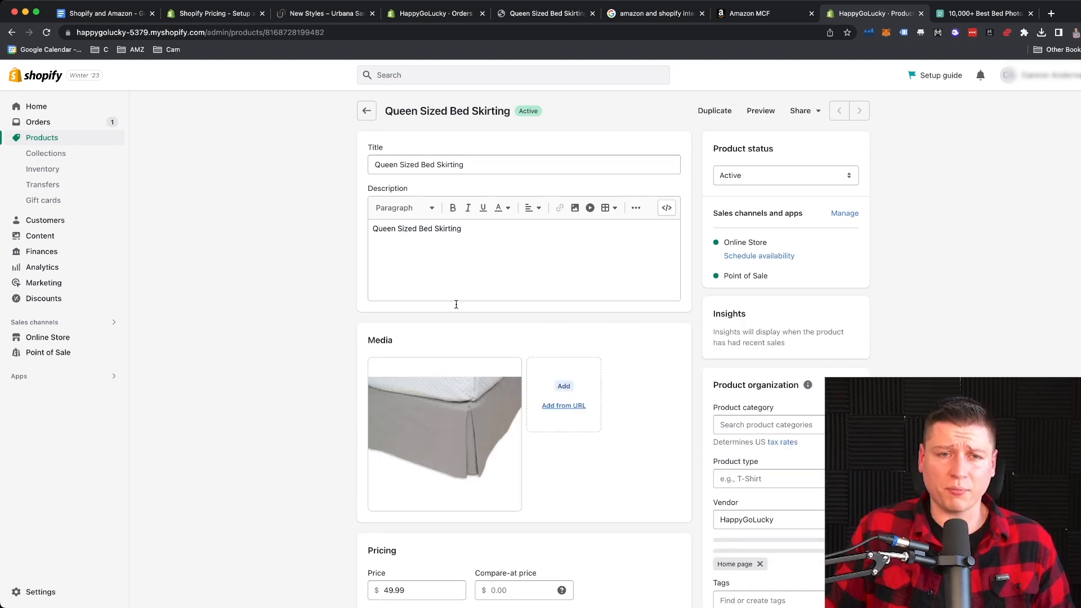
pyautogui.scroll(-3)
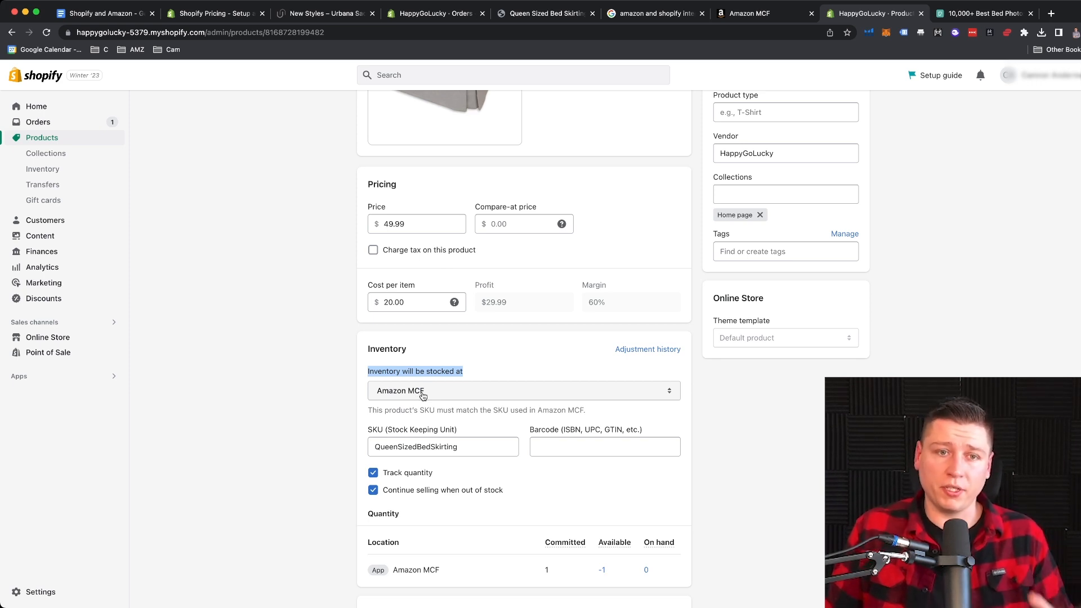
pyautogui.scroll(-3)
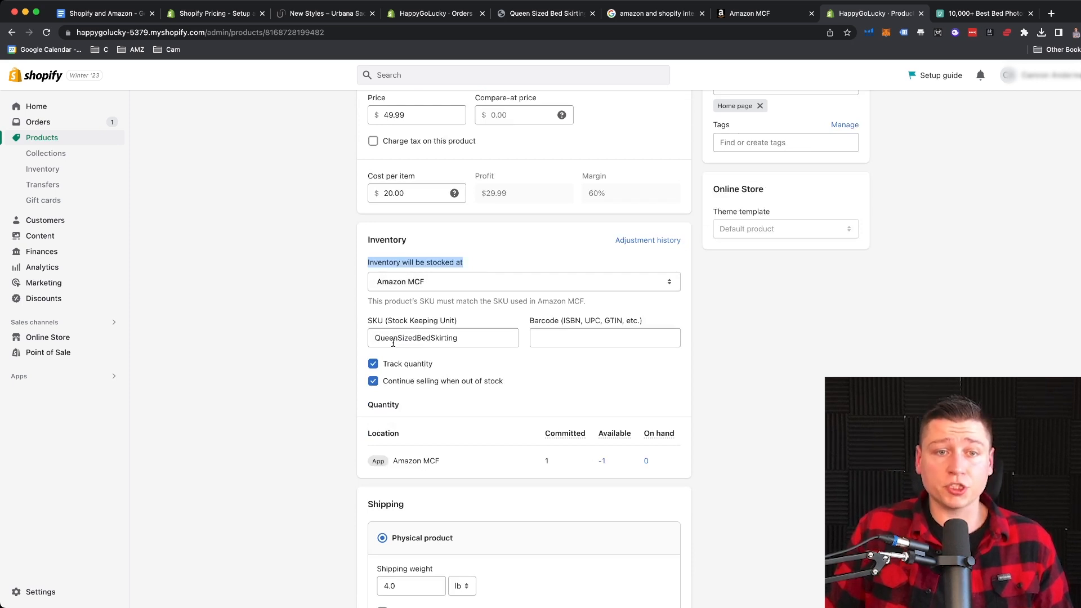
pyautogui.click(443, 336)
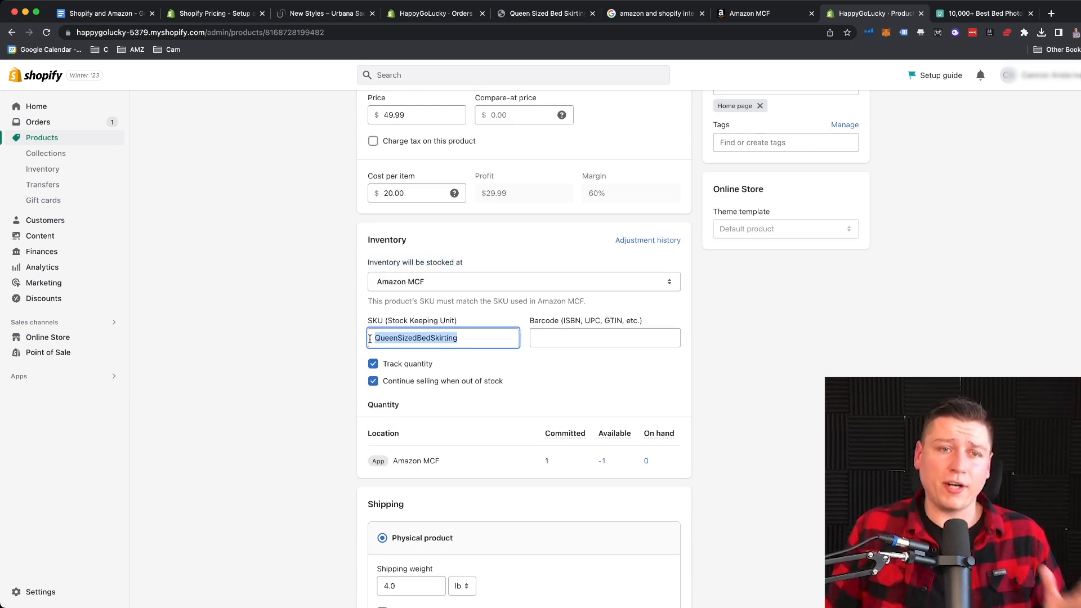
pyautogui.click(603, 337)
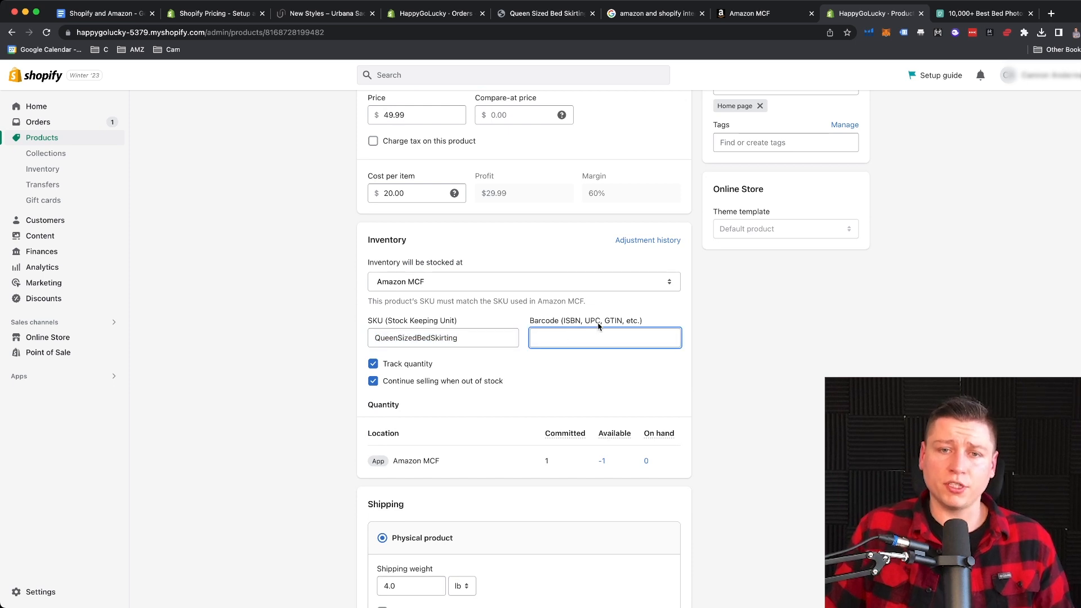
pyautogui.moveTo(548, 361)
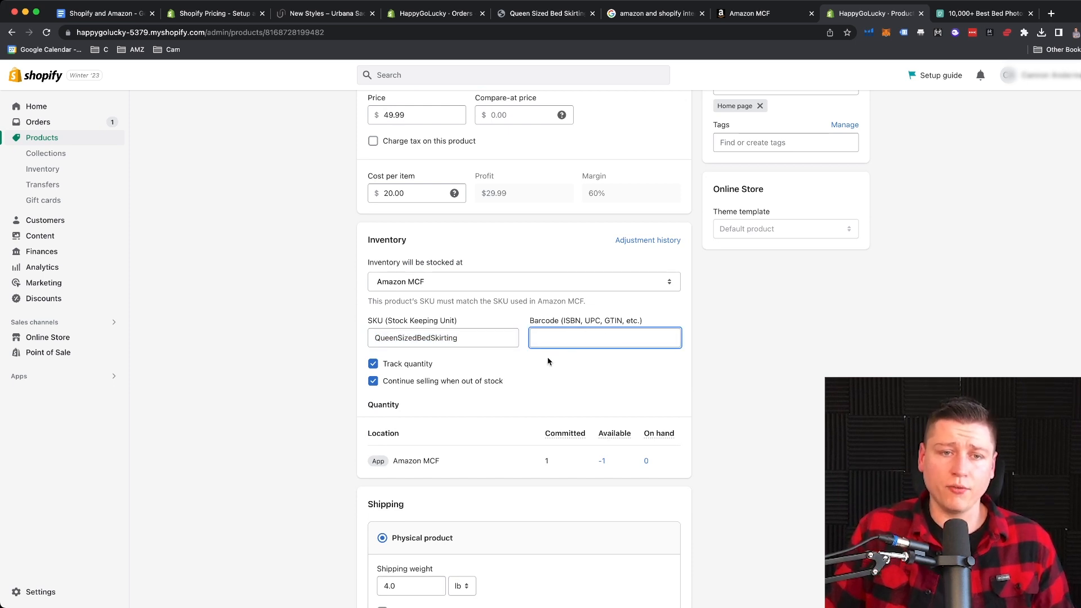
pyautogui.scroll(-3)
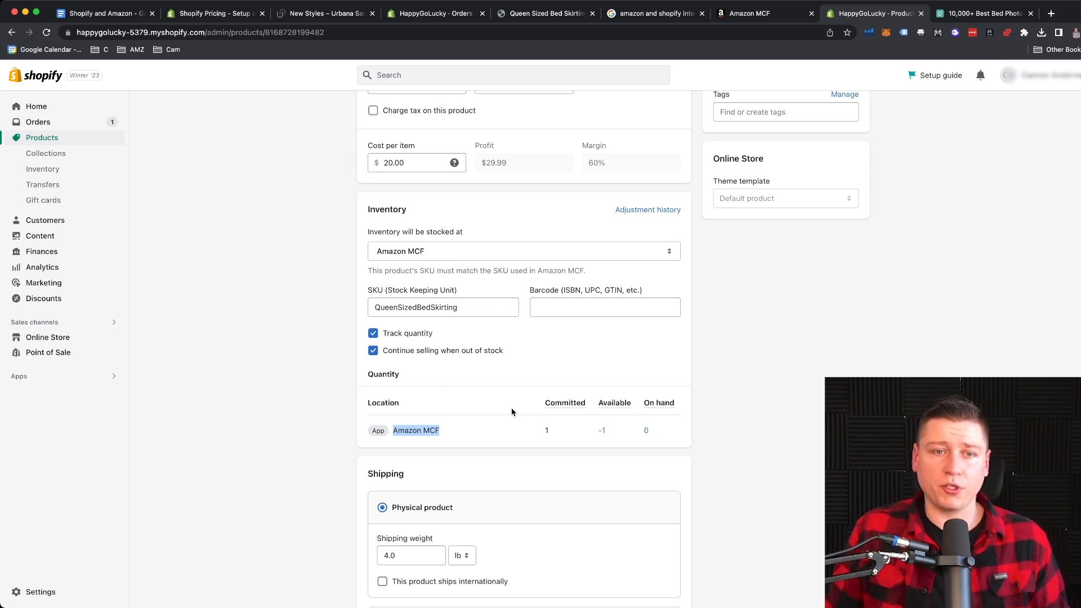
pyautogui.scroll(-3)
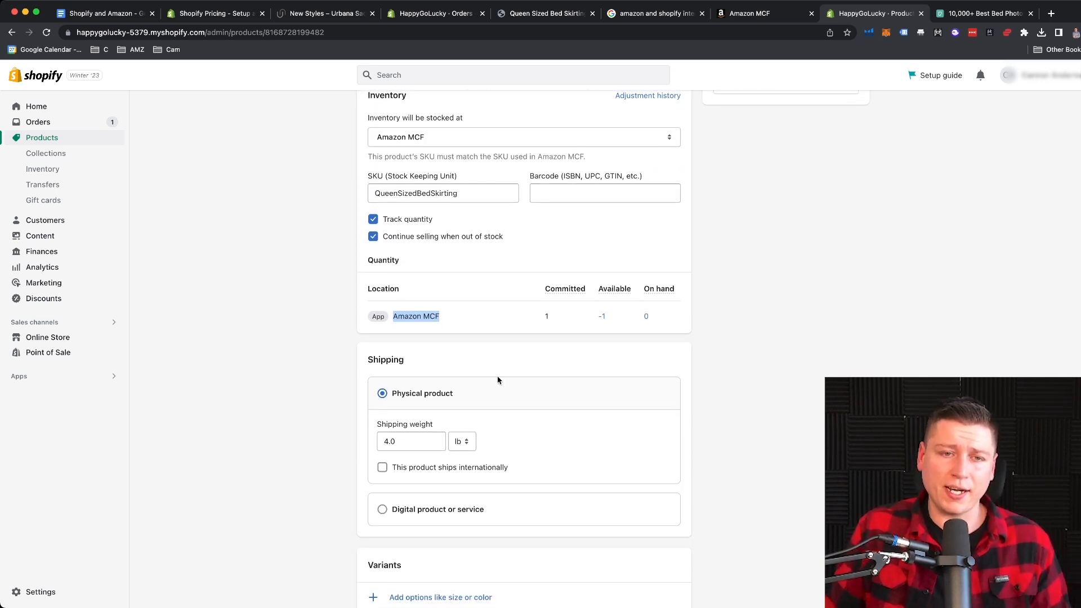
pyautogui.scroll(-3)
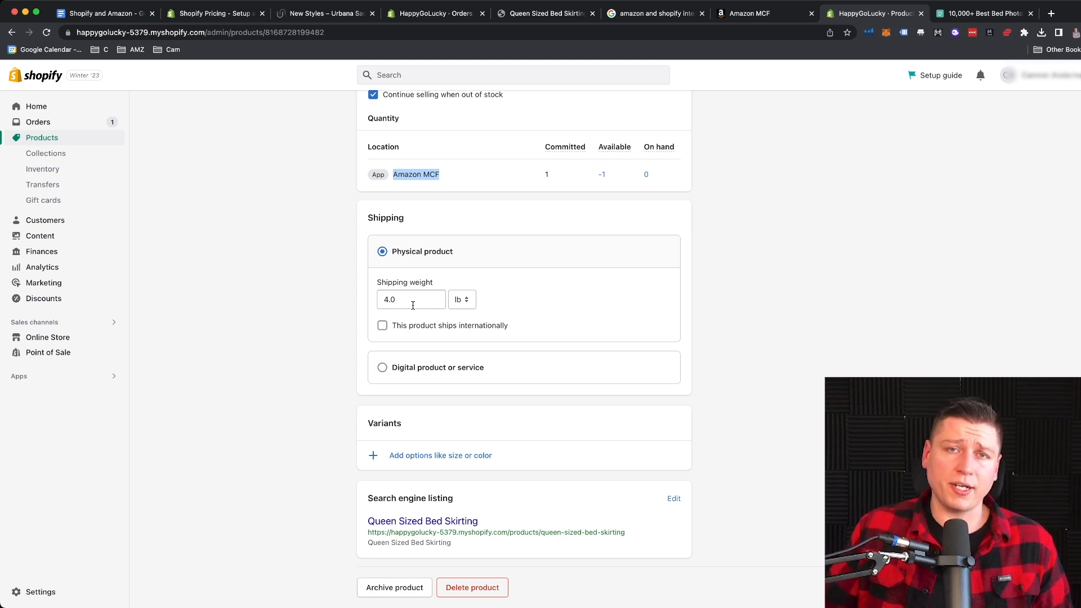
pyautogui.scroll(3)
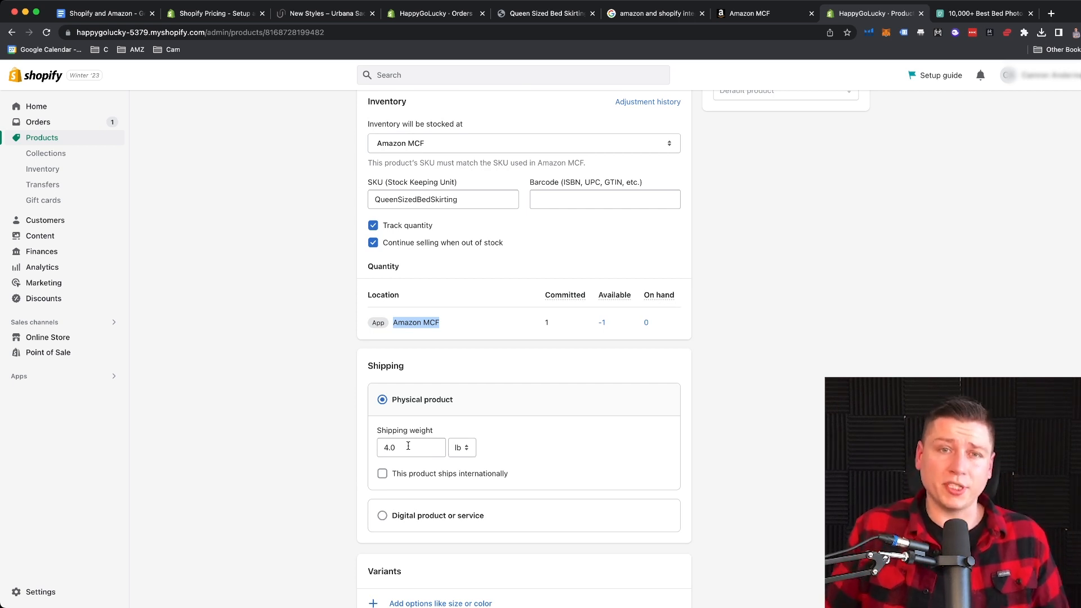
pyautogui.scroll(-3)
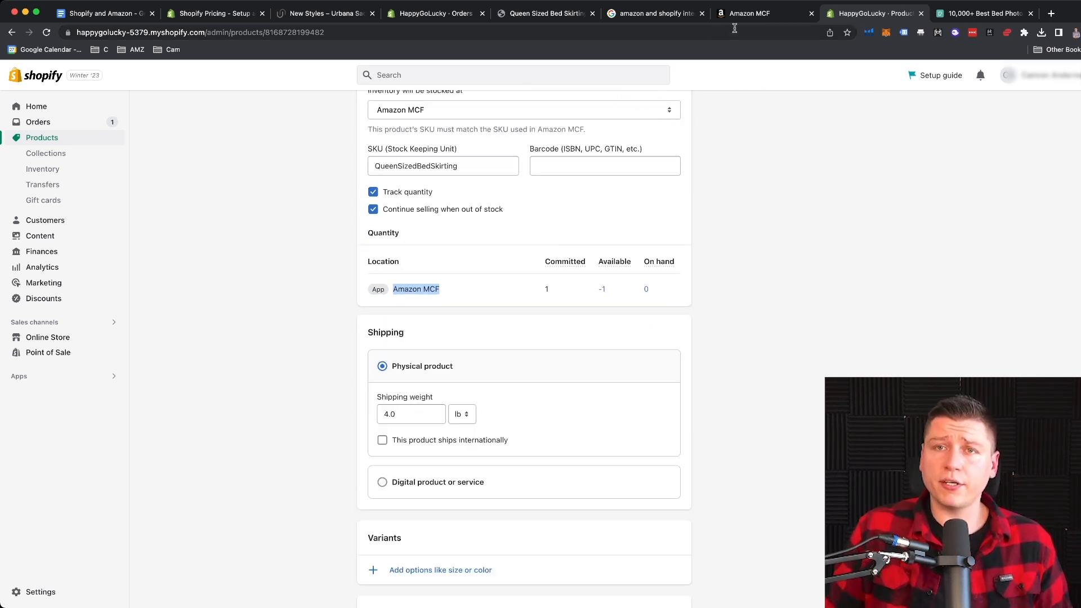
# Step: From Amazon MCF's shipping options, follow the link to the Shopify US shipping profile
pyautogui.click(747, 14)
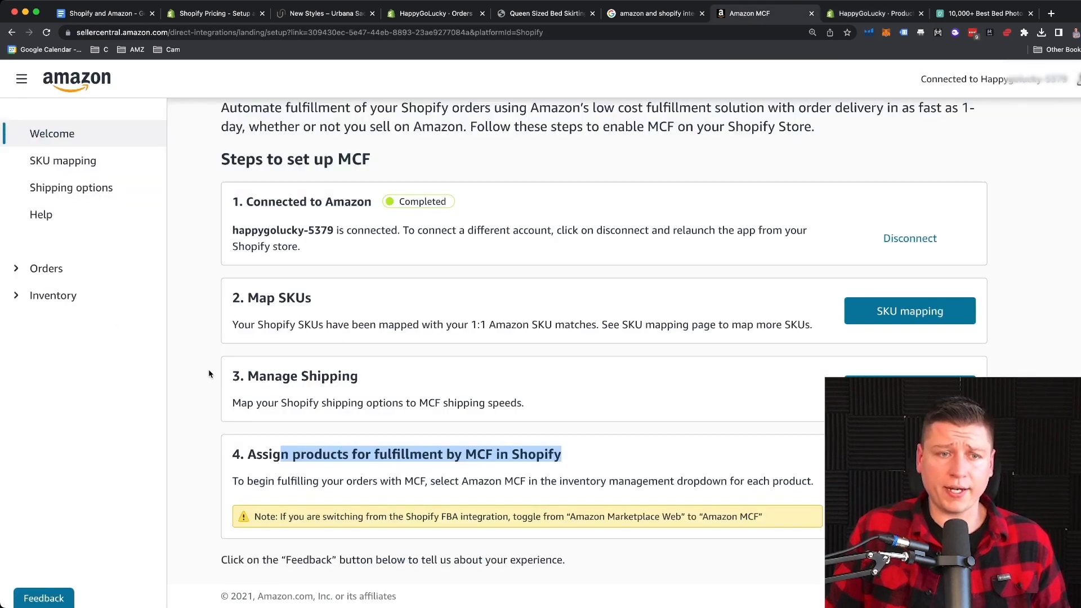
pyautogui.click(70, 188)
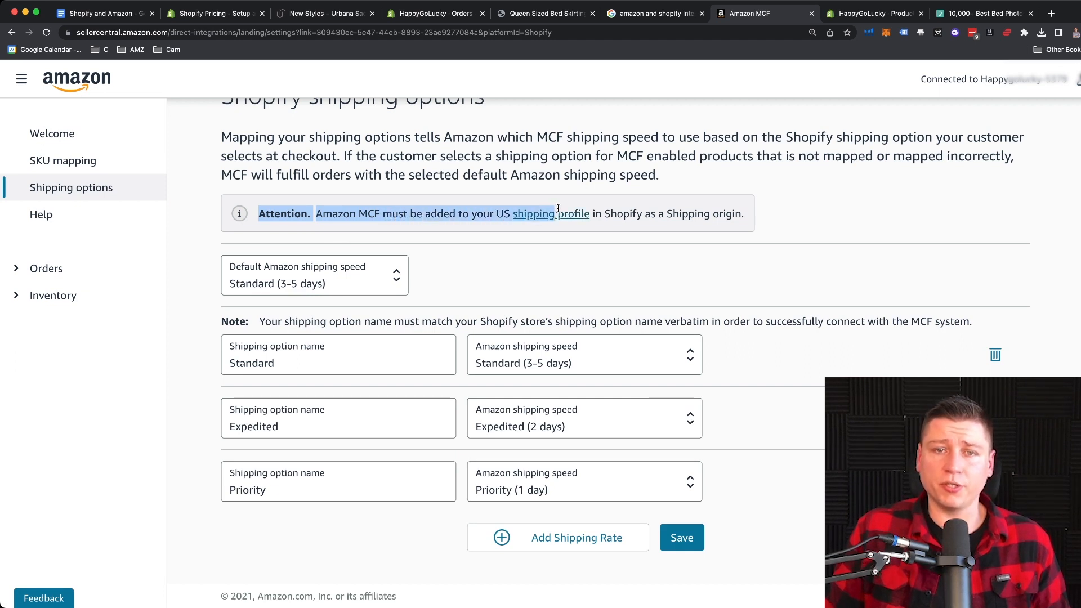
pyautogui.click(551, 213)
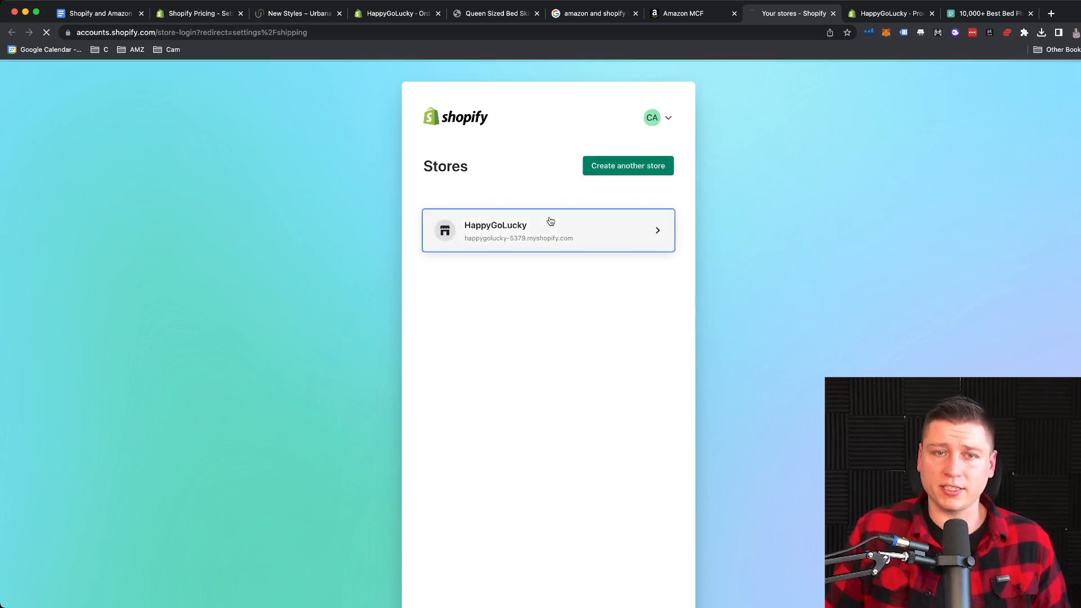
# Step: Enter the HappyGoLucky admin and reach its Shipping and delivery settings
pyautogui.click(547, 230)
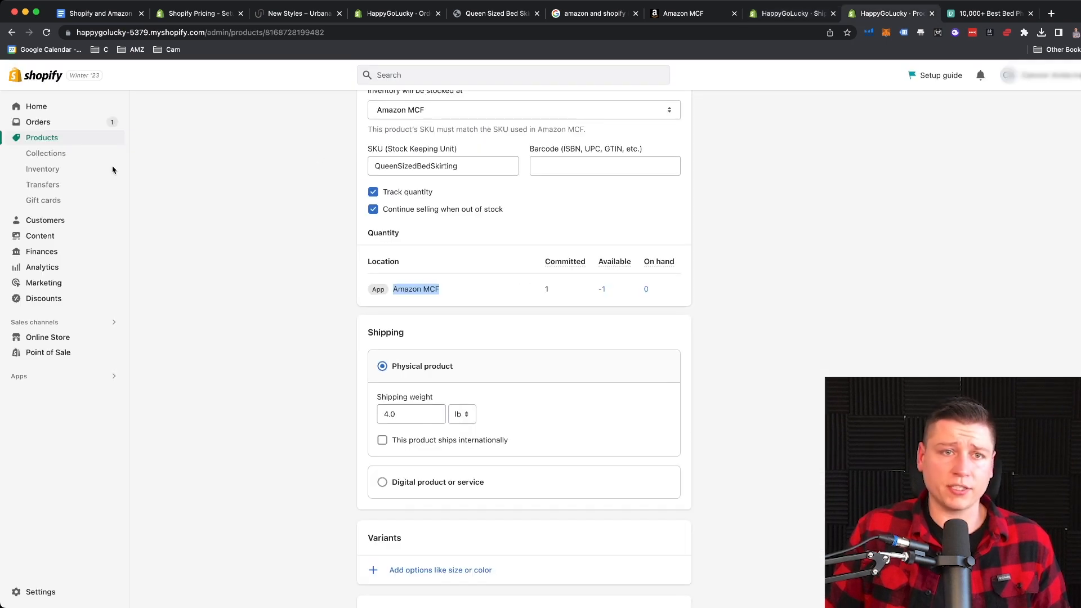
pyautogui.click(41, 591)
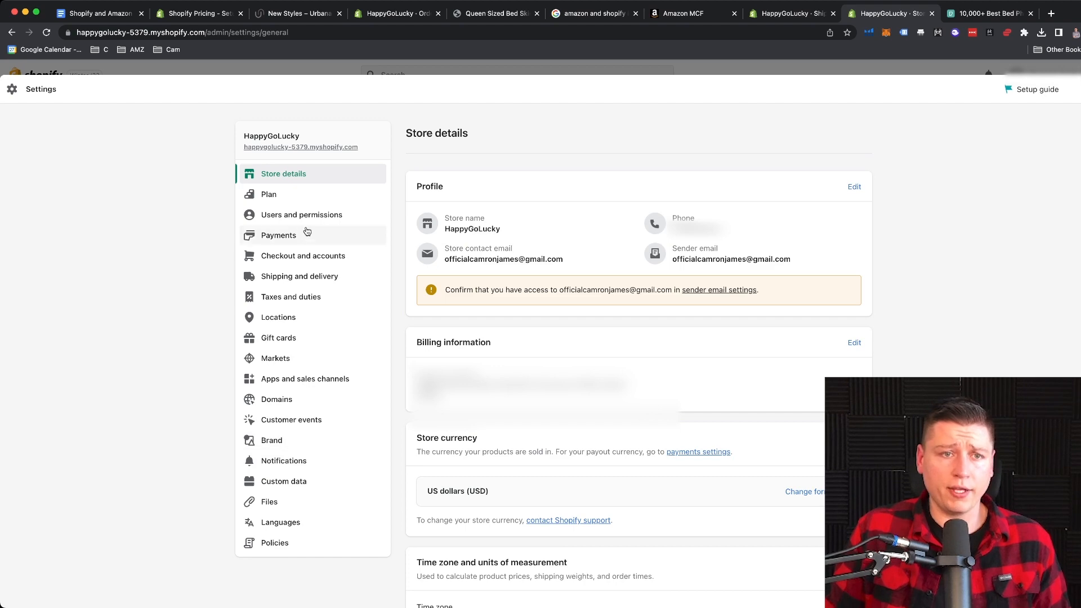
pyautogui.click(300, 276)
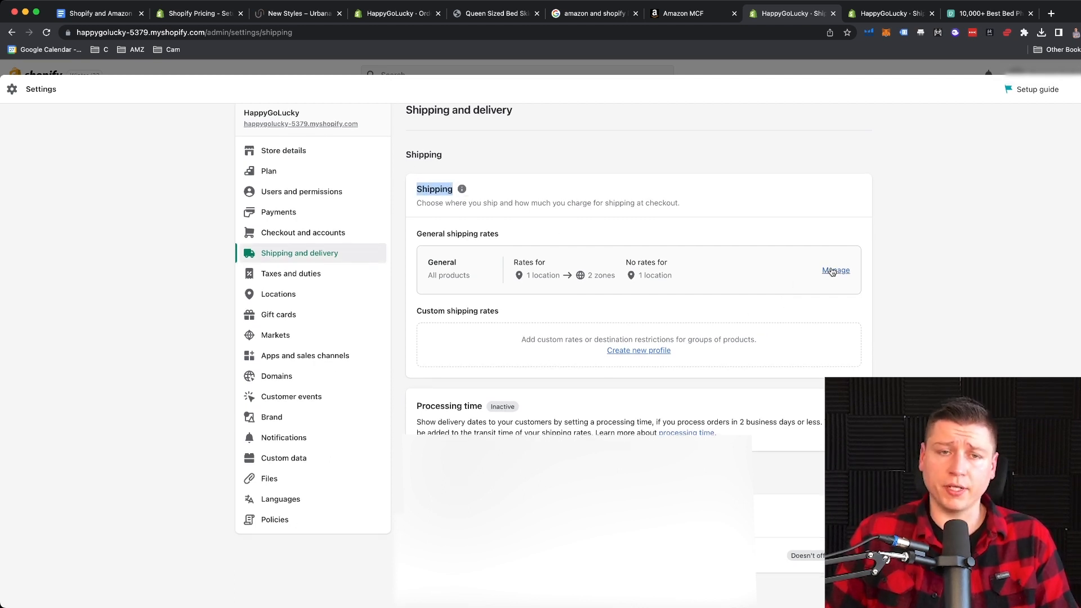
# Step: Manage the General shipping profile and compare it with the Amazon MCF shipping options page
pyautogui.click(836, 269)
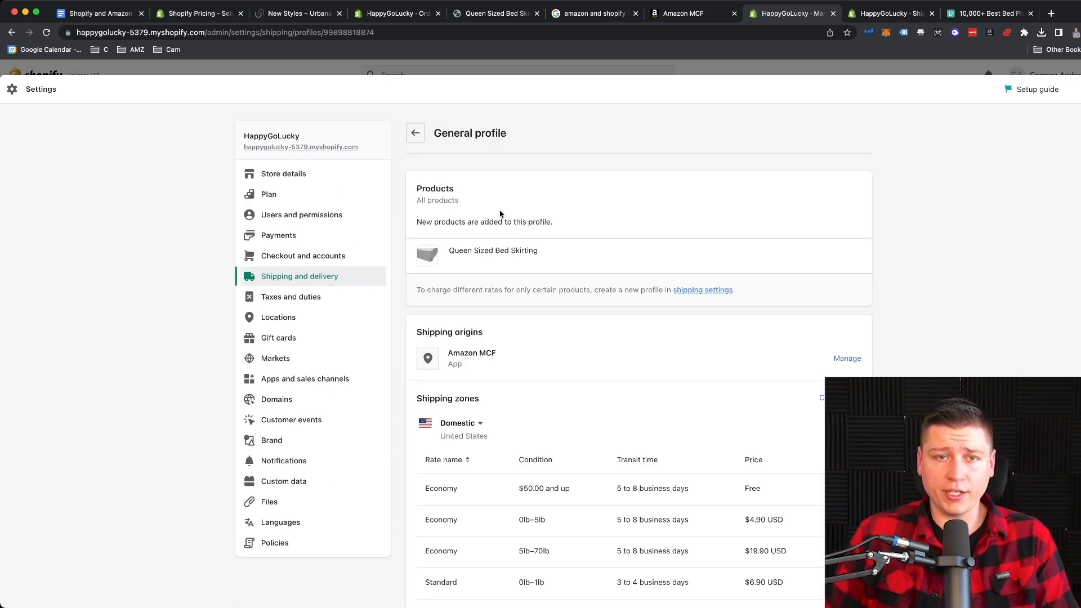
pyautogui.moveTo(548, 317)
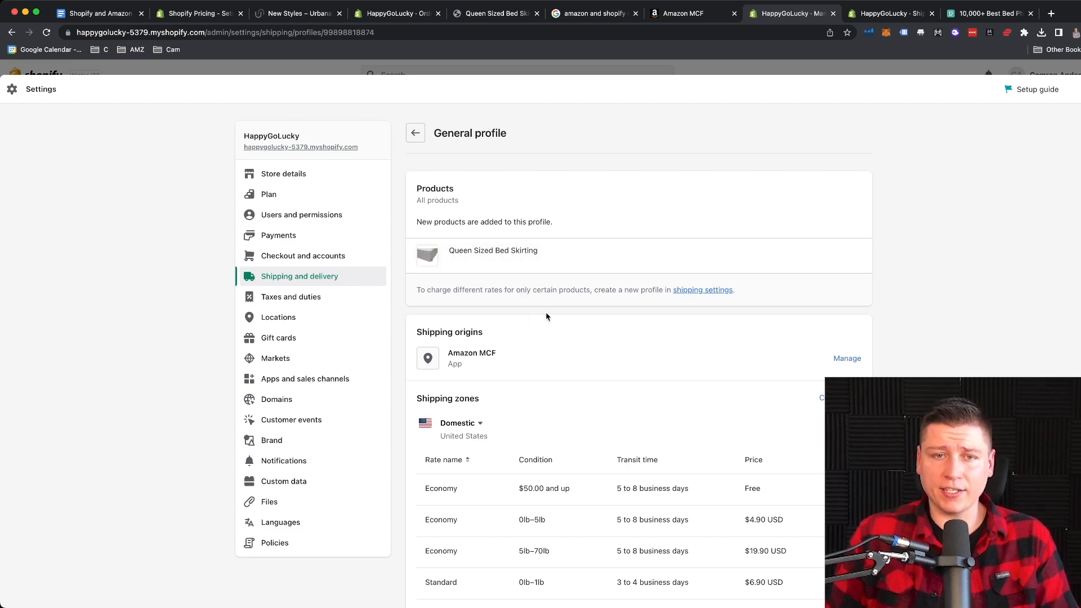
pyautogui.scroll(-3)
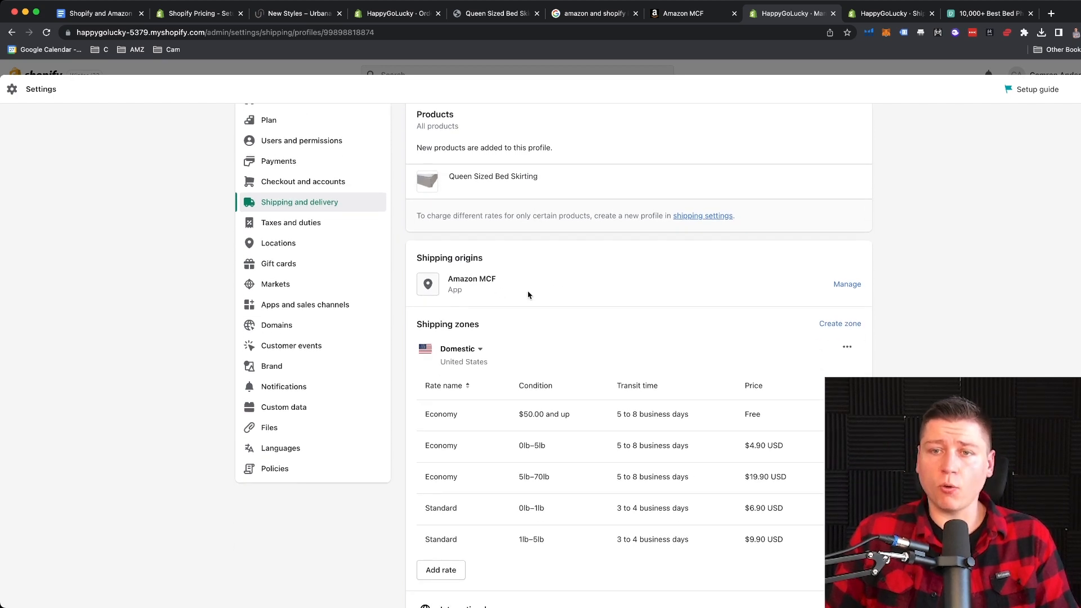
pyautogui.click(689, 13)
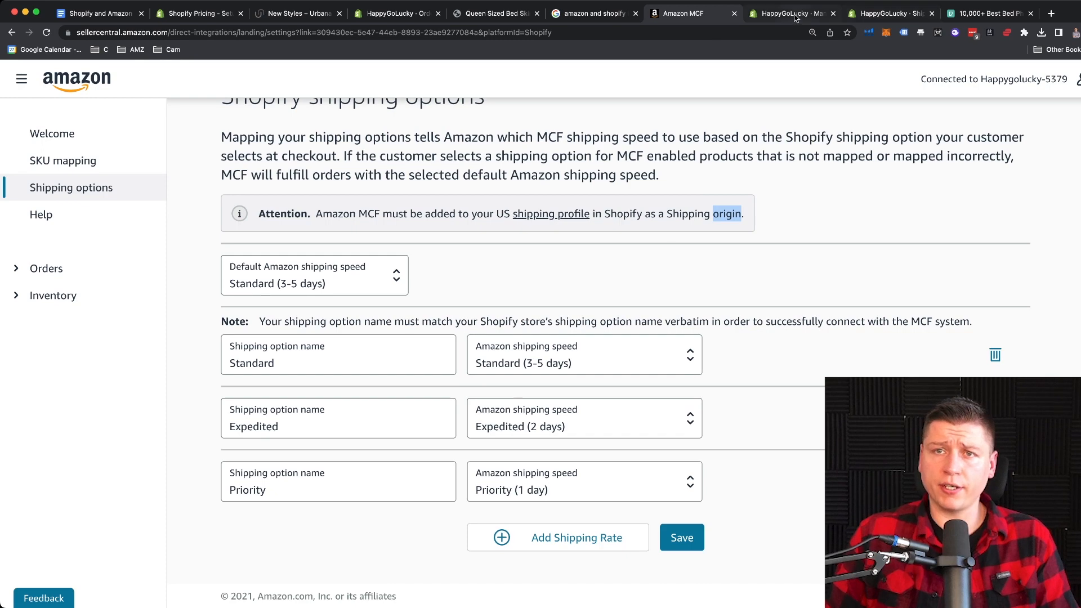
pyautogui.click(791, 13)
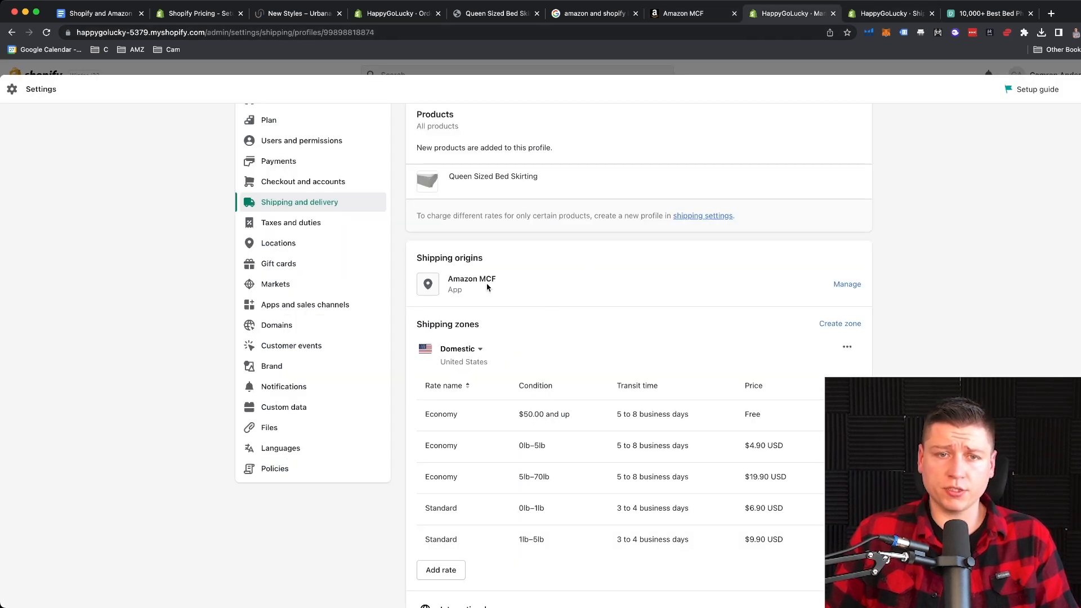
pyautogui.click(847, 284)
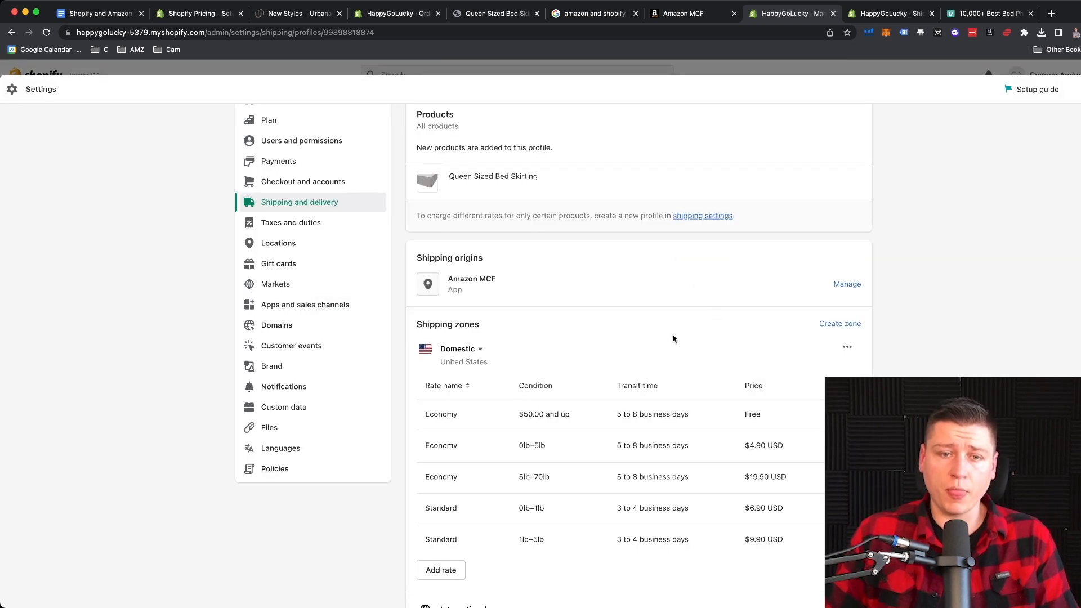
# Step: Review the Amazon MCF origin and domestic Economy/Standard rates, leaving the Economy rate unchanged
pyautogui.scroll(-3)
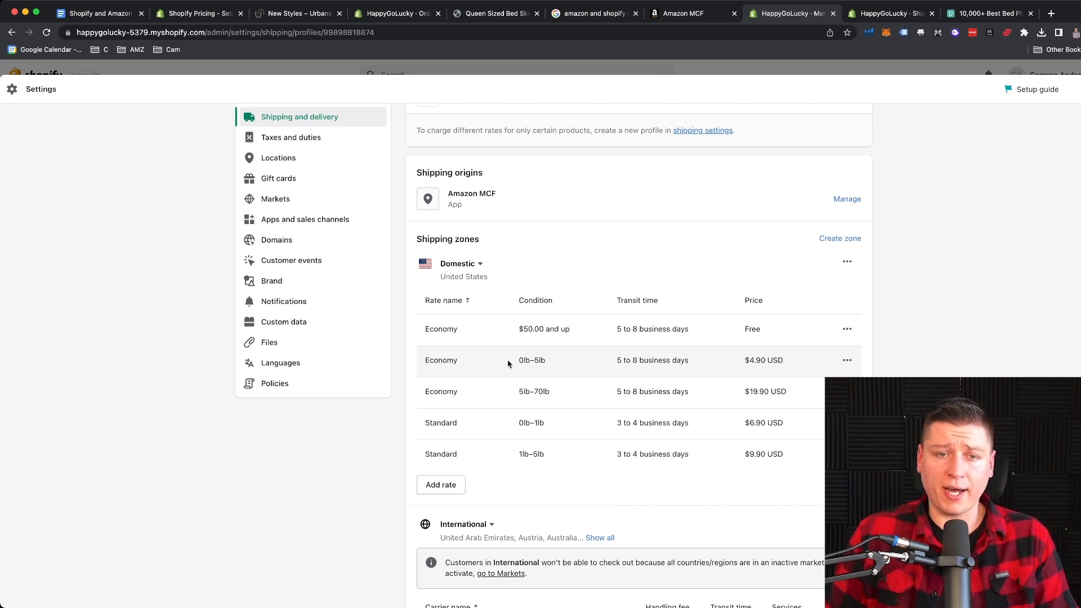
pyautogui.moveTo(538, 386)
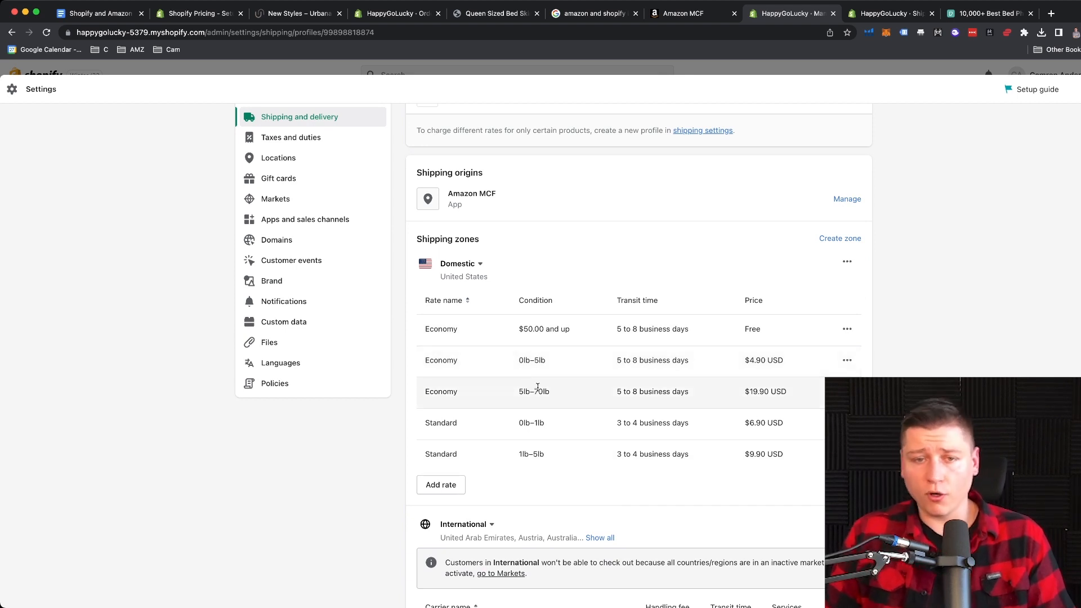
pyautogui.moveTo(619, 472)
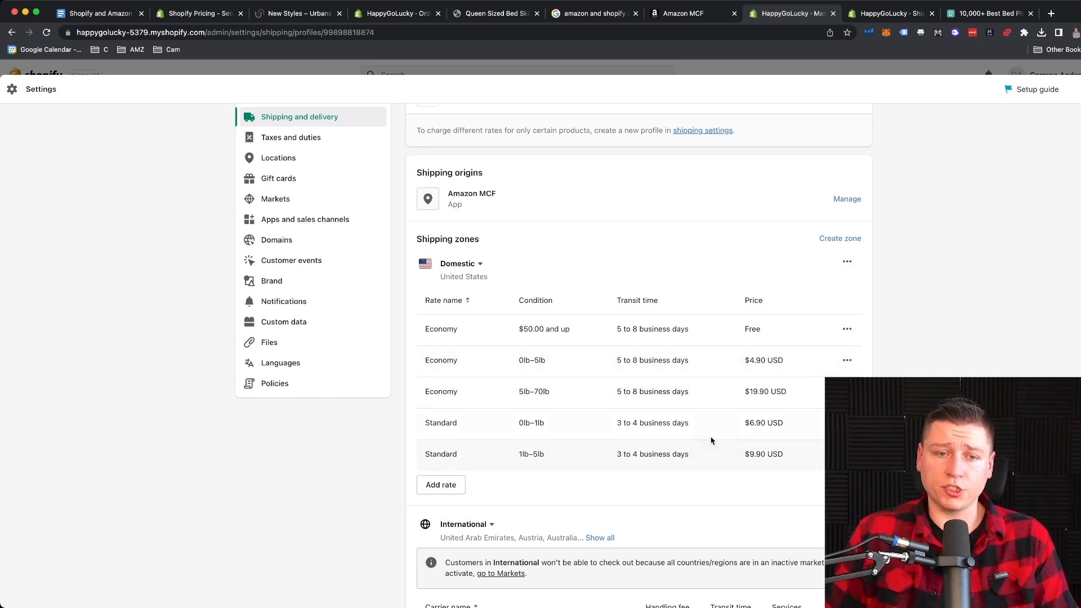
pyautogui.scroll(-3)
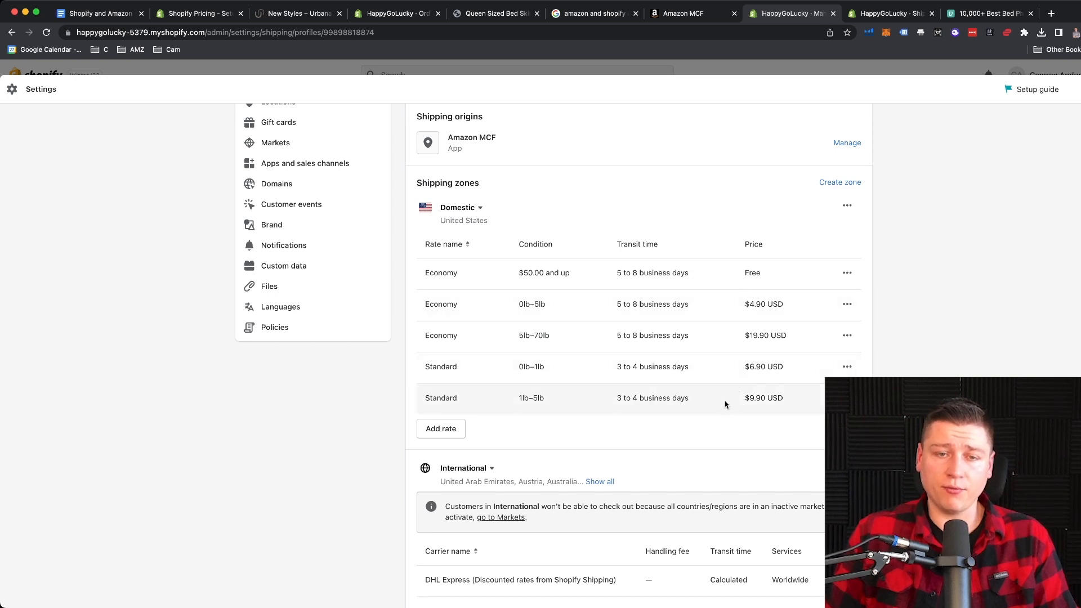
pyautogui.moveTo(708, 336)
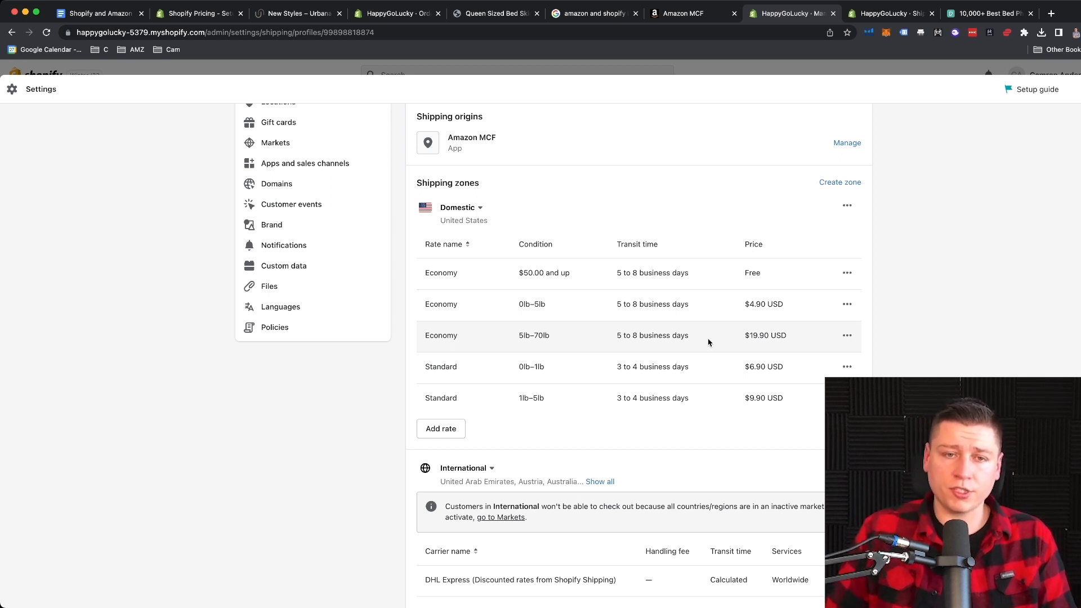
pyautogui.moveTo(542, 398)
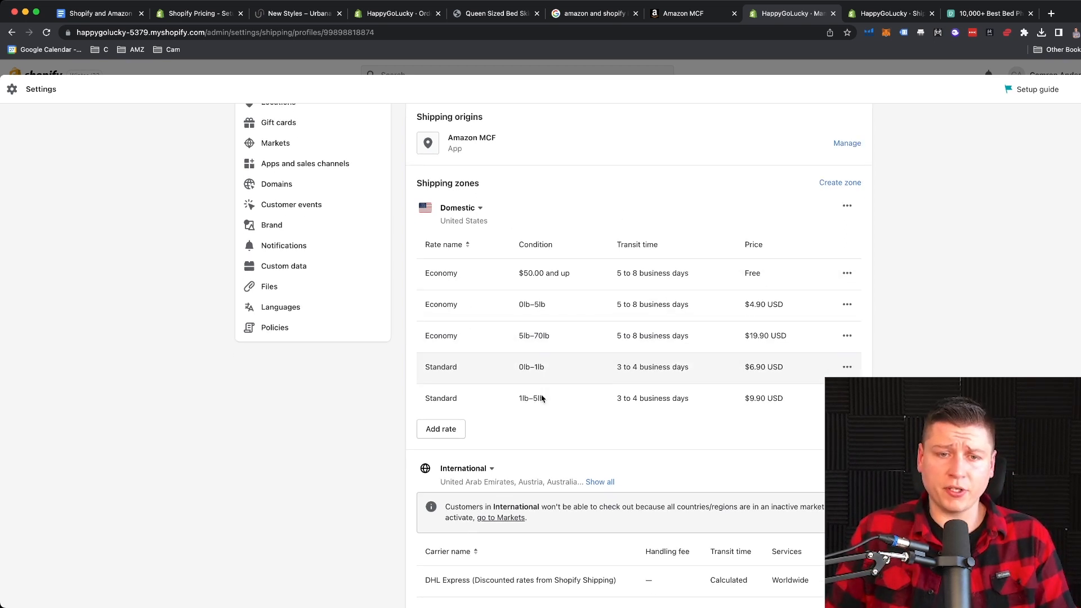
pyautogui.scroll(3)
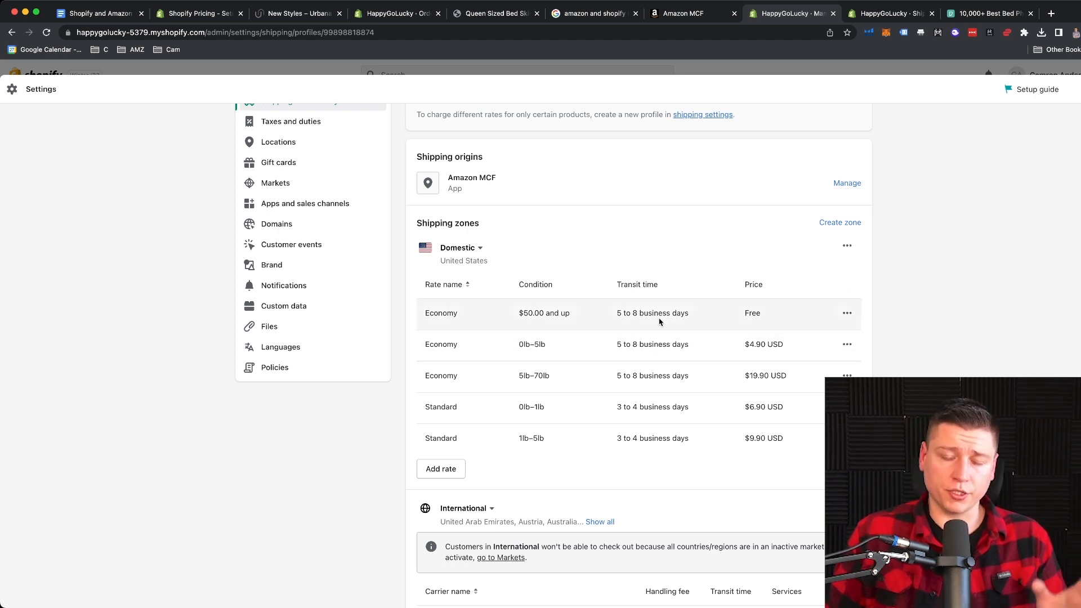
pyautogui.scroll(-3)
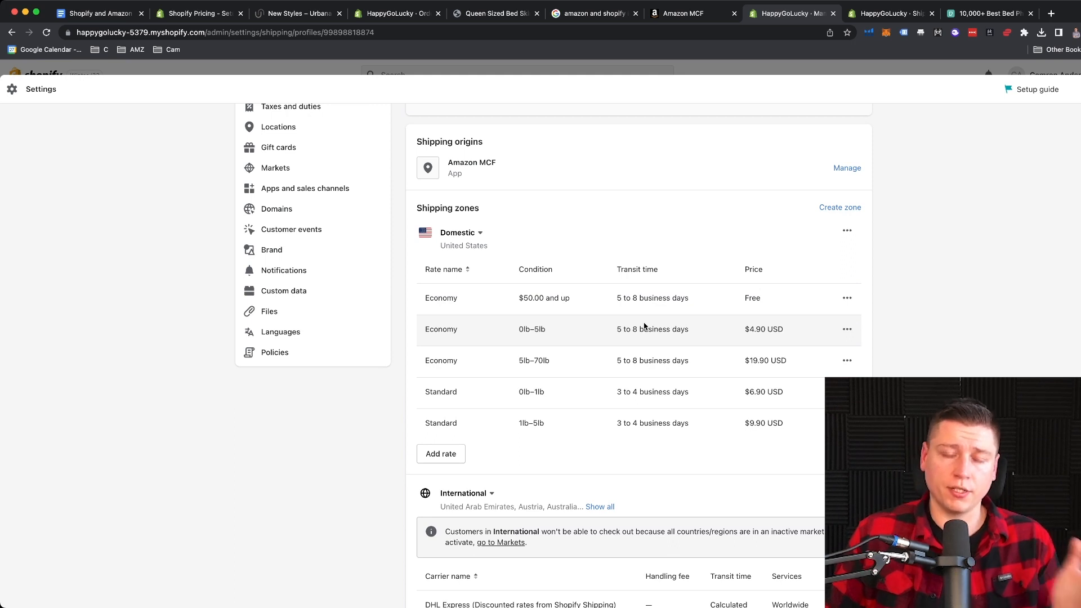
pyautogui.moveTo(570, 291)
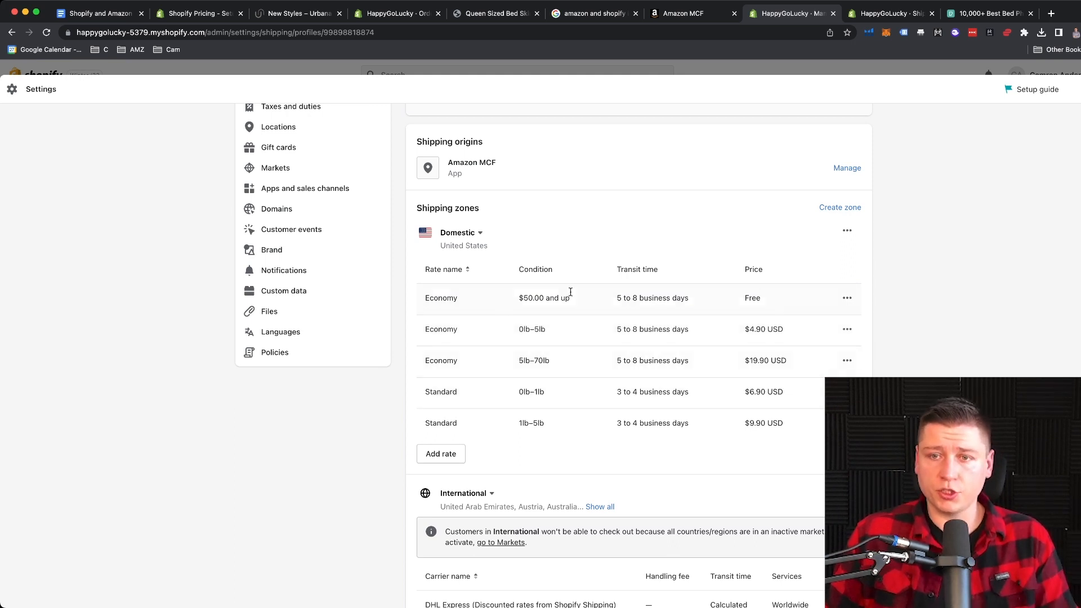
pyautogui.click(847, 297)
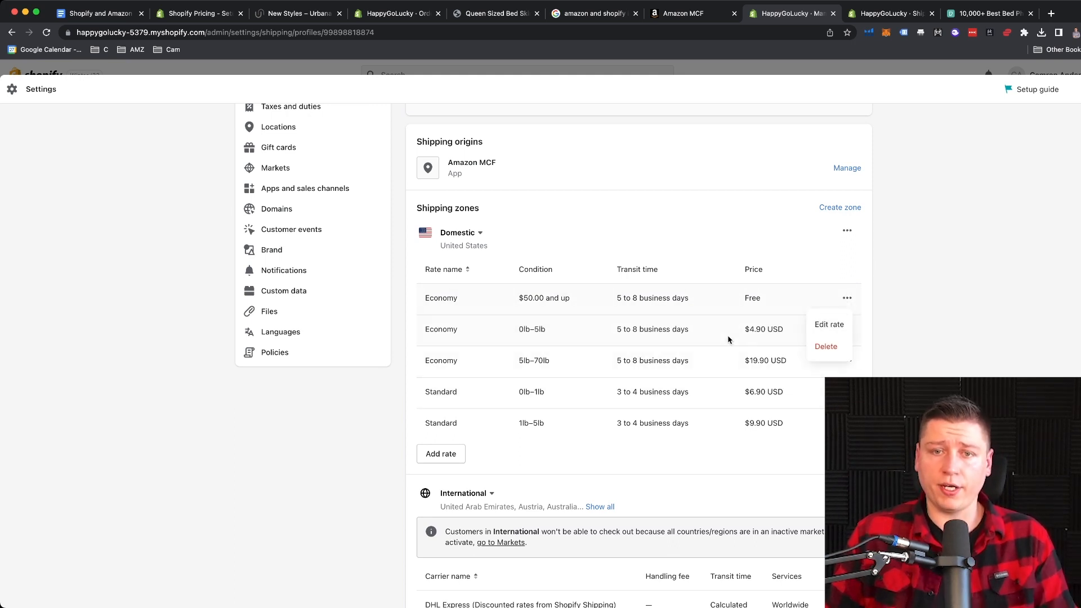
pyautogui.click(461, 306)
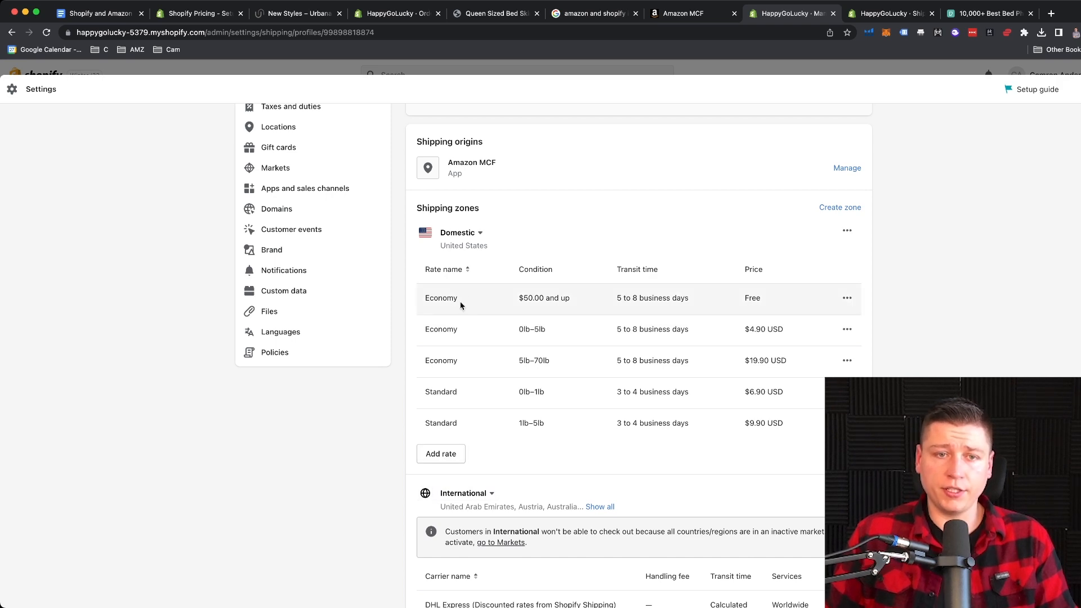
pyautogui.click(685, 13)
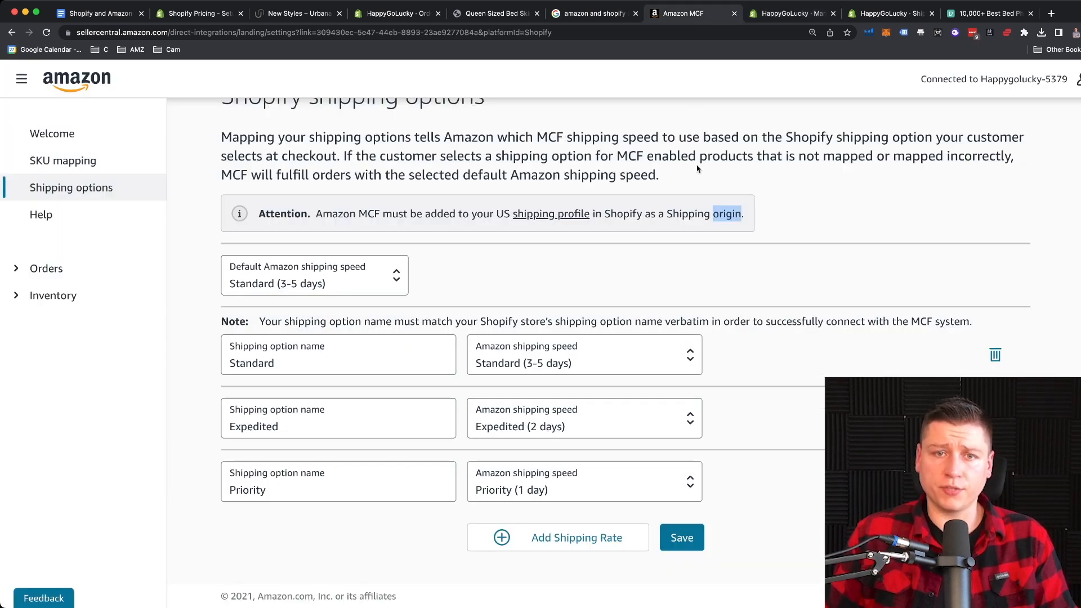
# Step: View the Amazon MCF Welcome setup steps, then return to the Shopify General profile
pyautogui.click(52, 133)
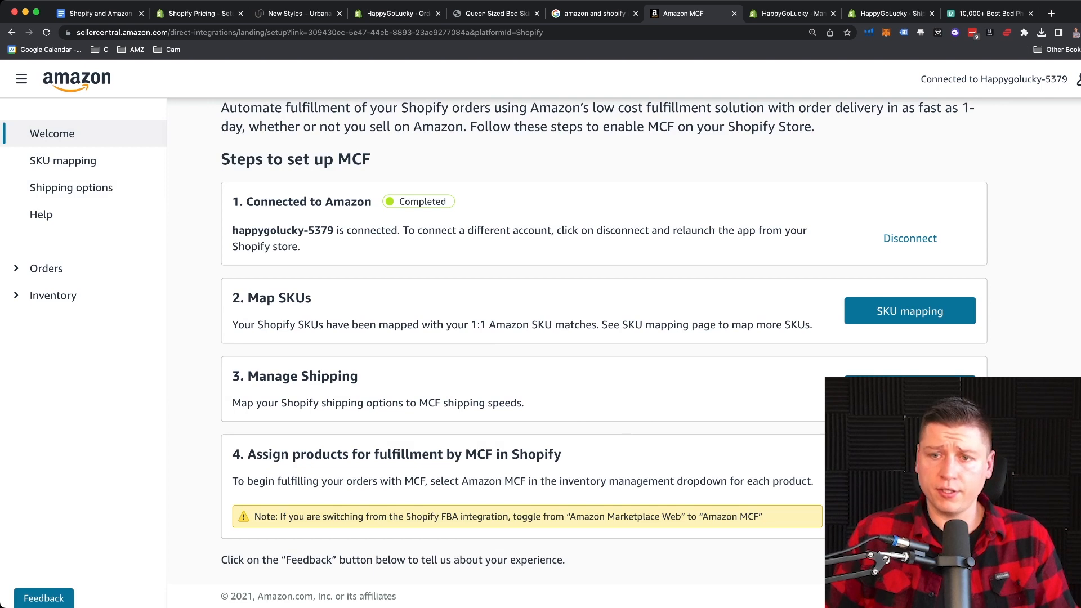
pyautogui.click(71, 188)
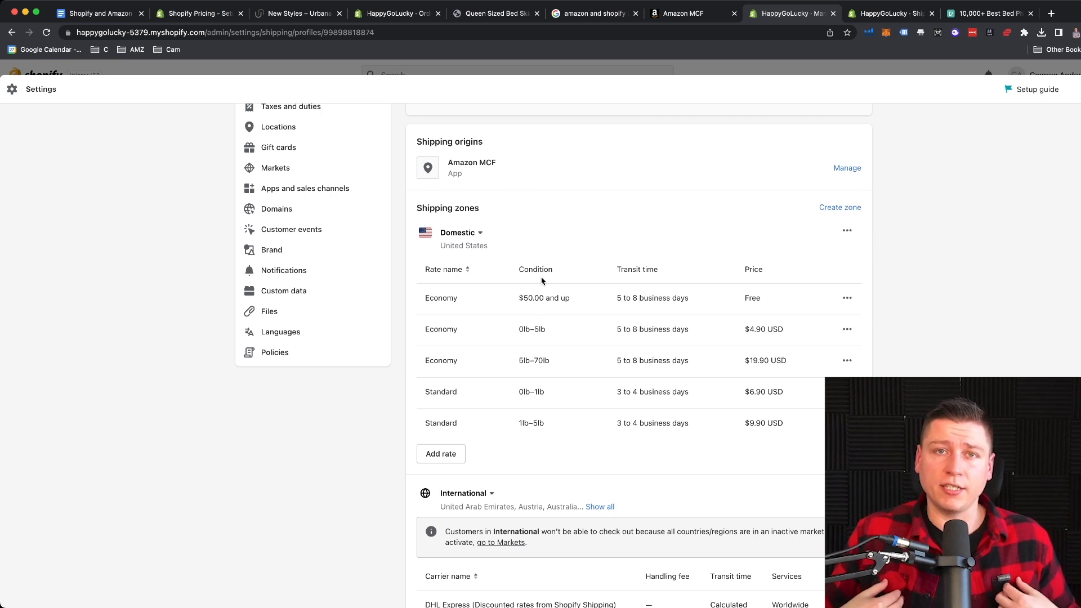
pyautogui.moveTo(571, 309)
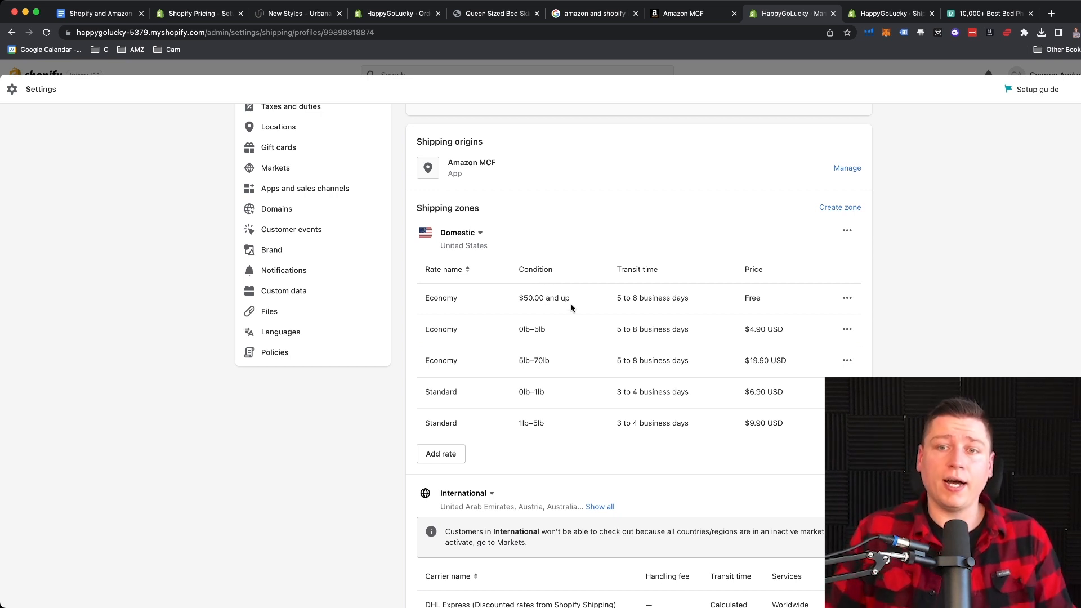
pyautogui.moveTo(626, 311)
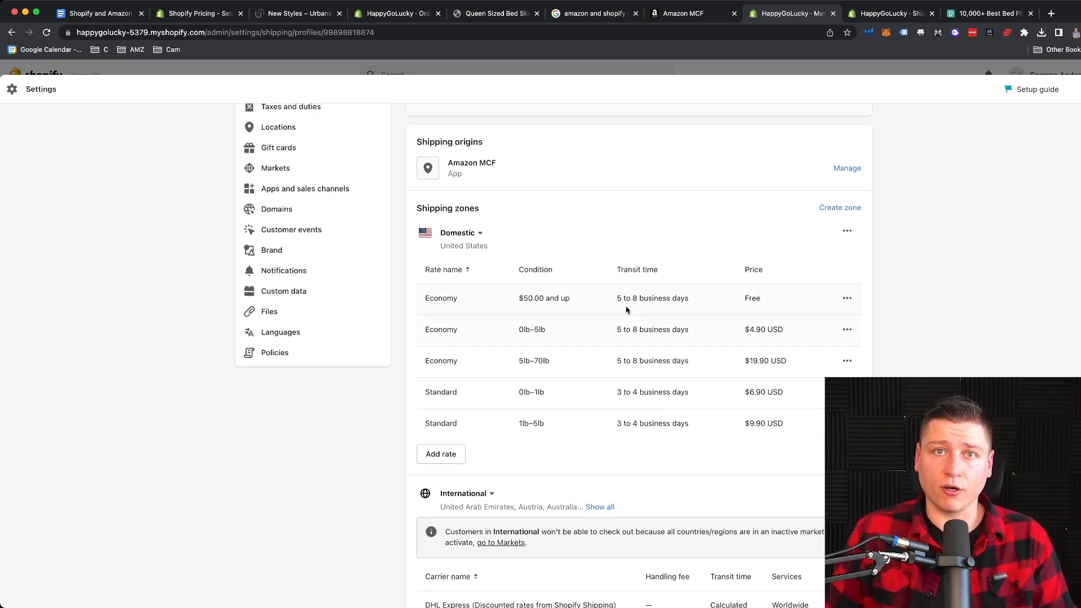
# Step: Review domestic and international zones including DHL Express and USPS rates, then go to Orders
pyautogui.scroll(3)
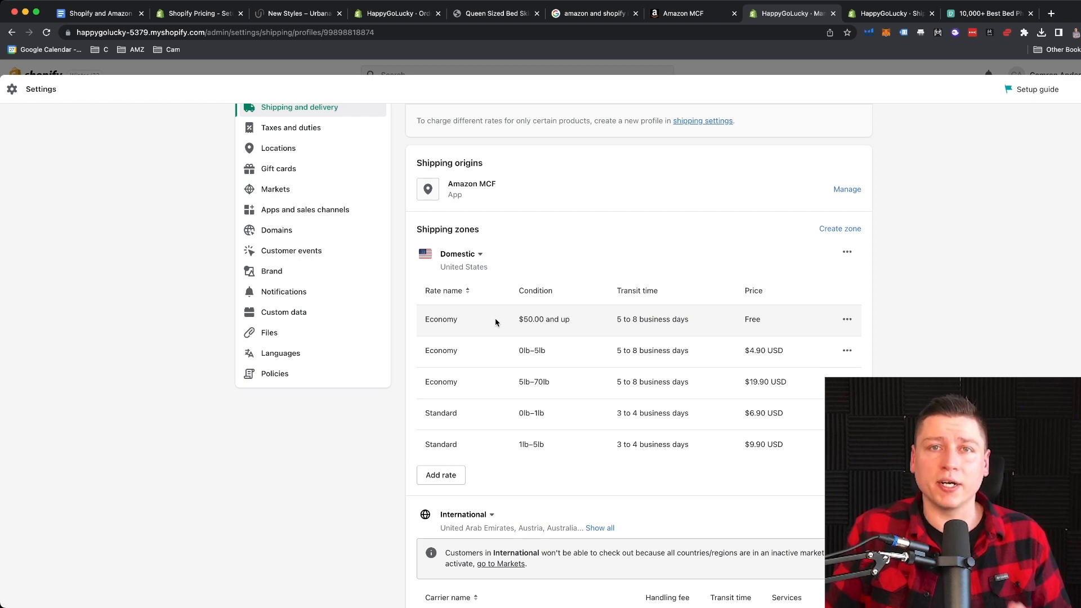
pyautogui.scroll(-3)
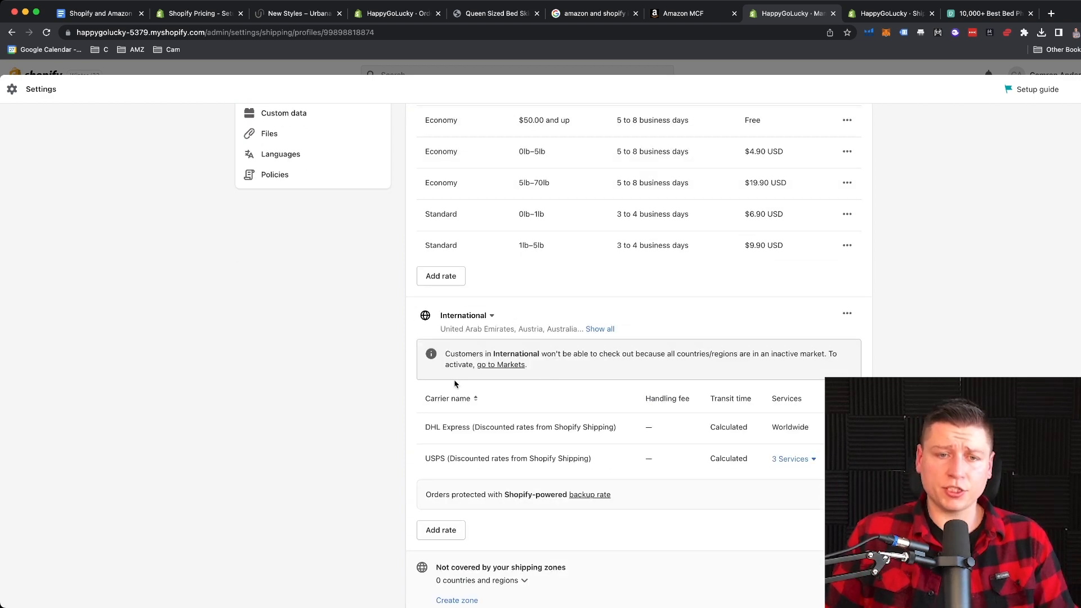
pyautogui.scroll(3)
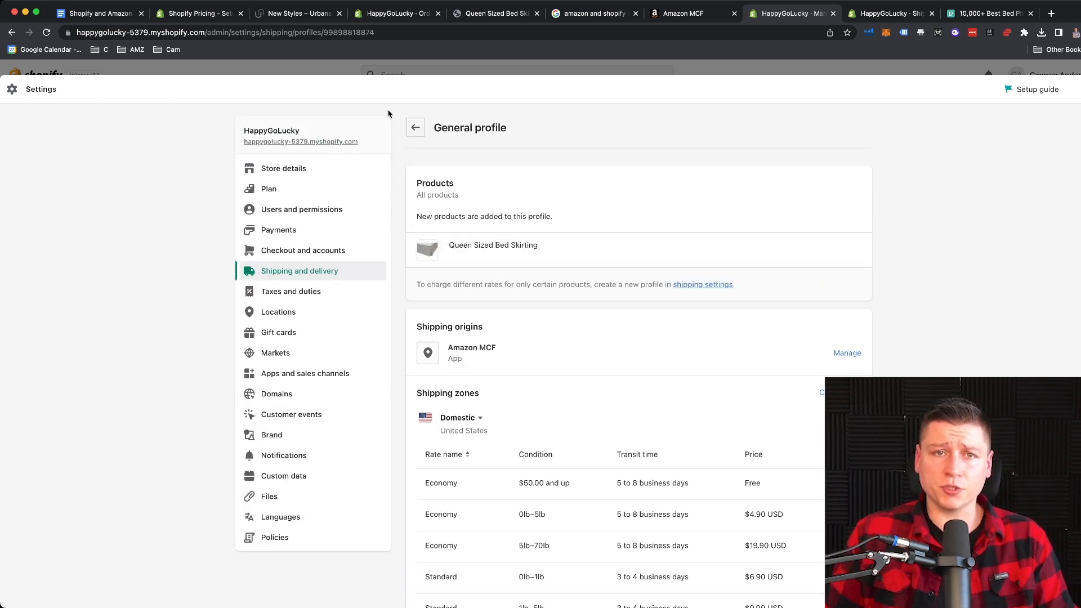
pyautogui.scroll(-3)
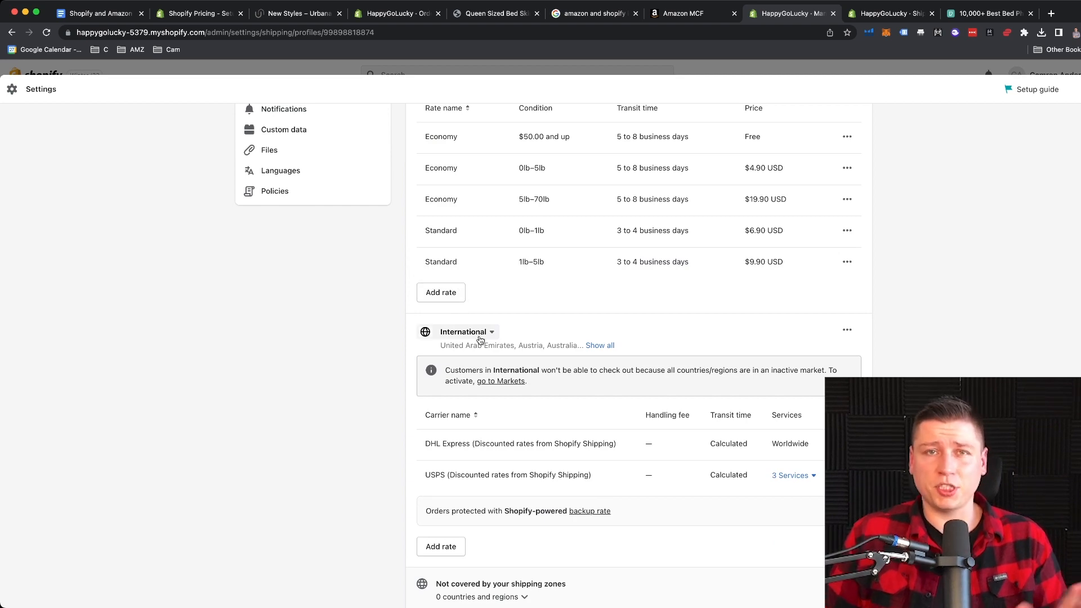
pyautogui.scroll(-3)
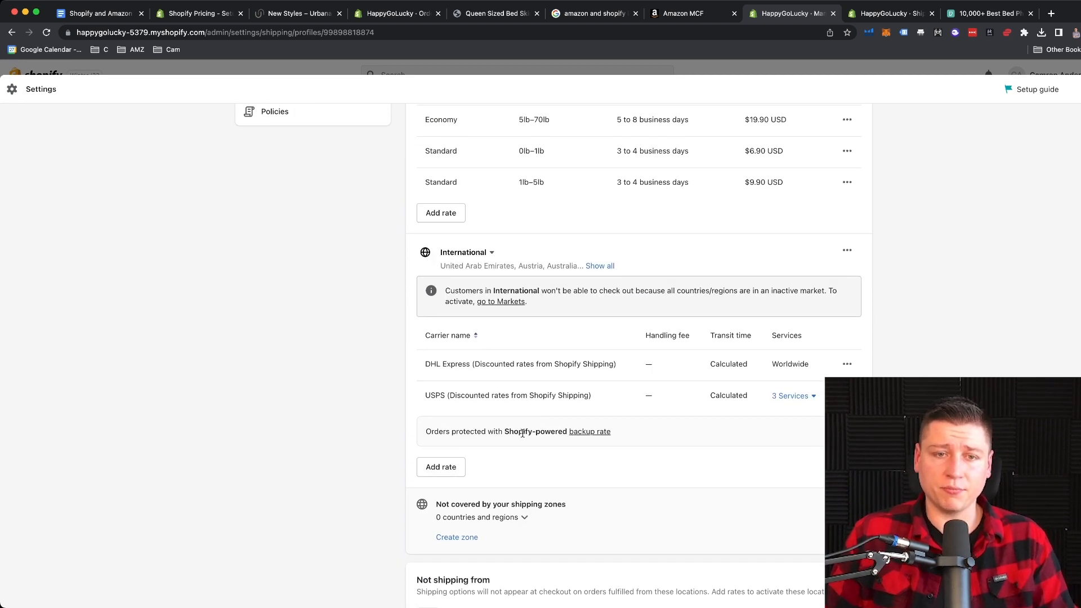
pyautogui.scroll(3)
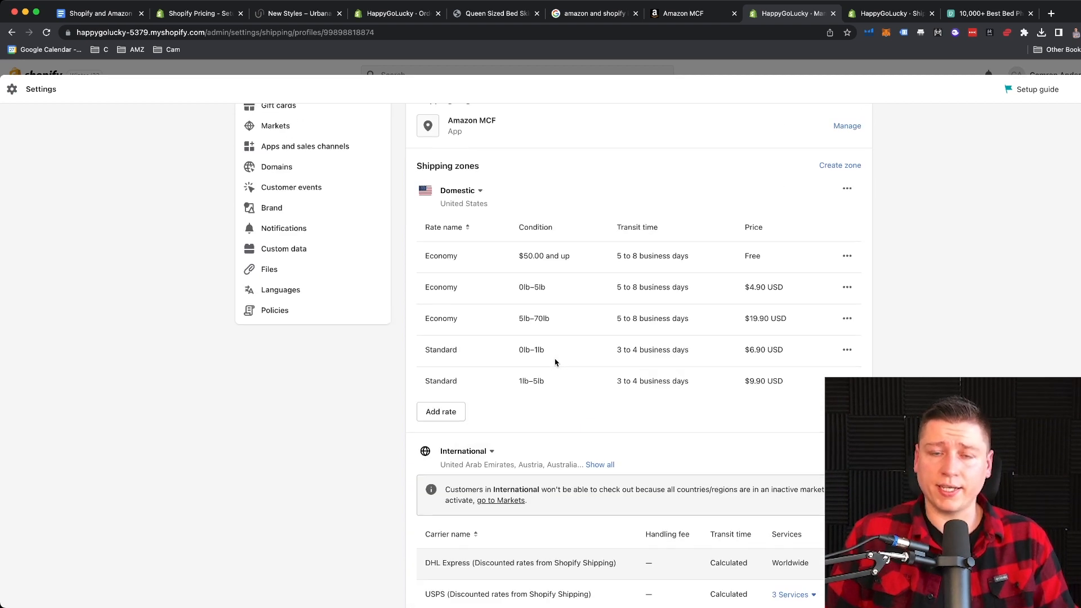
pyautogui.scroll(3)
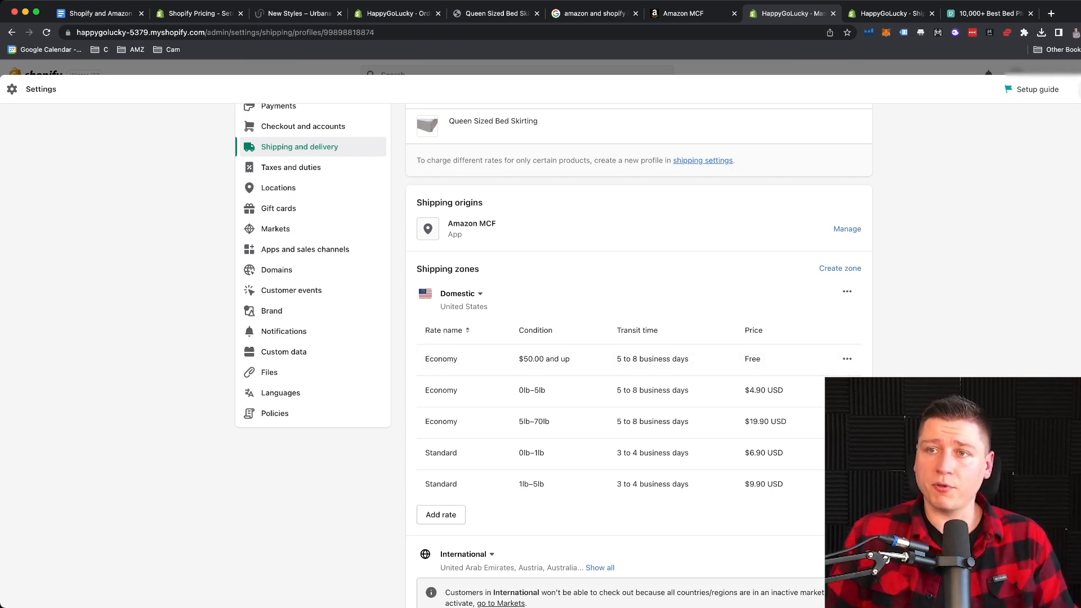
pyautogui.click(38, 122)
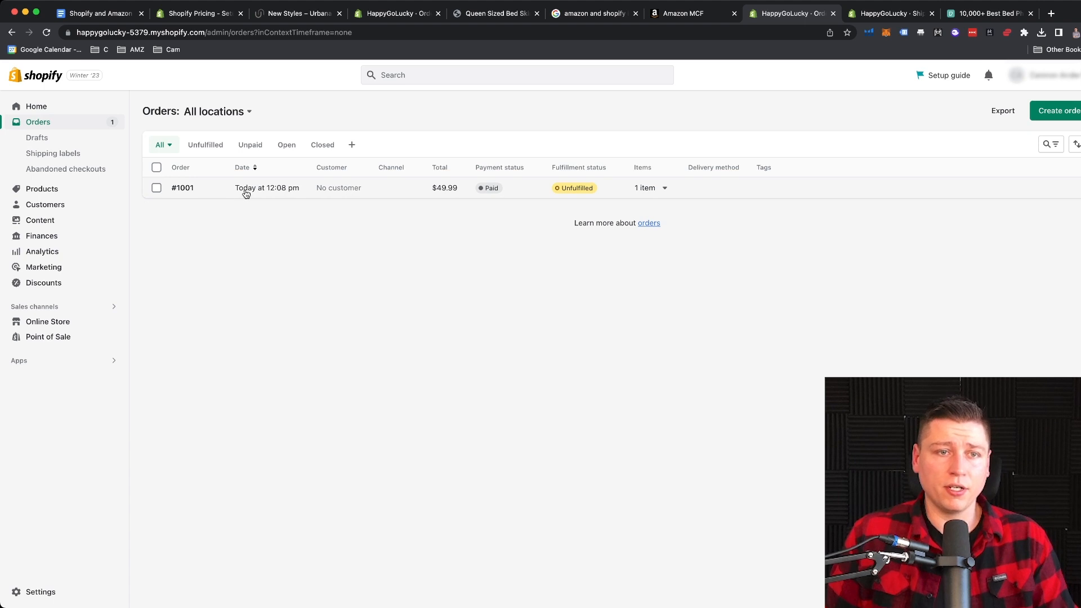
# Step: Open order #1001 and start its fulfillment request to Amazon MCF
pyautogui.click(182, 188)
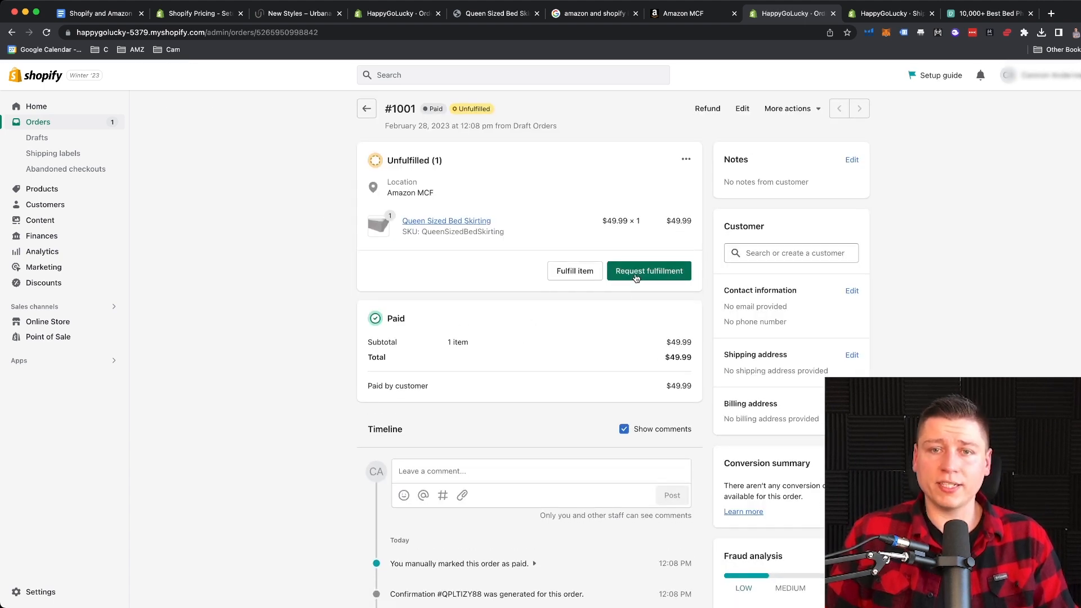
pyautogui.click(649, 270)
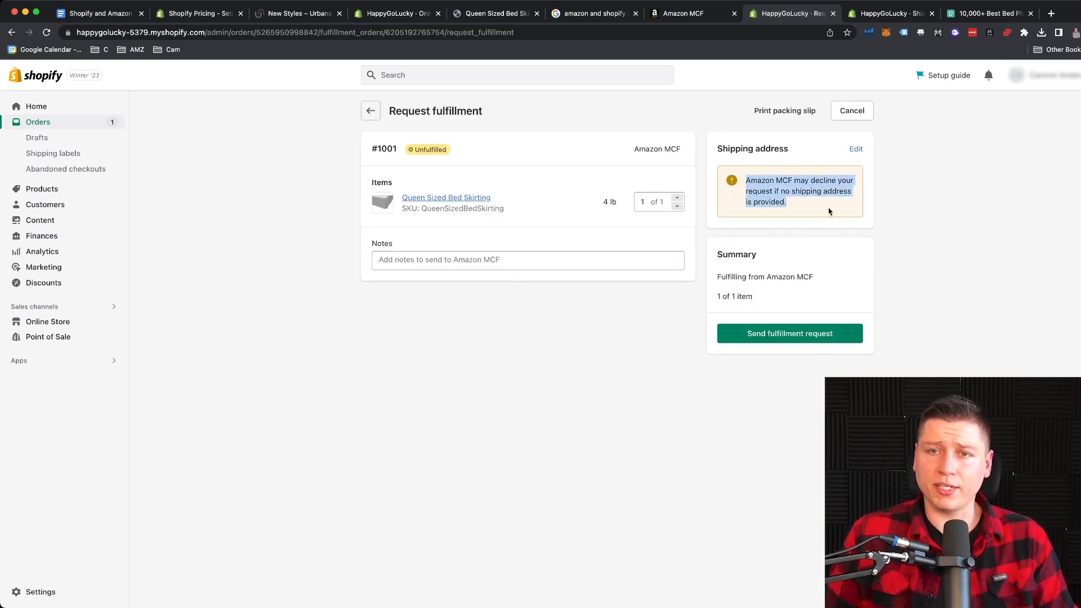
pyautogui.moveTo(811, 208)
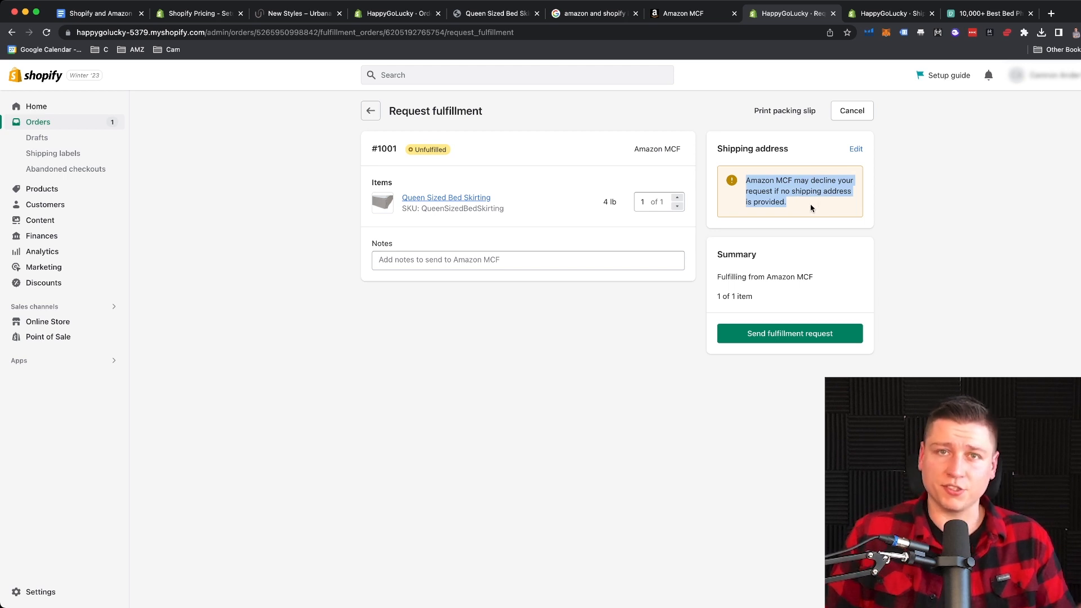